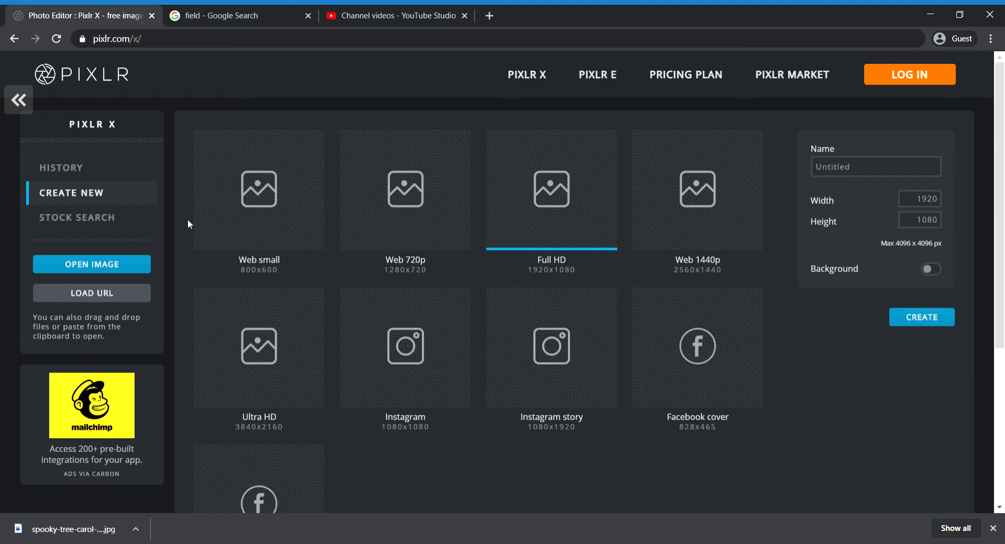
mouse_move(99, 240)
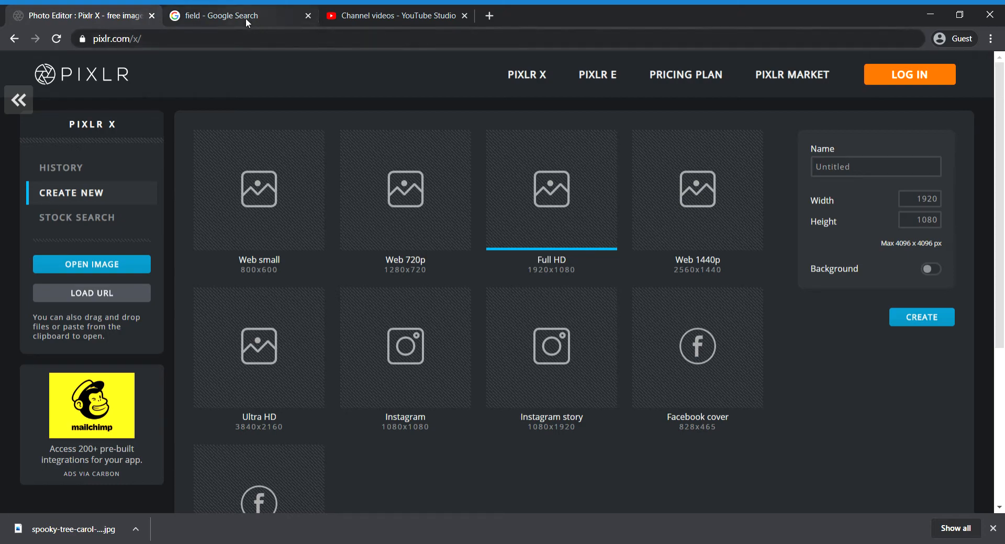
- Open the large Google Images preview of the red-wheel Centenary Field photo
click(231, 16)
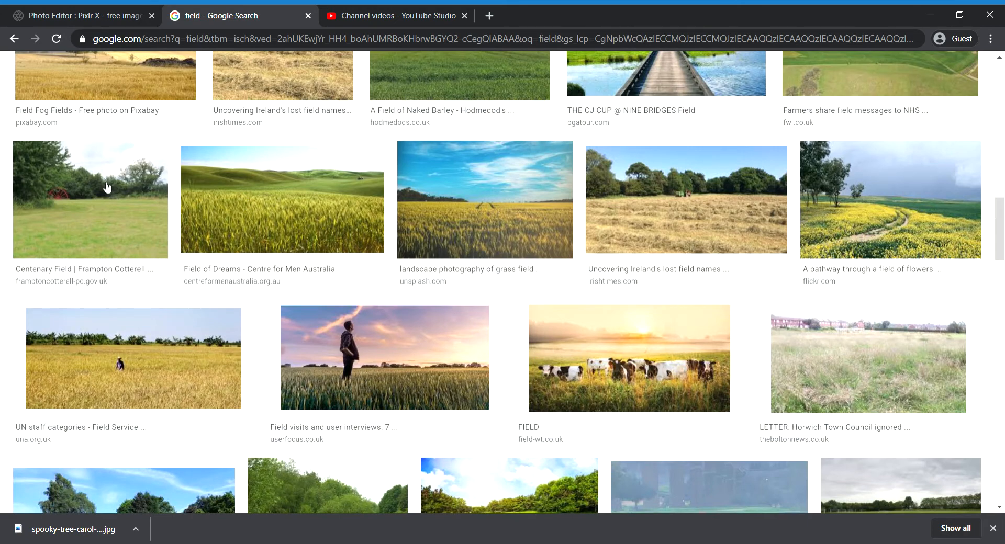
scroll(down, 3)
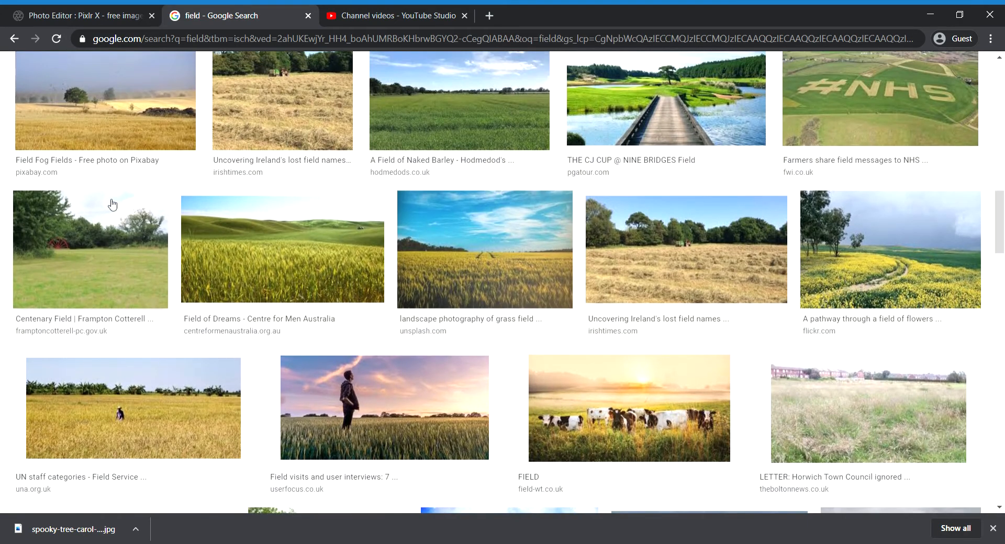
scroll(up, 3)
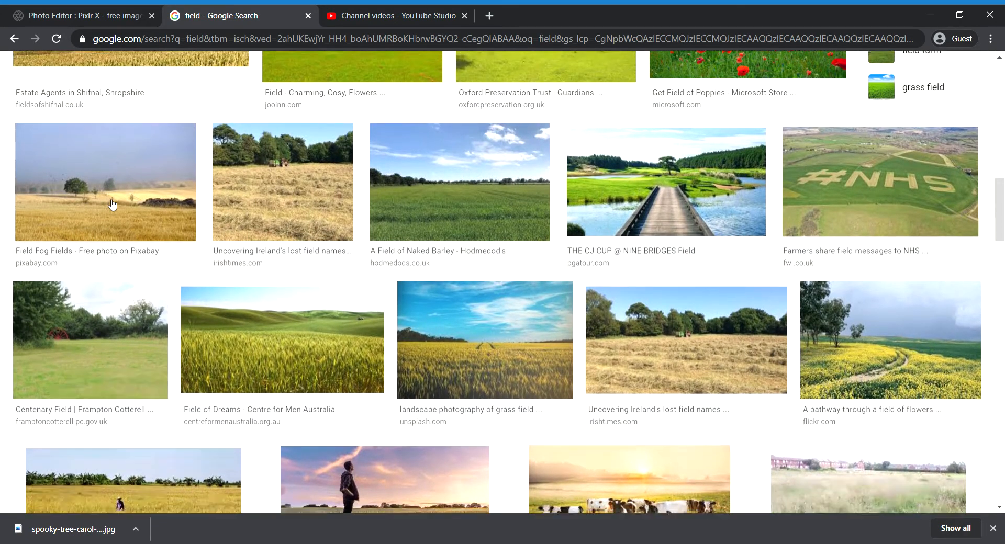
scroll(down, 3)
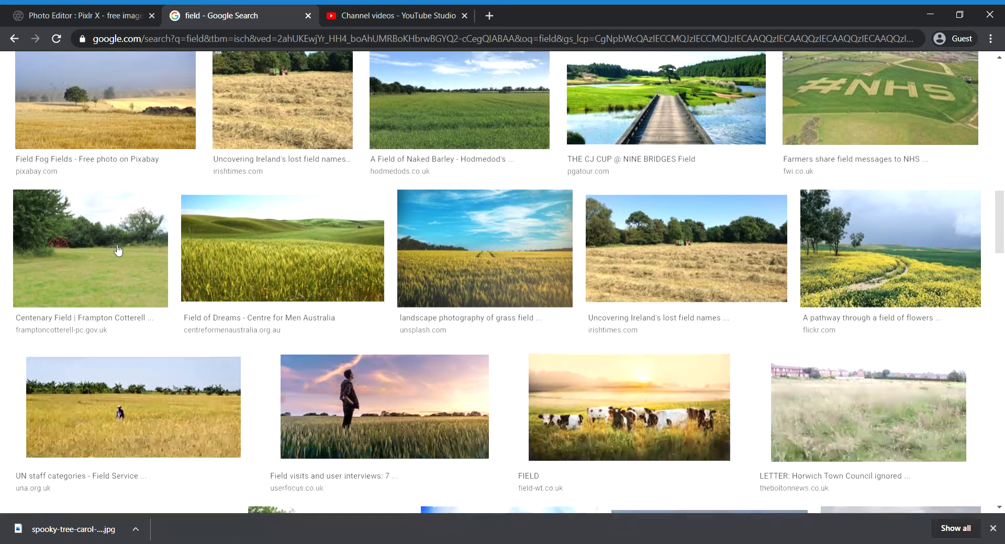
scroll(down, 3)
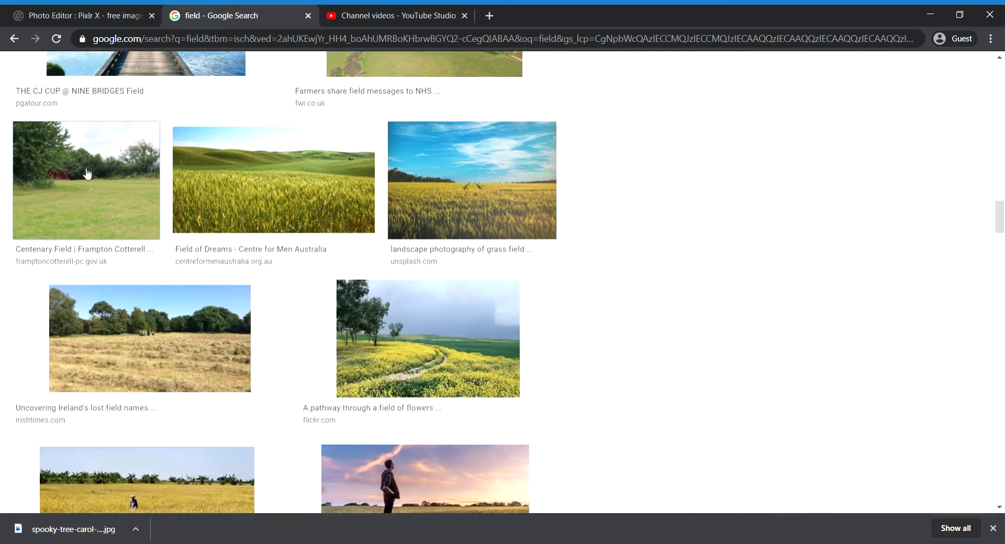
click(87, 180)
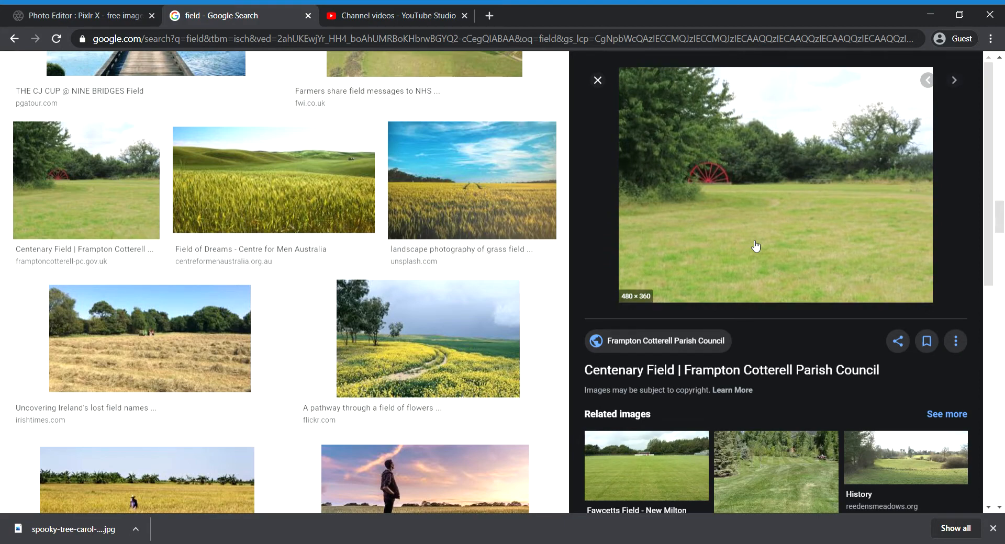
mouse_move(742, 186)
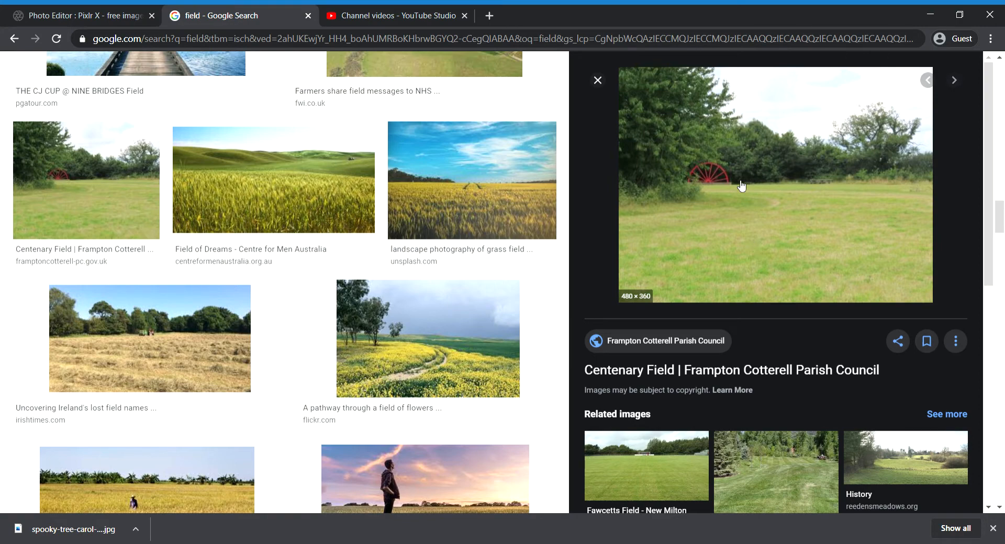
mouse_move(739, 202)
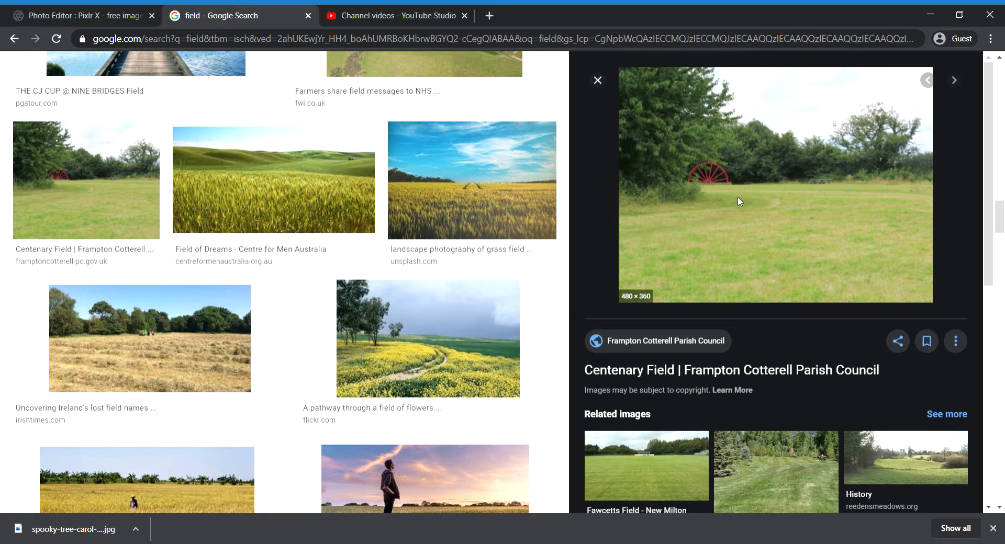
mouse_move(782, 347)
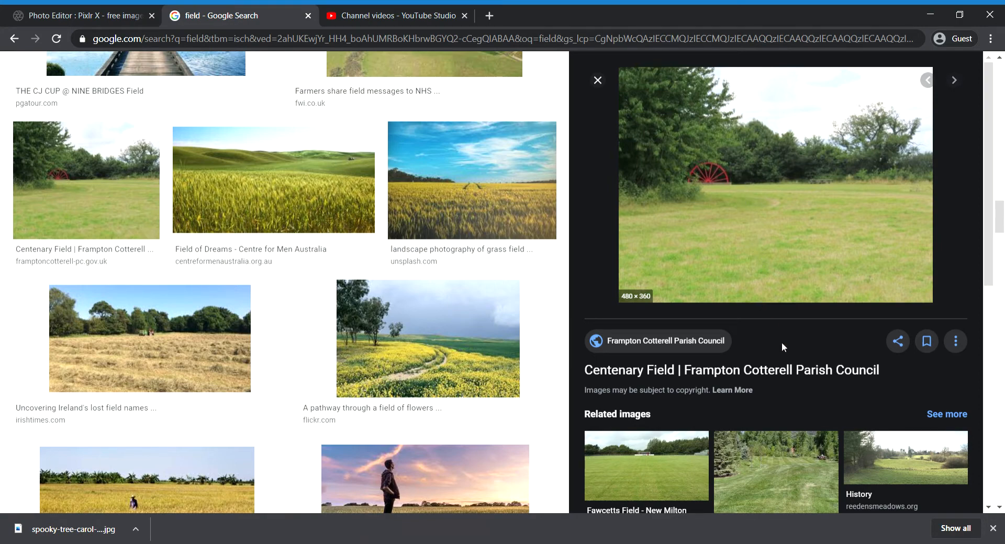
mouse_move(791, 366)
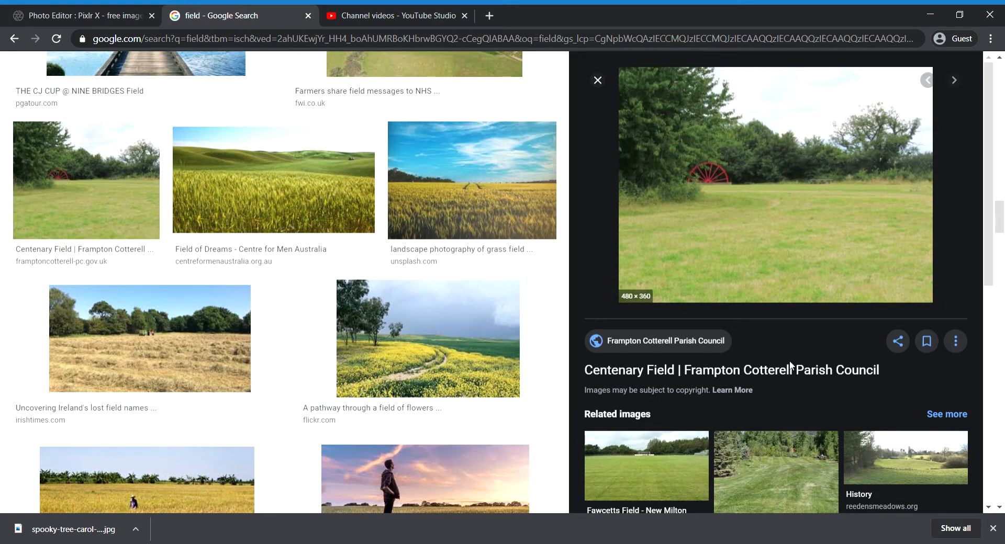
mouse_move(790, 352)
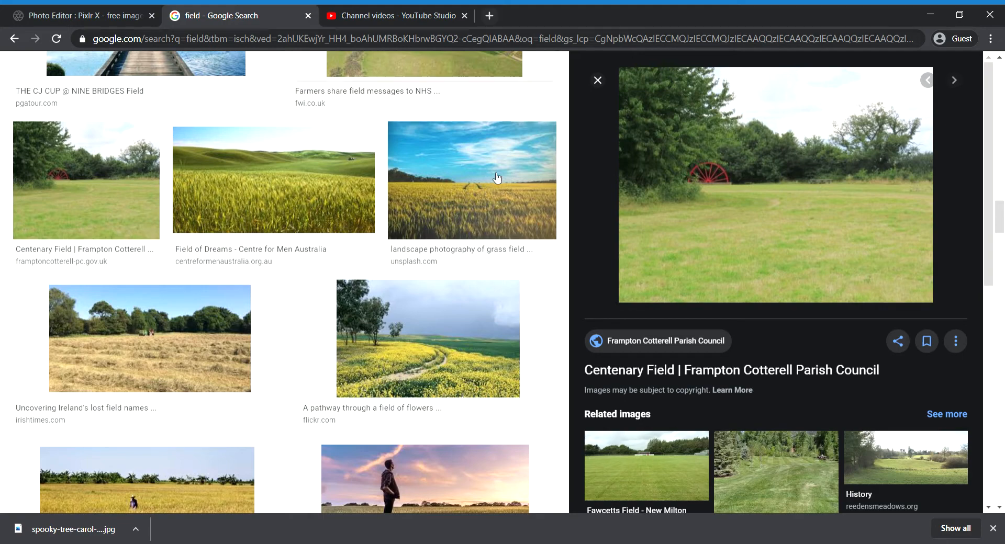
mouse_move(289, 242)
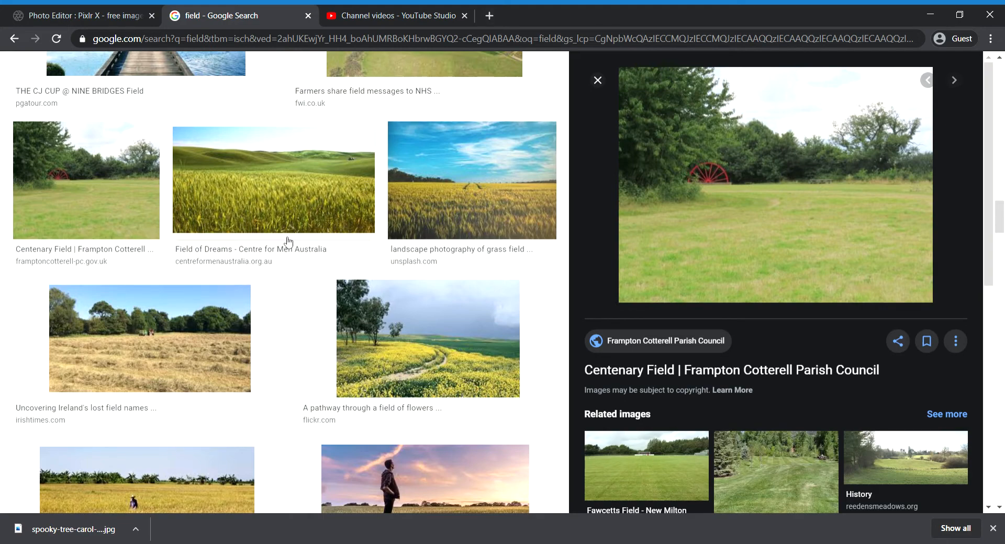
scroll(up, 3)
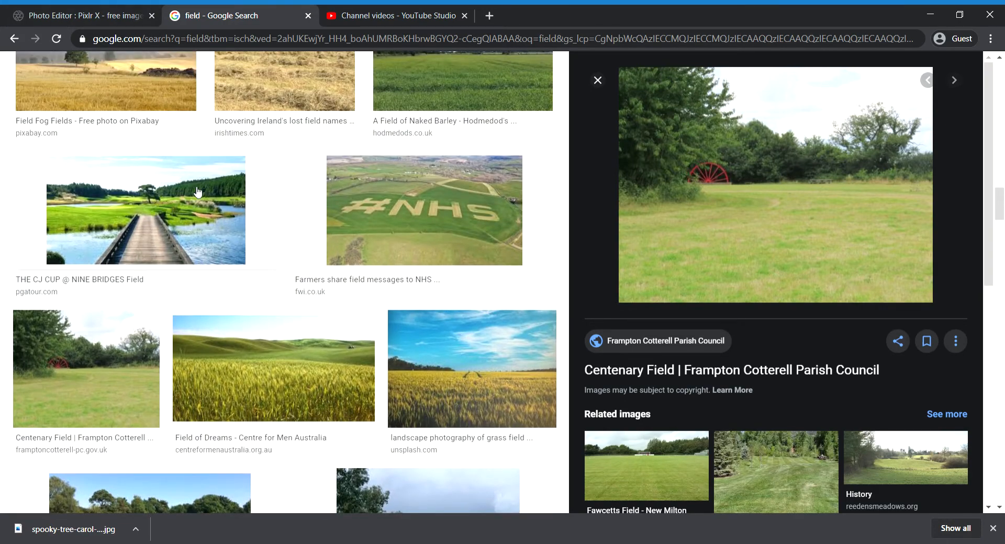
scroll(up, 3)
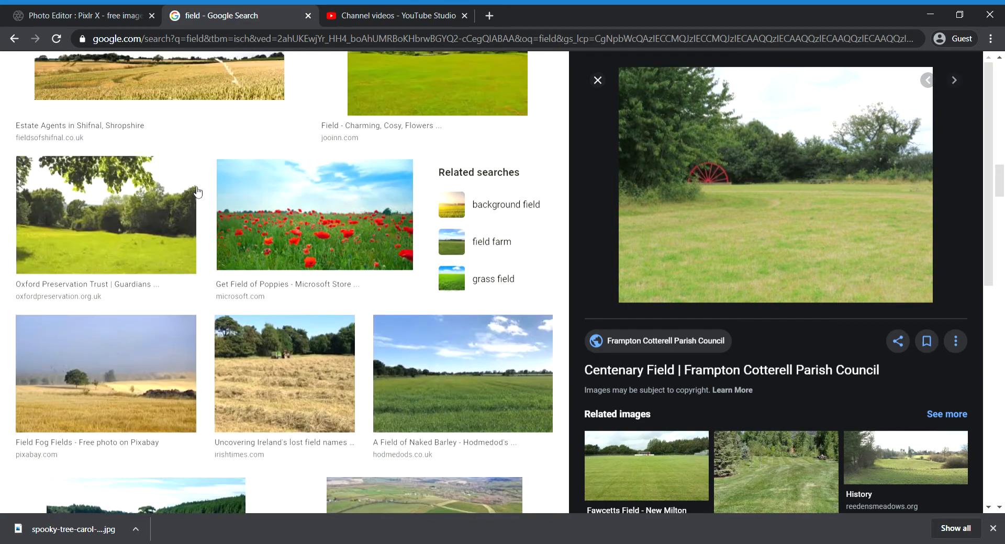
mouse_move(85, 186)
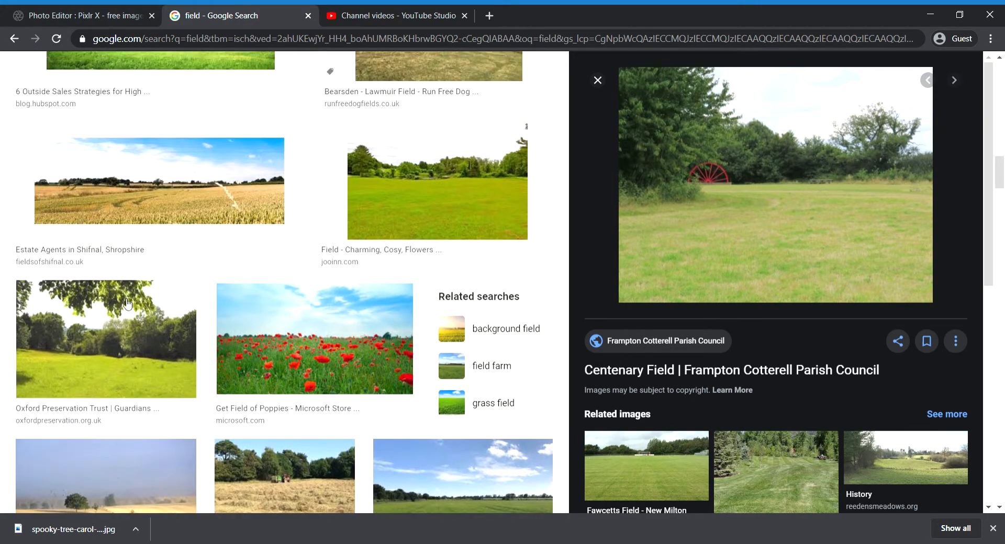
scroll(up, 3)
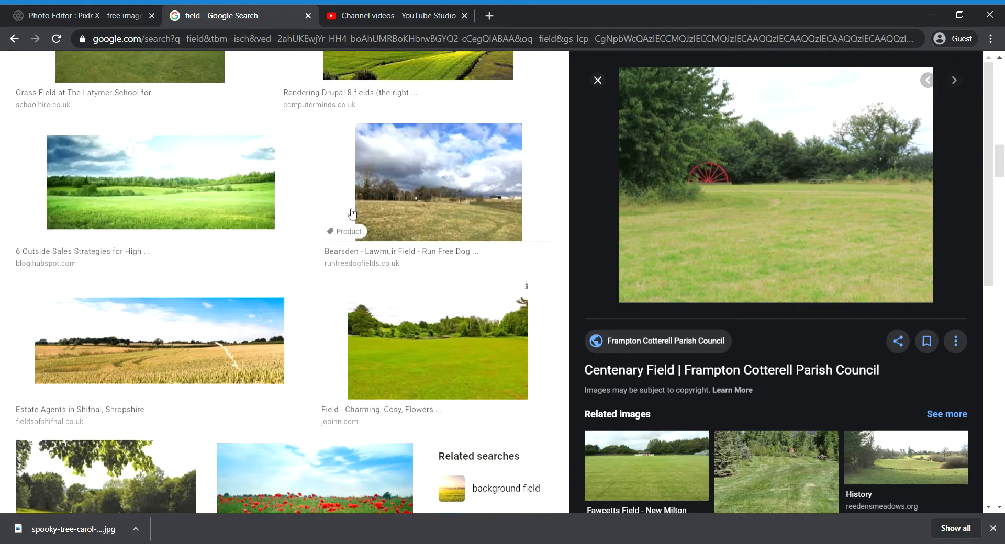
scroll(up, 3)
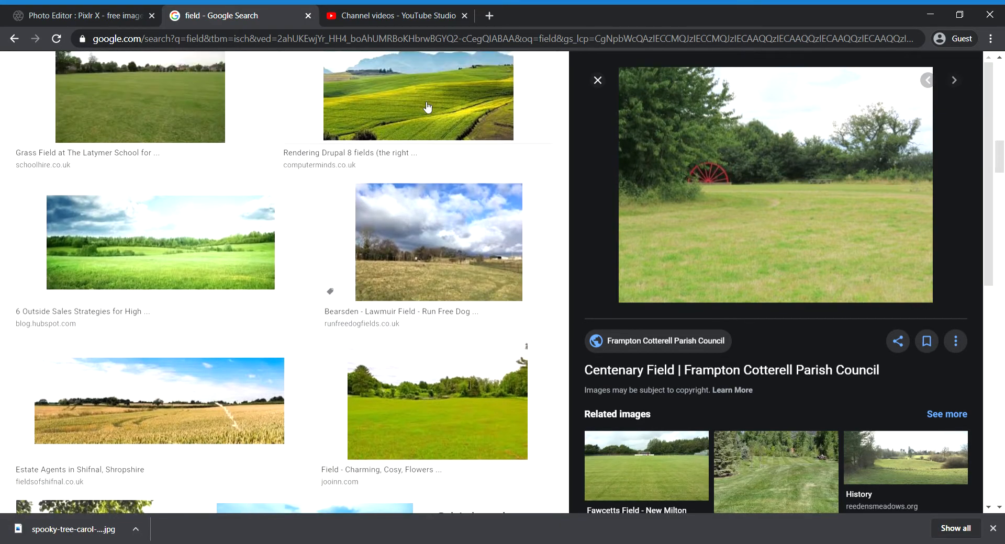
scroll(up, 3)
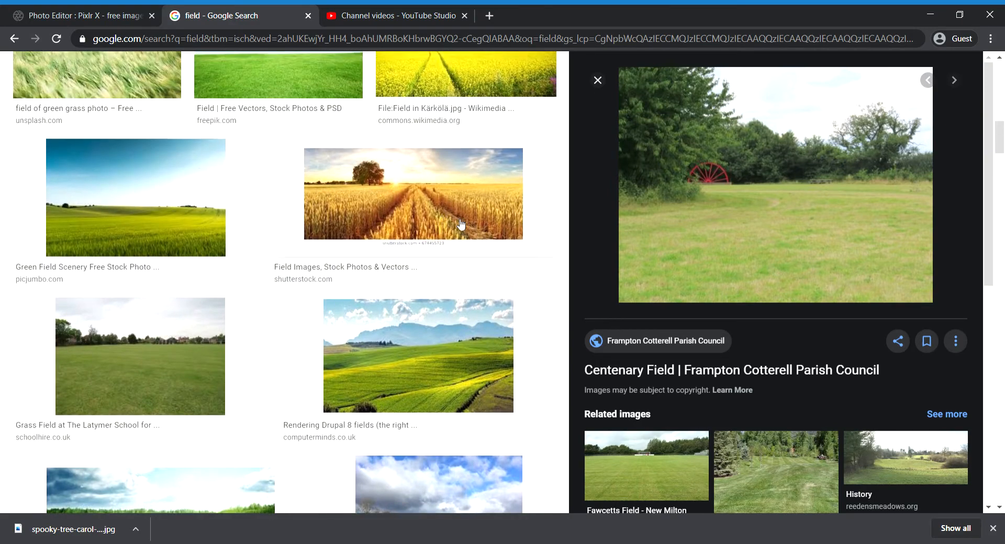
mouse_move(135, 140)
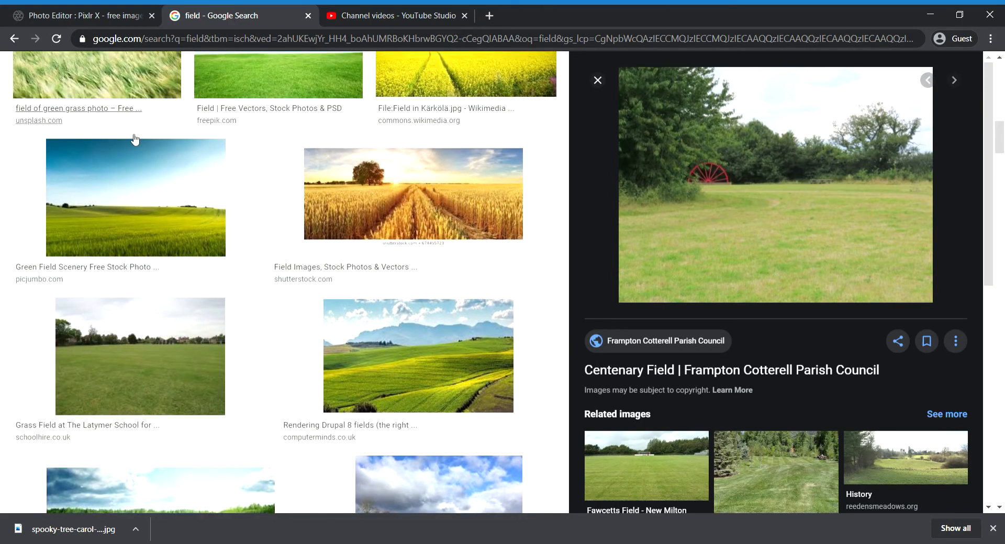
mouse_move(263, 237)
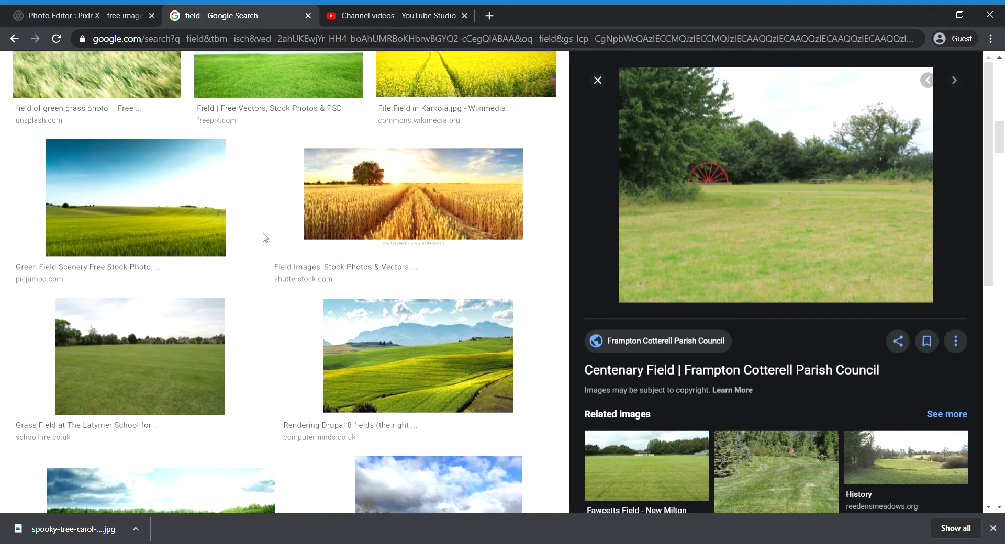
scroll(up, 3)
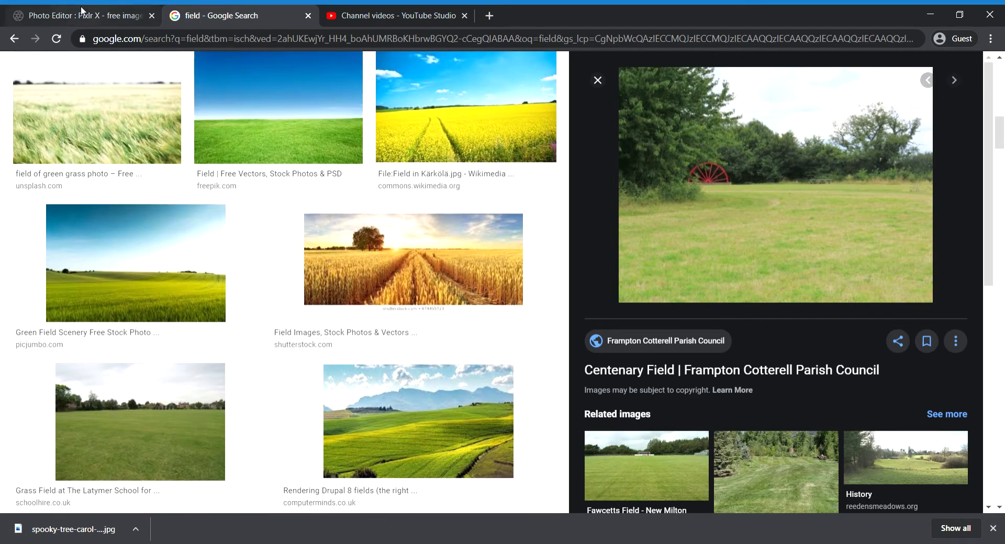
- Load the Centenary Field photo into Pixlr X from its pasted image URL
click(80, 16)
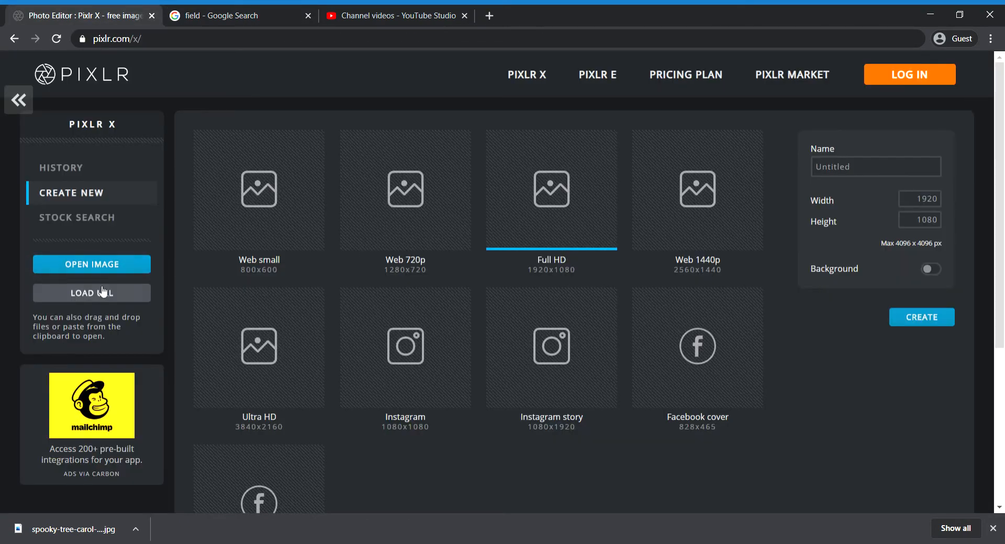
click(91, 293)
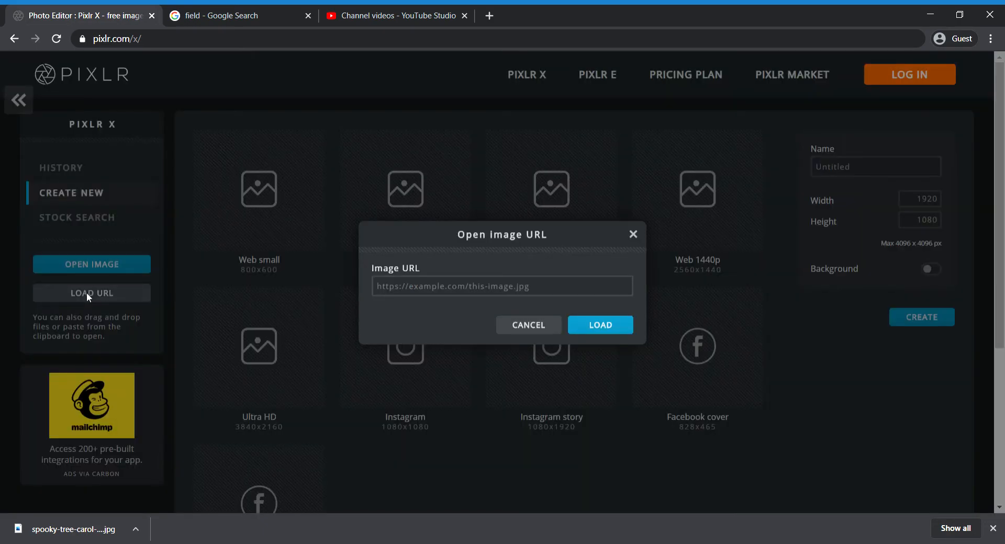
click(502, 286)
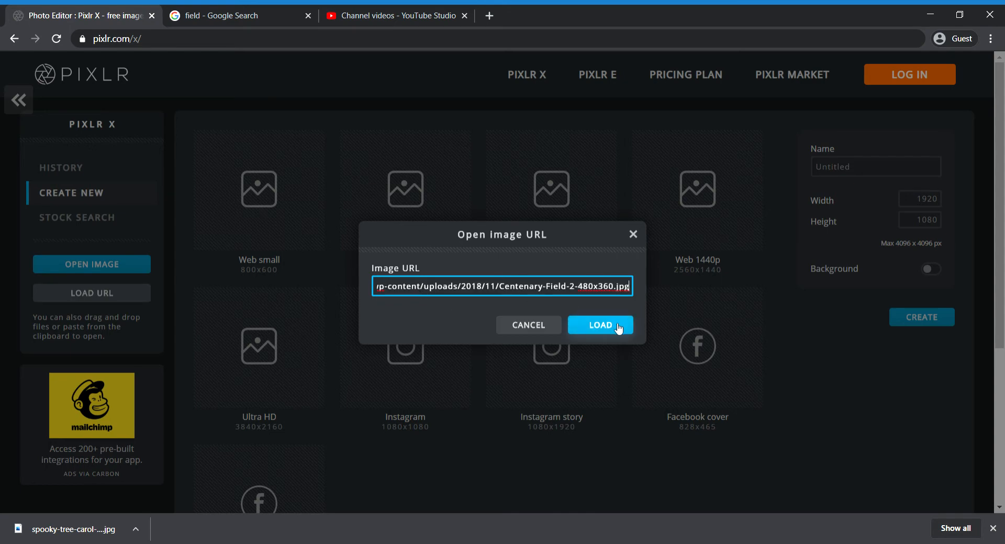
click(600, 325)
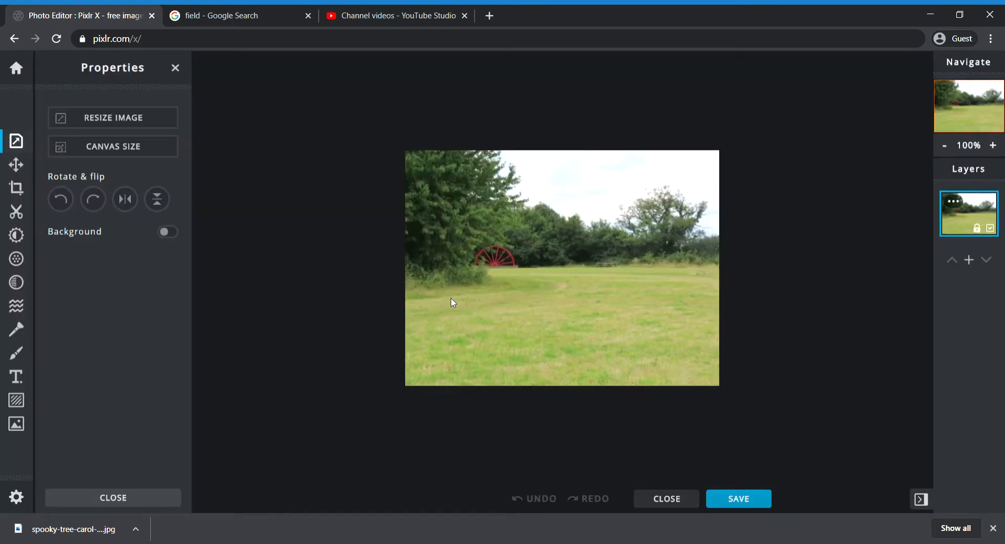
mouse_move(692, 237)
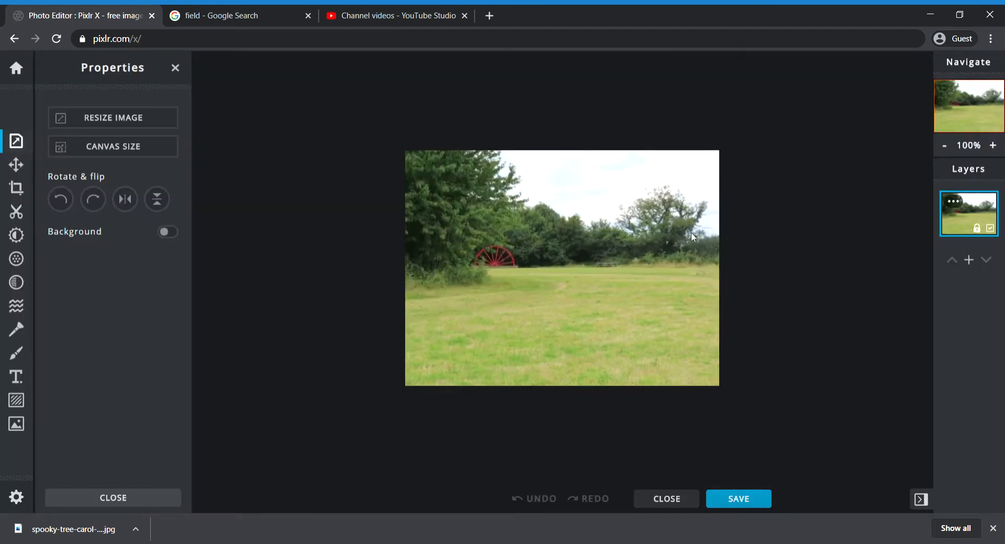
mouse_move(284, 277)
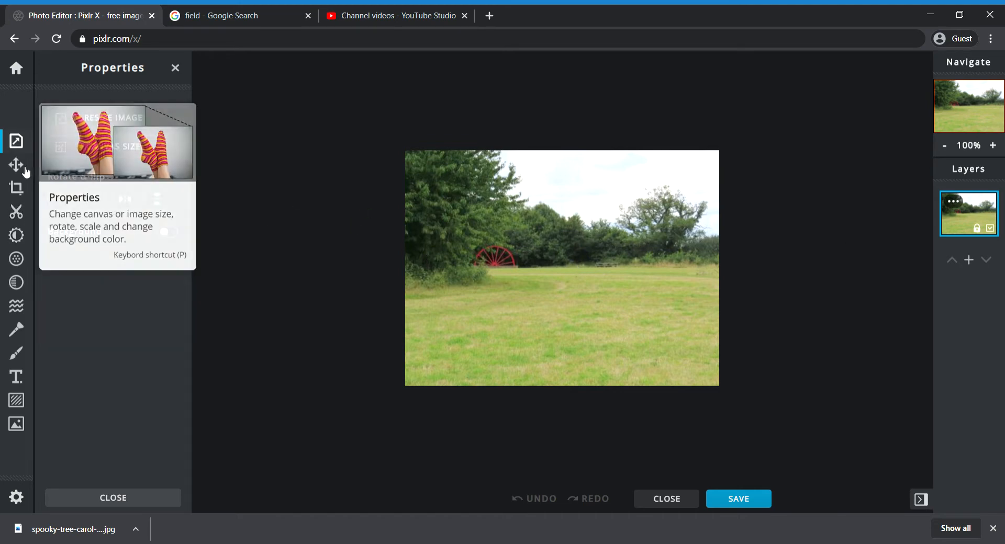
mouse_move(16, 211)
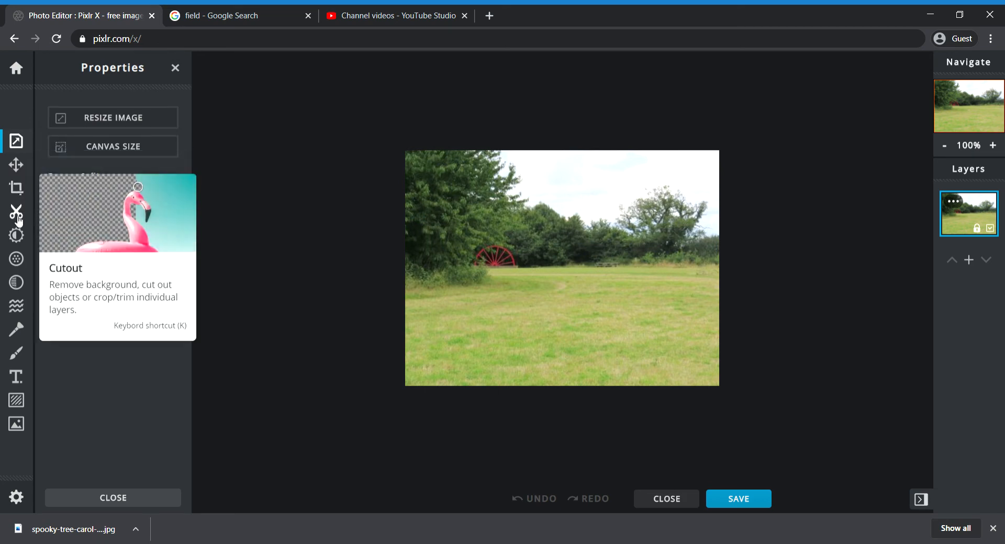
- Preview Black & white and Invert in Adjust, leaving both switched off
click(16, 236)
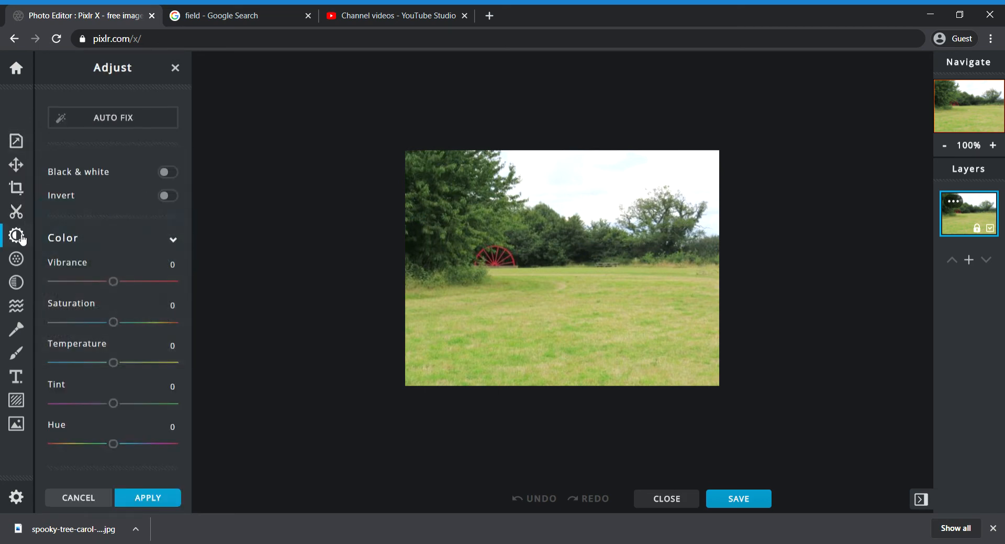
click(168, 171)
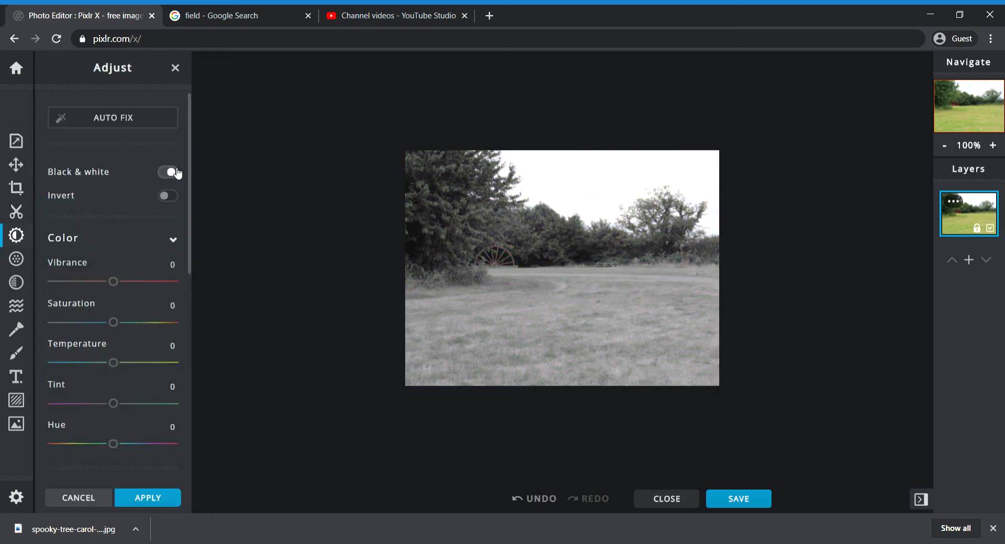
click(168, 172)
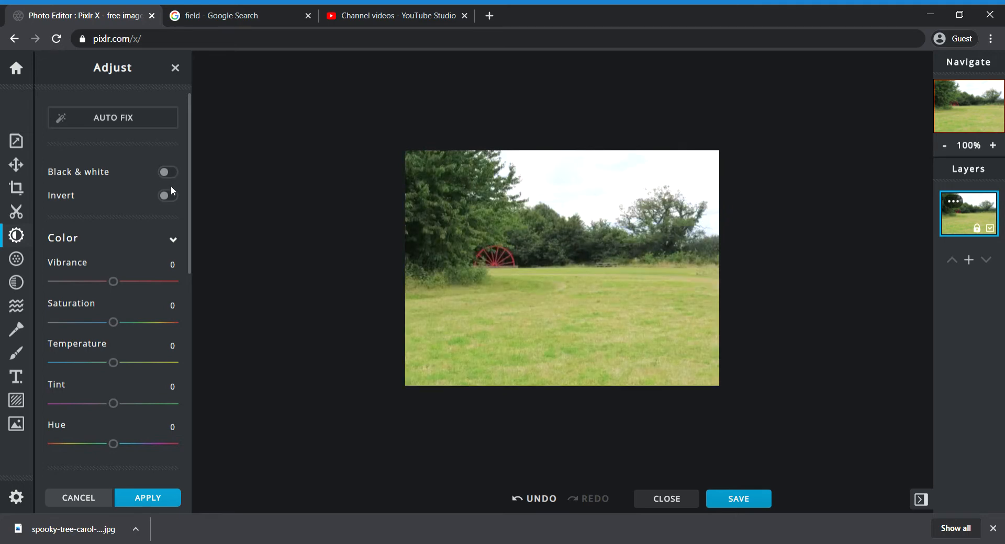
click(166, 196)
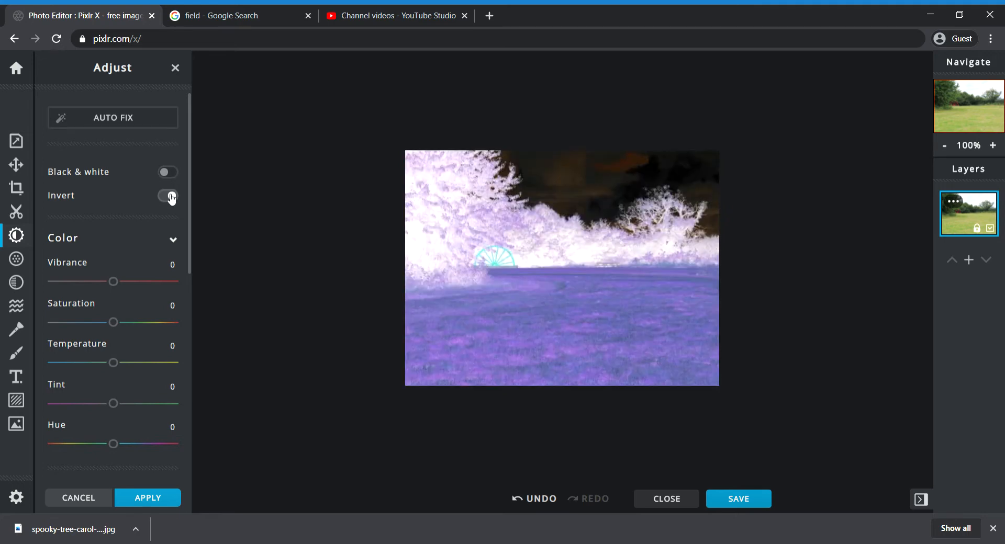
click(168, 196)
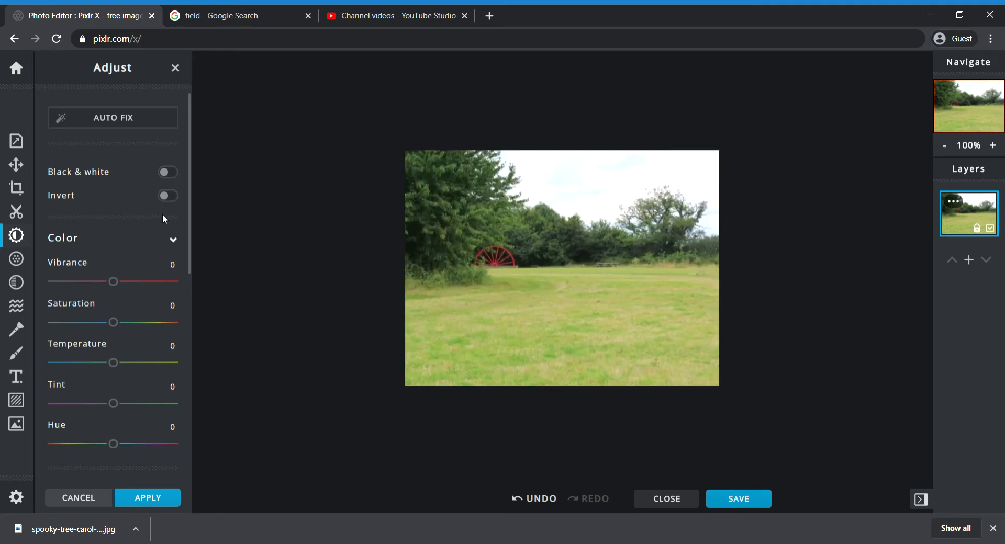
click(167, 196)
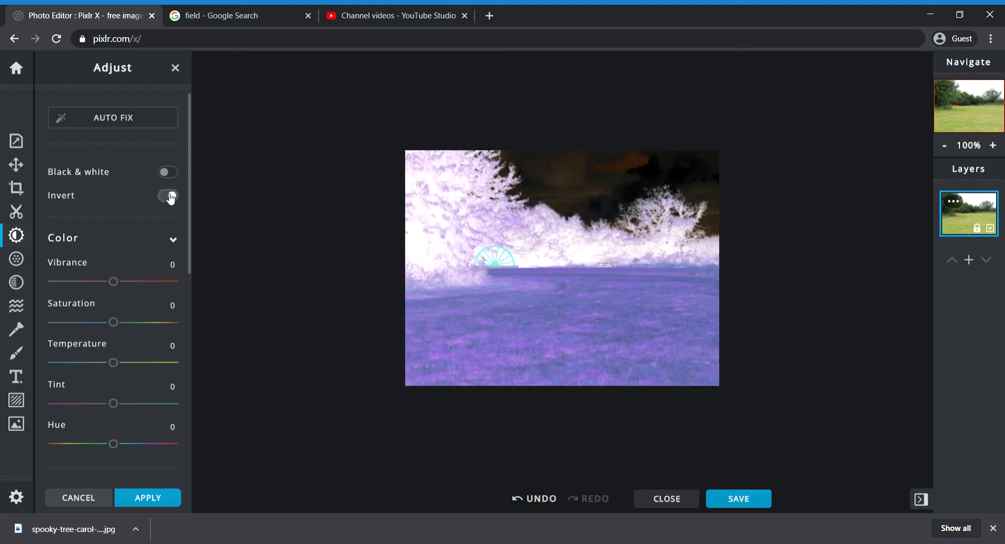
click(167, 195)
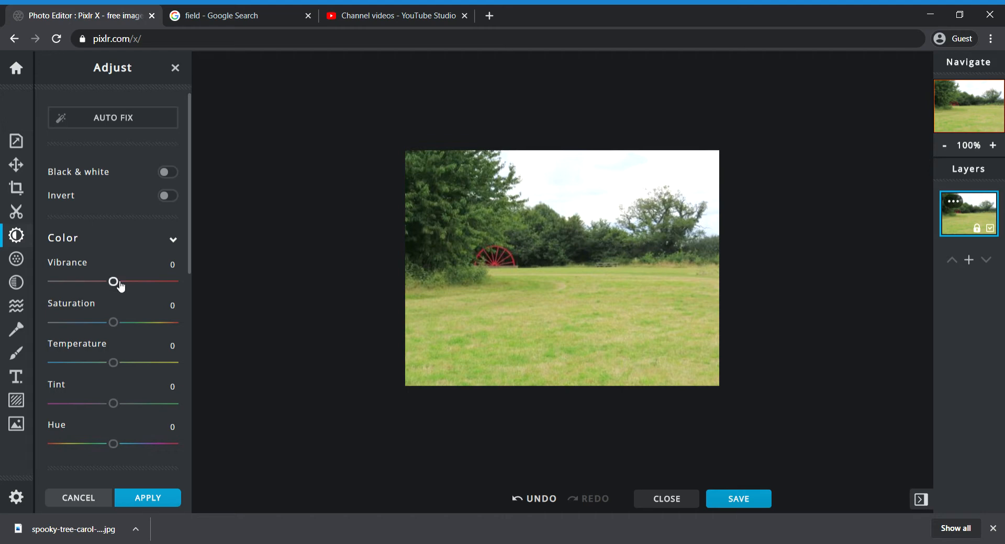
- Lower vibrance to -32 and saturation to -2
drag(114, 282, 89, 282)
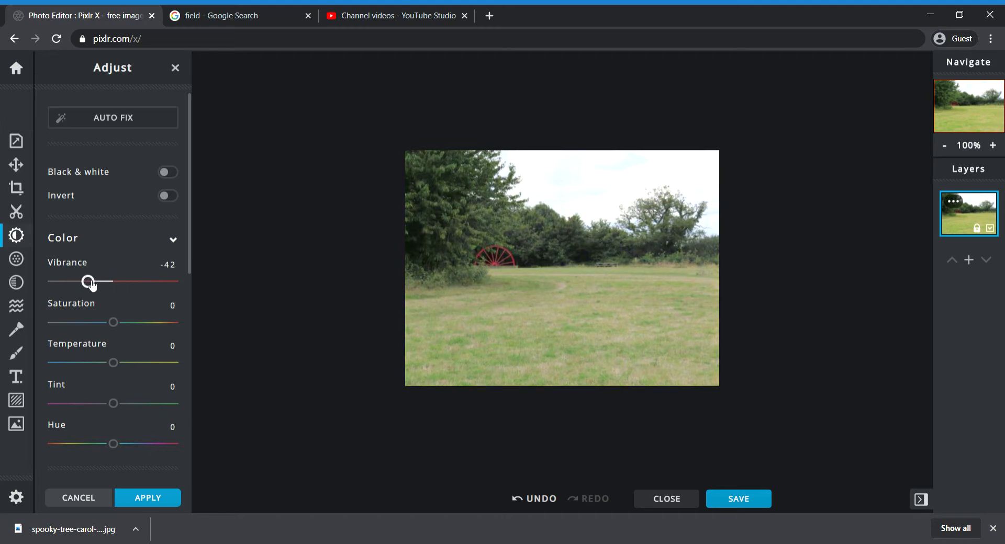
drag(88, 281, 92, 281)
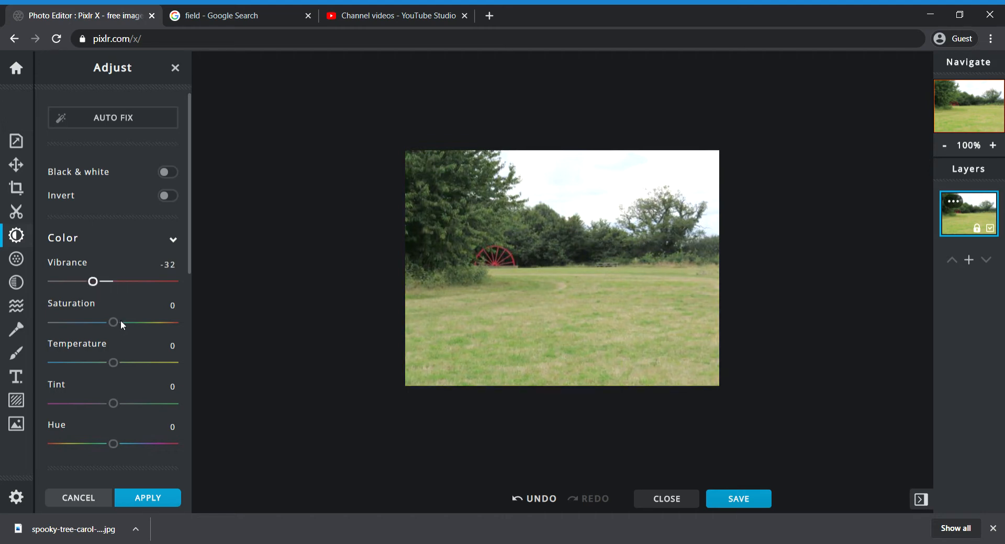
drag(113, 322, 112, 323)
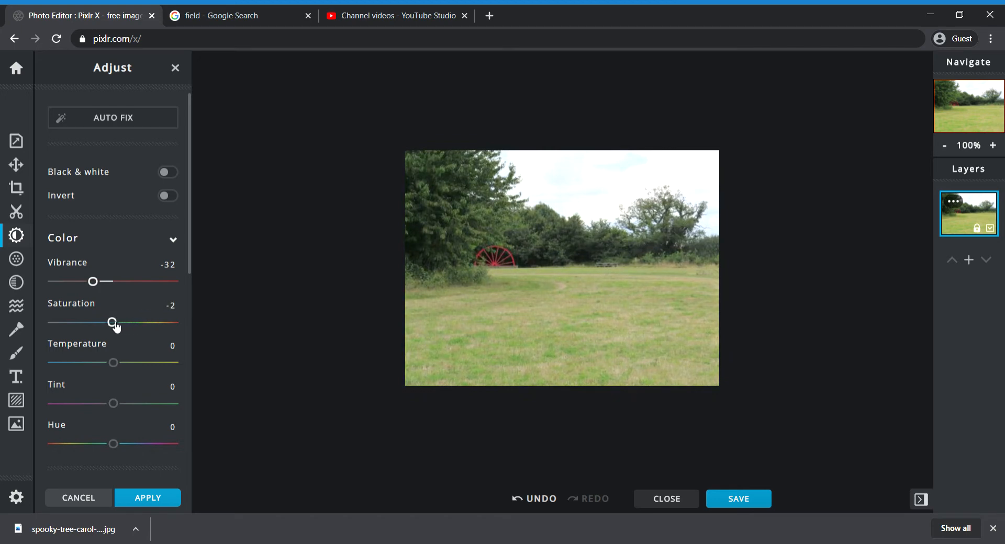
scroll(down, 3)
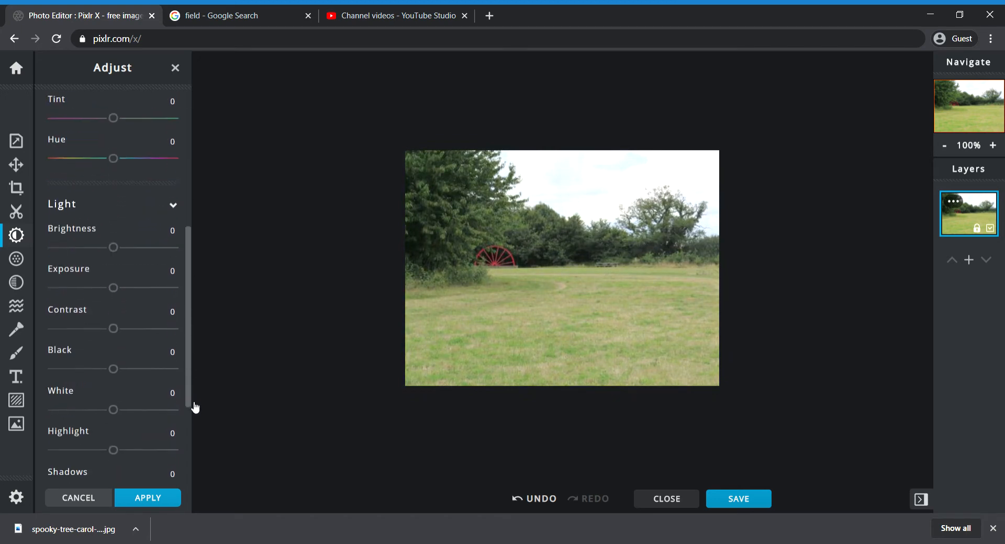
scroll(down, 3)
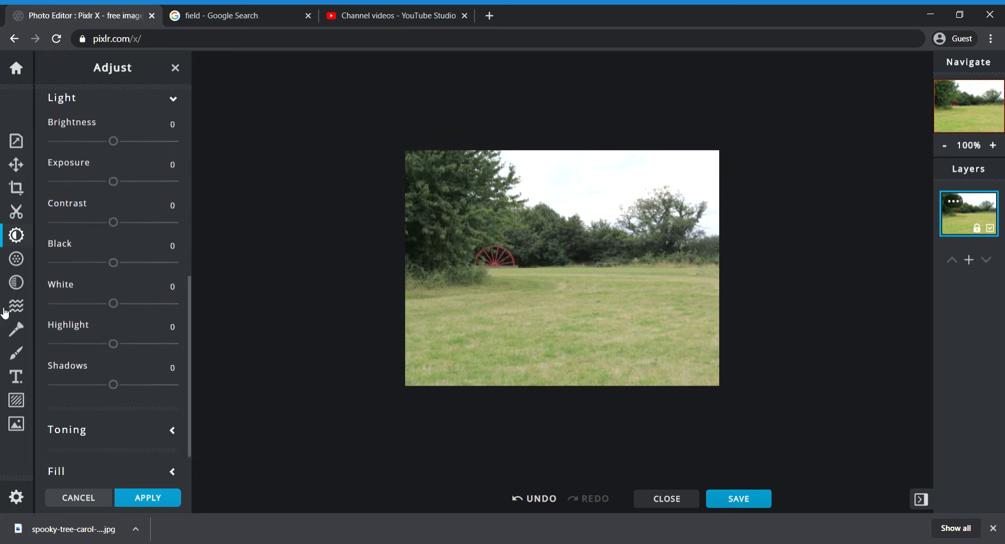
- Try dark and white vignette strengths in the Scene filter on the field photo
click(16, 259)
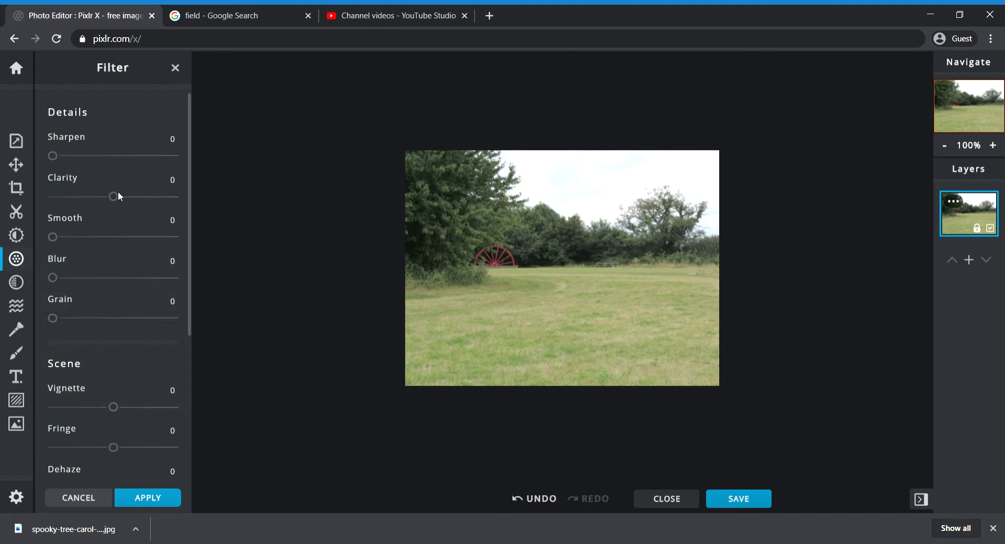
scroll(down, 3)
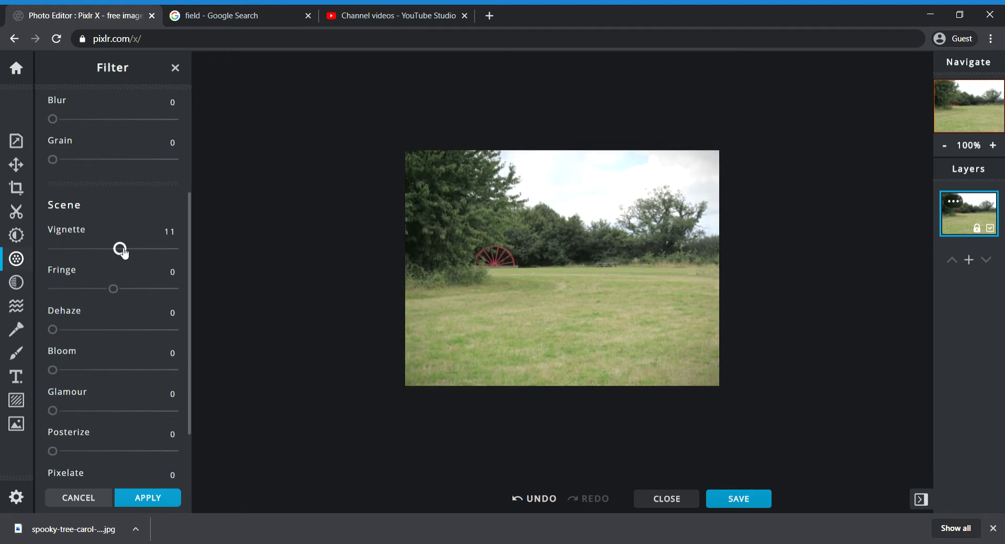
drag(120, 248, 137, 249)
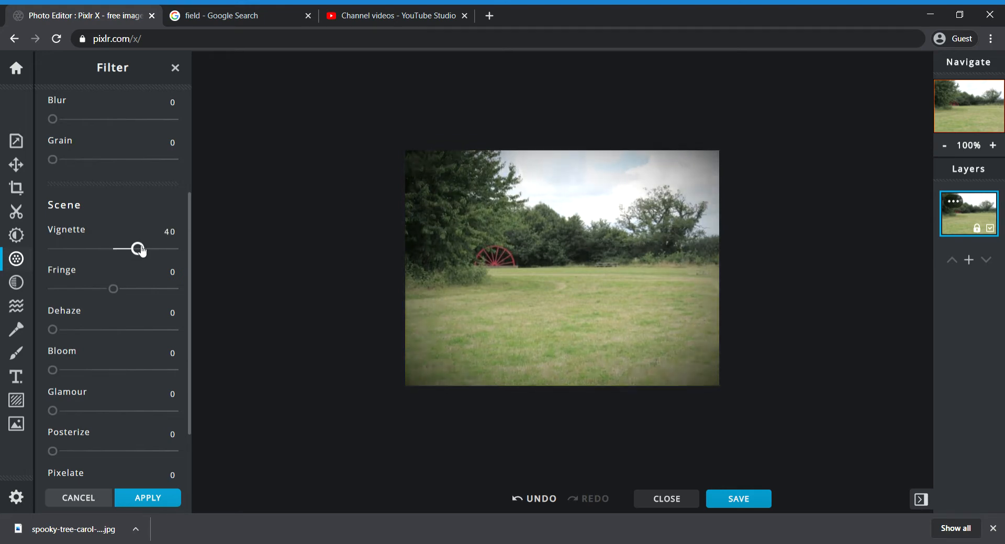
drag(137, 248, 103, 248)
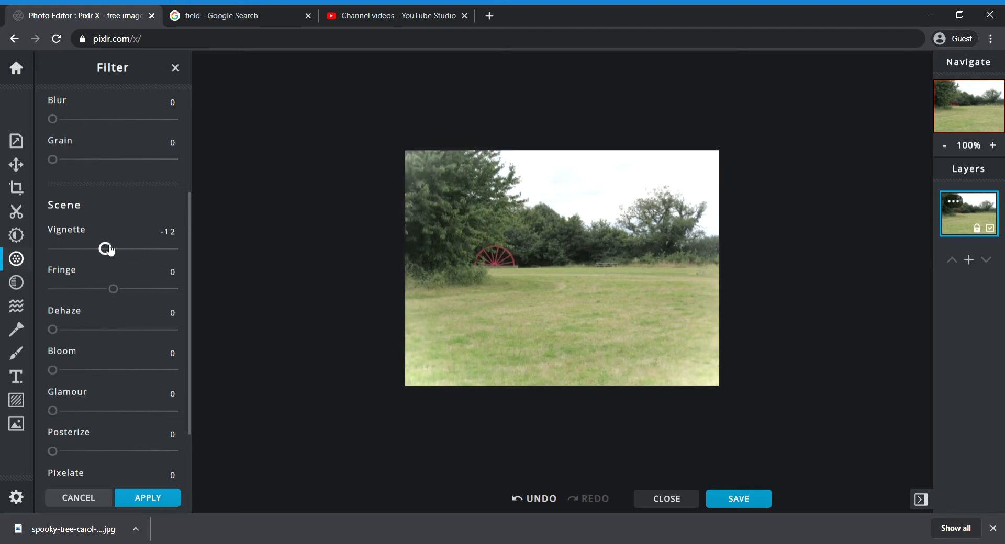
drag(106, 249, 69, 248)
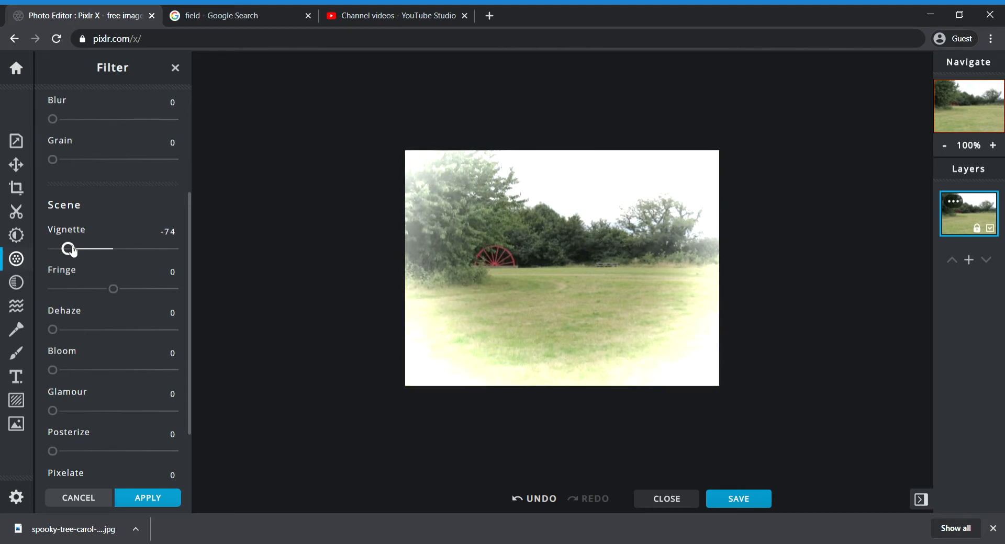
drag(69, 249, 67, 248)
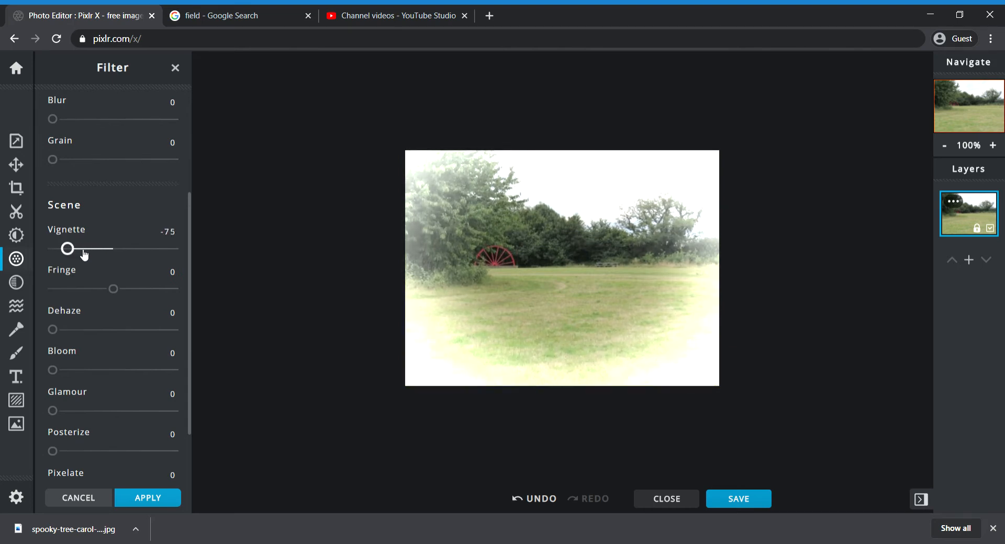
drag(67, 248, 111, 248)
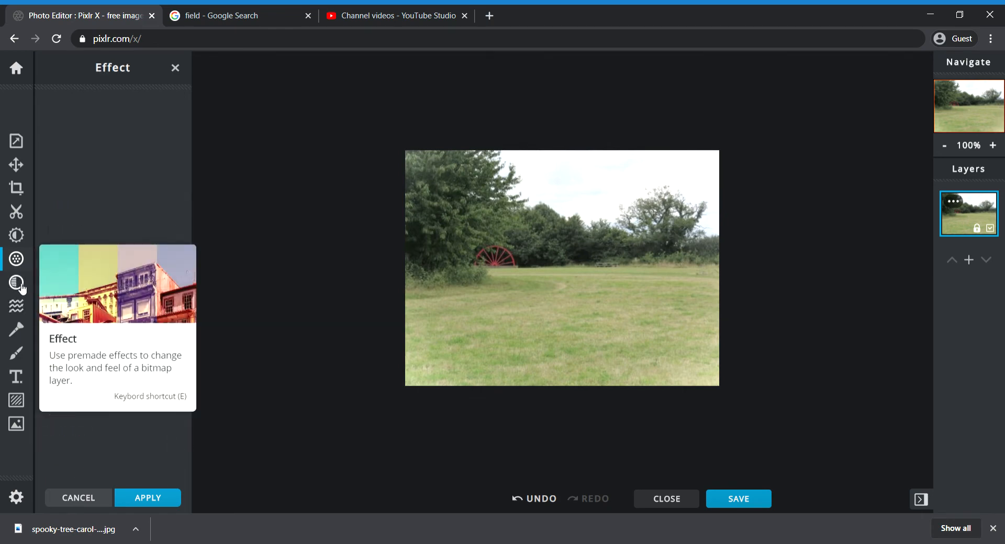
- Try the TOO-OLD effects SAMPI, VINNY and TOM, settling on the SAMPI sepia tone
click(15, 282)
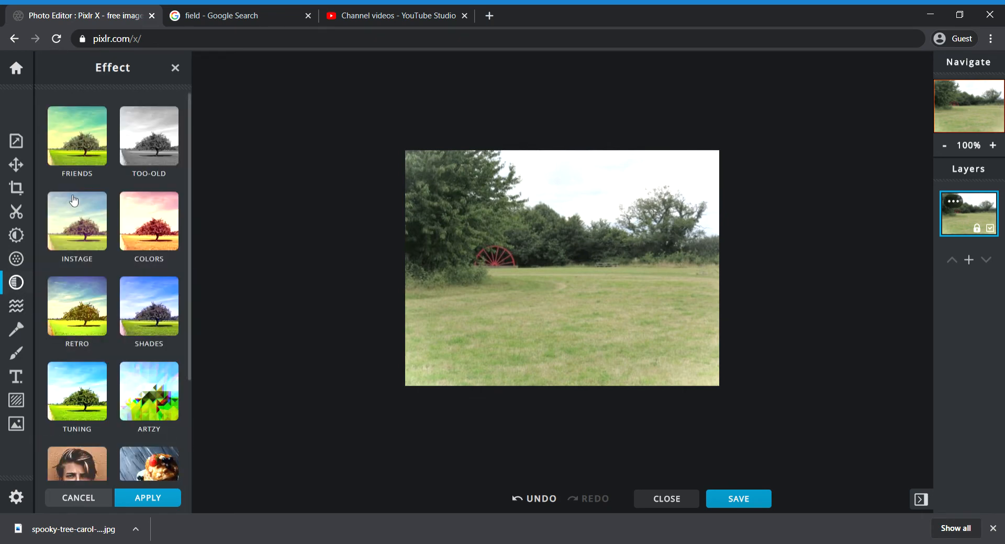
mouse_move(118, 246)
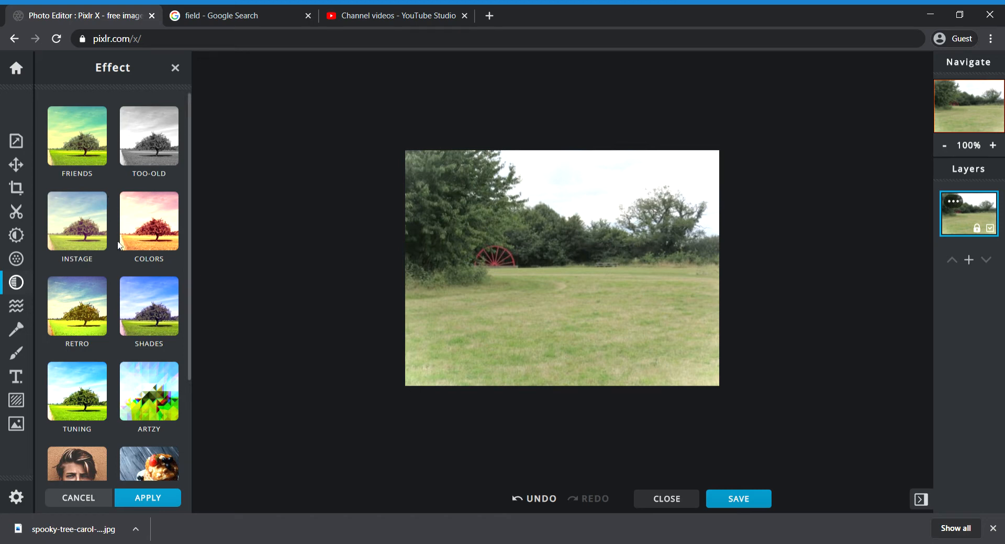
mouse_move(162, 137)
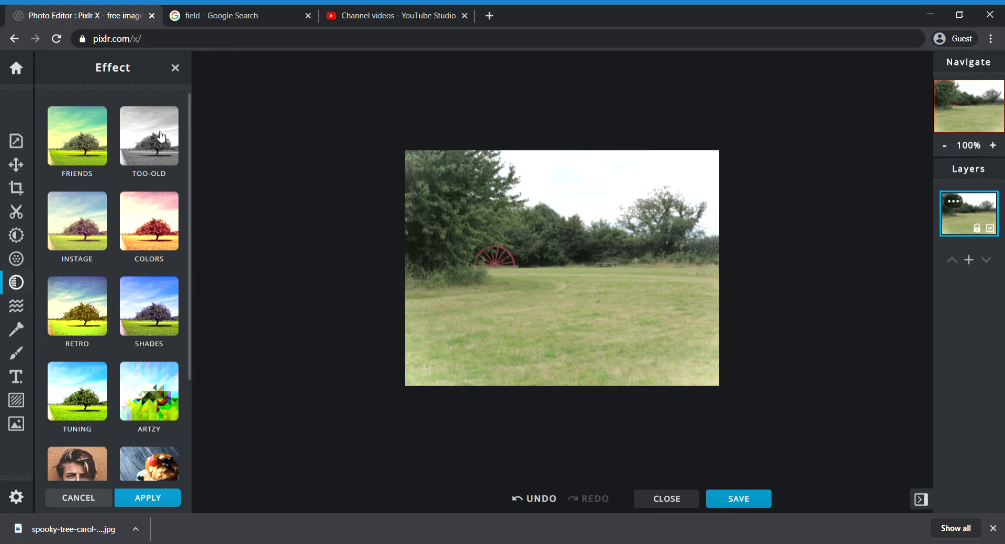
click(149, 134)
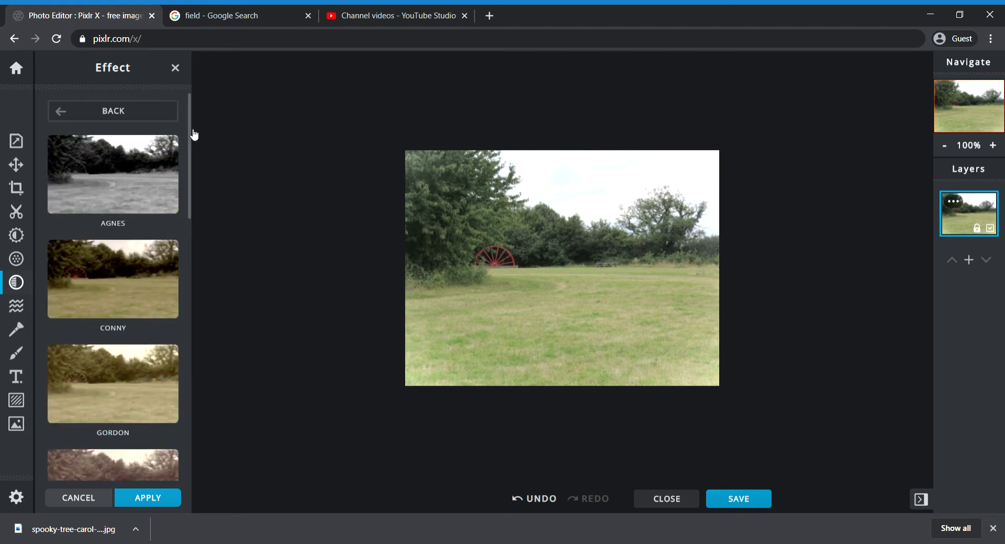
scroll(down, 3)
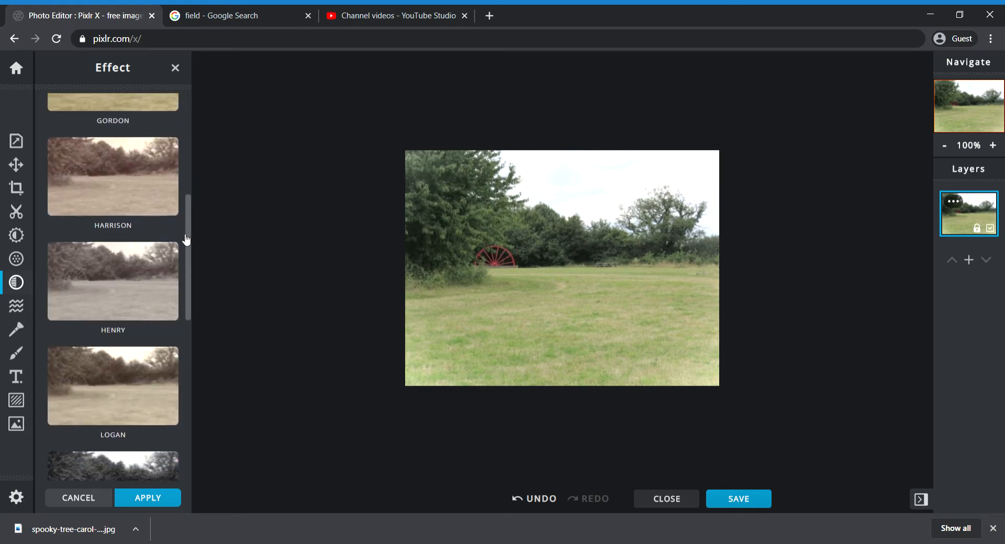
scroll(down, 3)
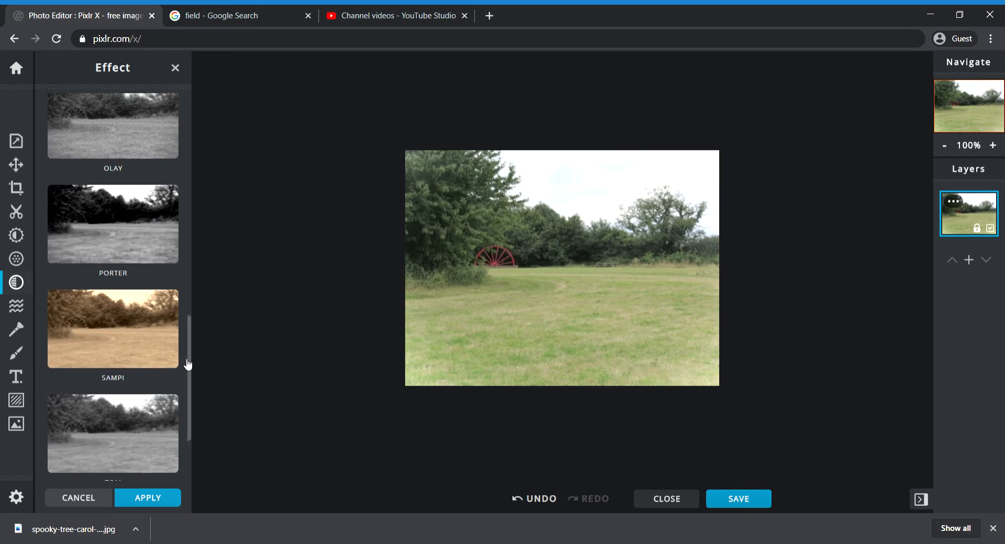
click(112, 329)
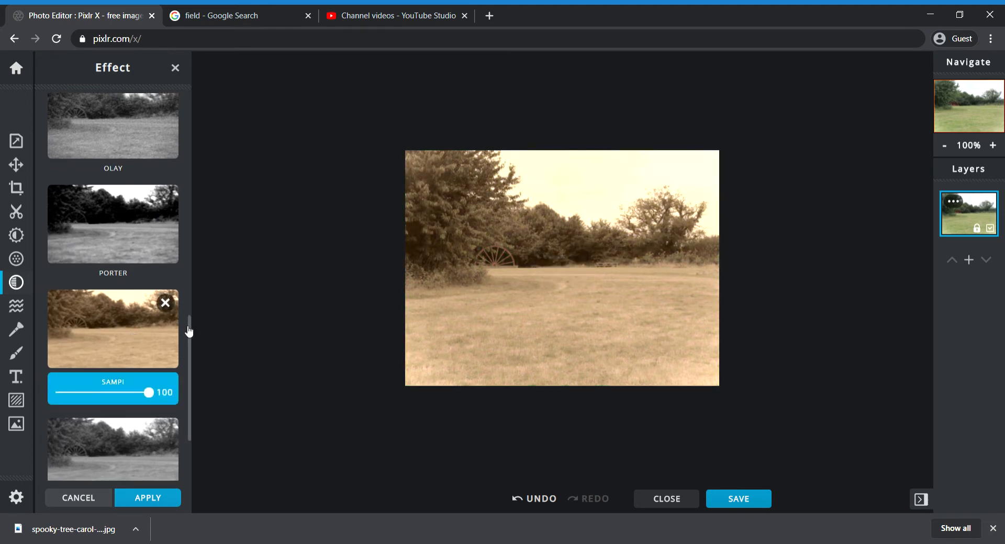
scroll(down, 3)
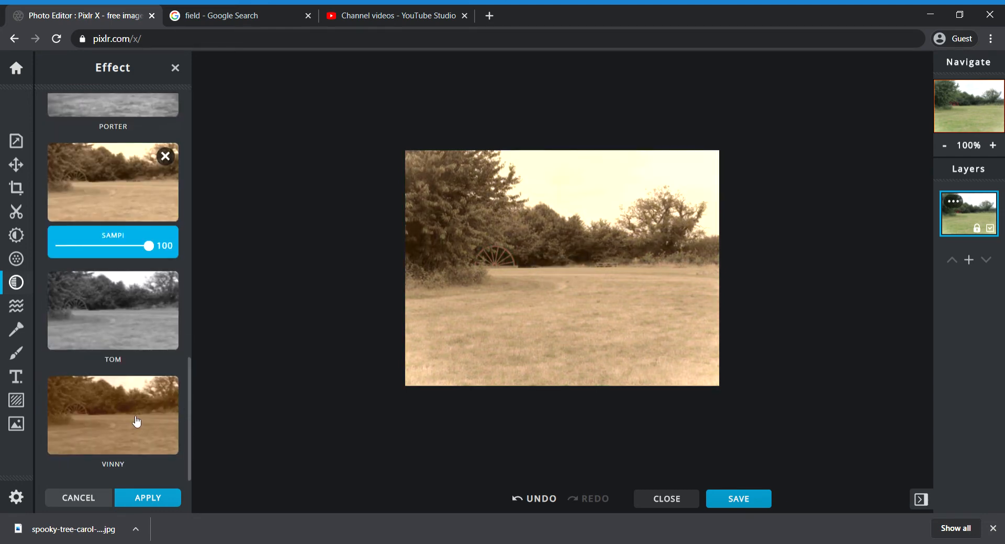
click(114, 415)
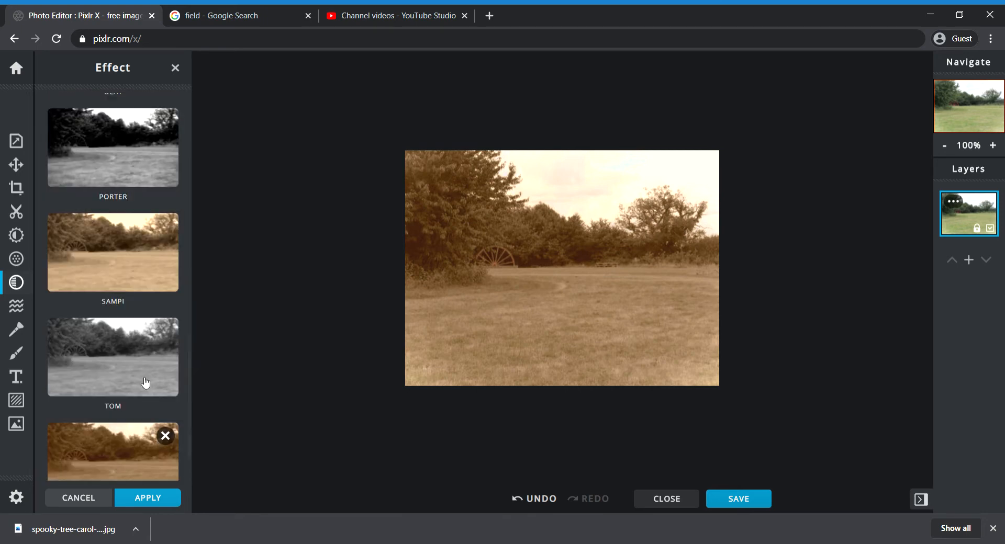
click(113, 357)
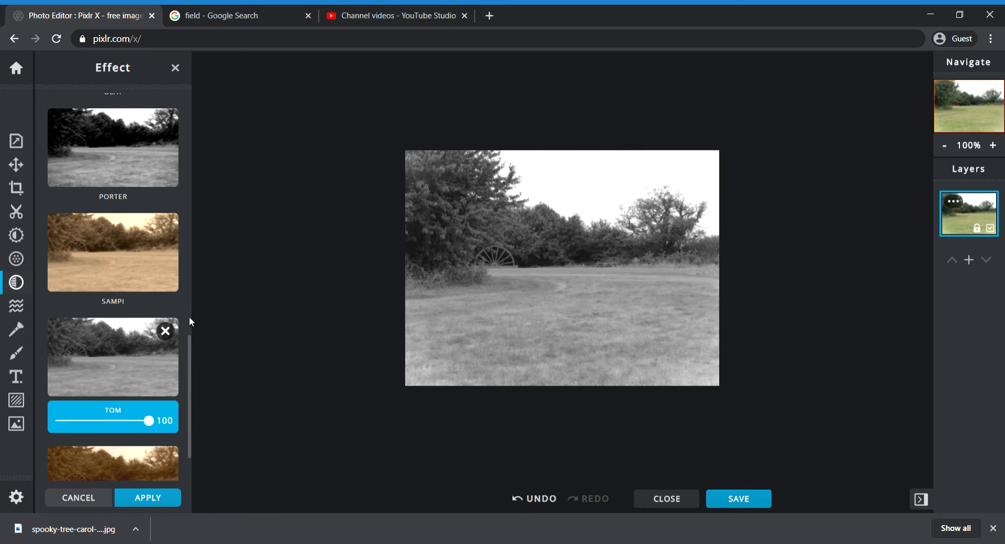
scroll(up, 3)
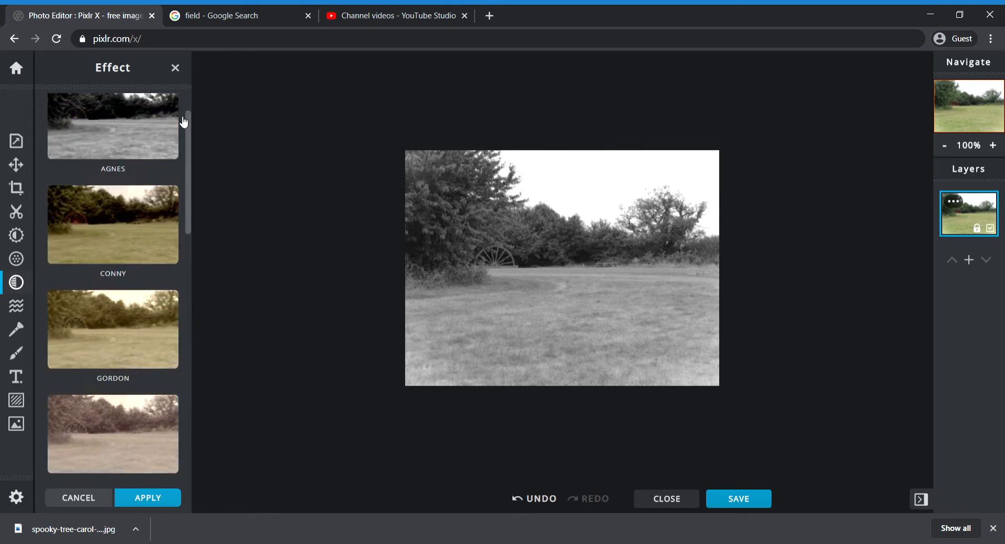
scroll(down, 3)
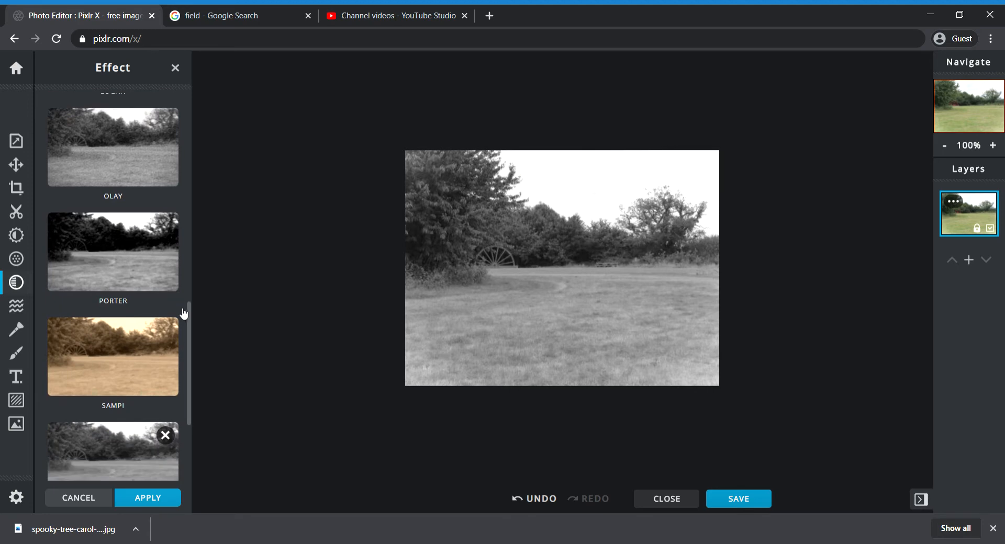
click(113, 357)
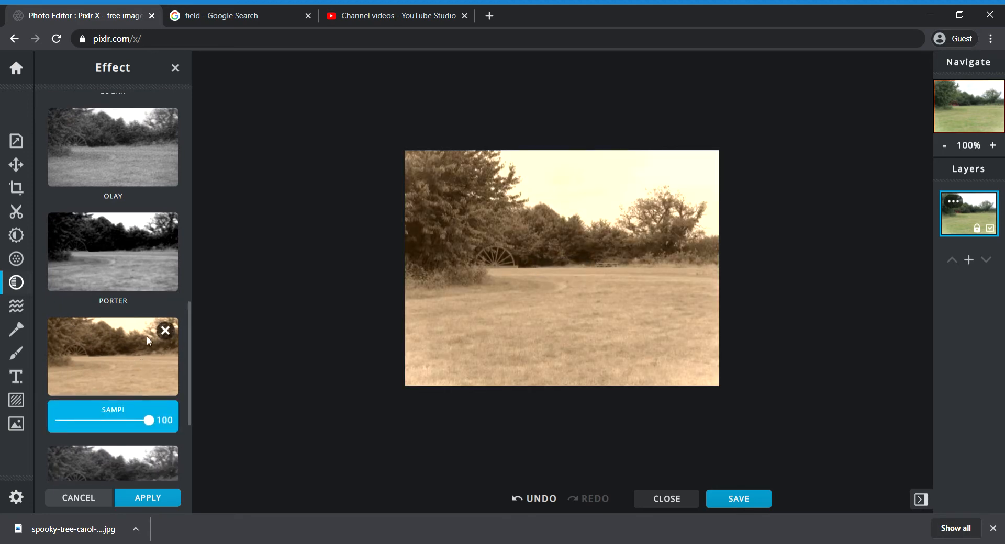
mouse_move(118, 438)
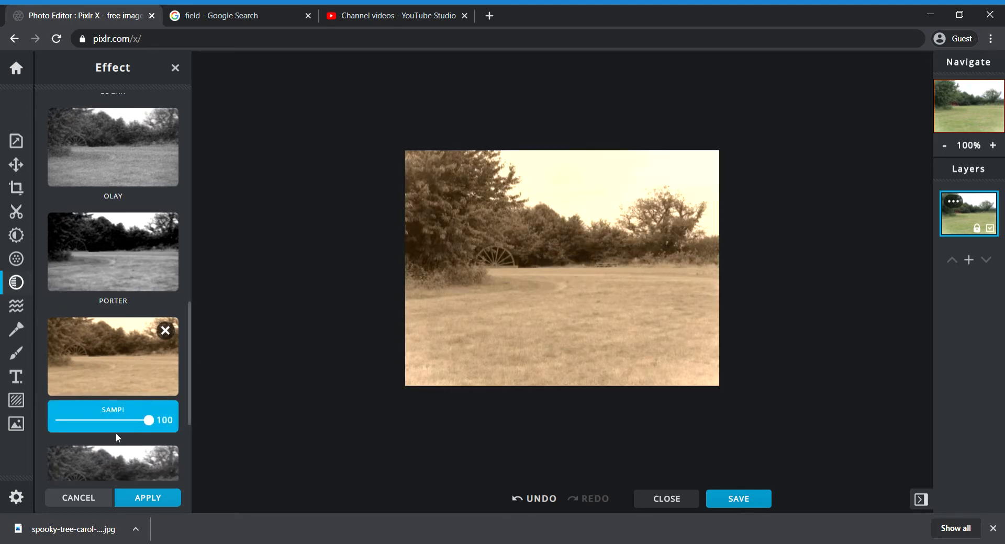
mouse_move(16, 307)
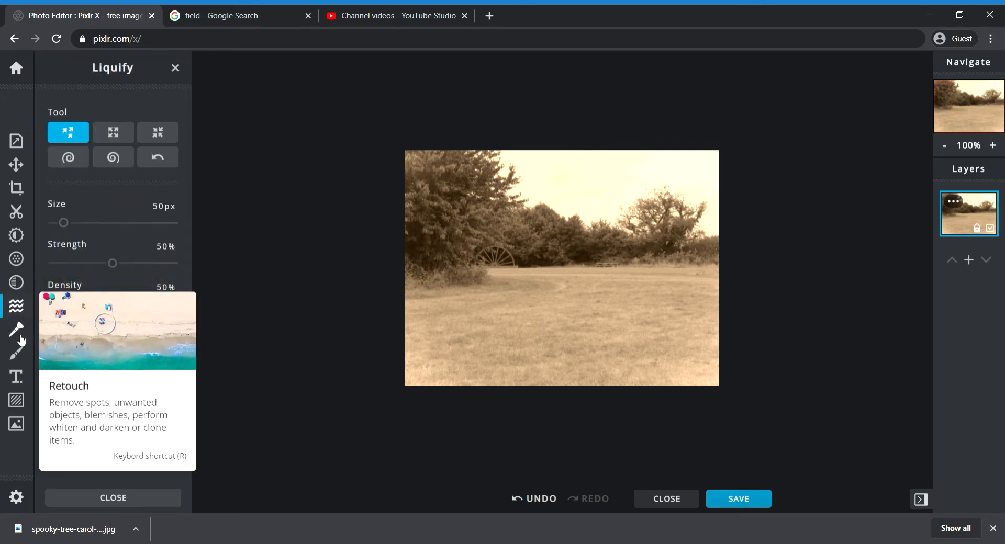
- Undo the trial sky patch strokes and set the Retouch brush size to 16 px
click(16, 331)
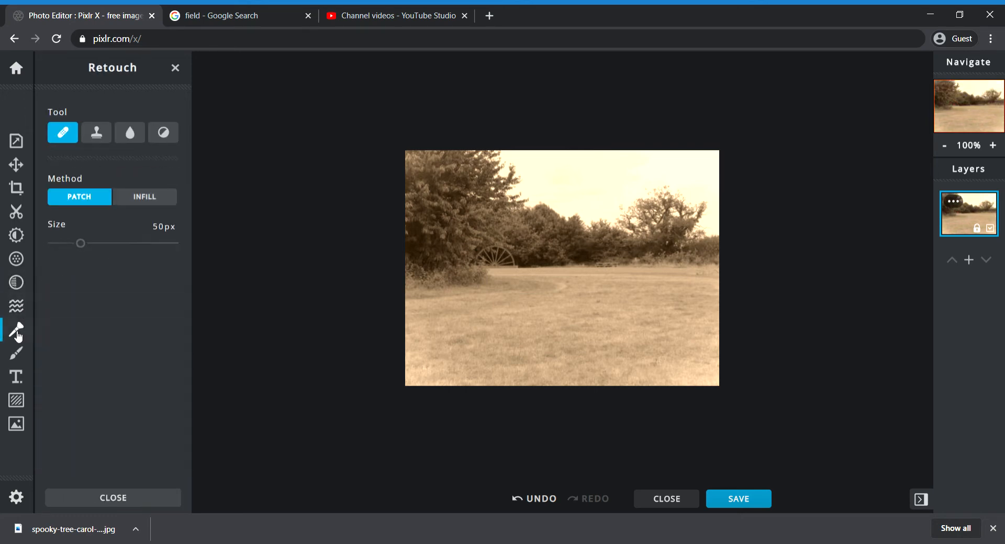
mouse_move(260, 297)
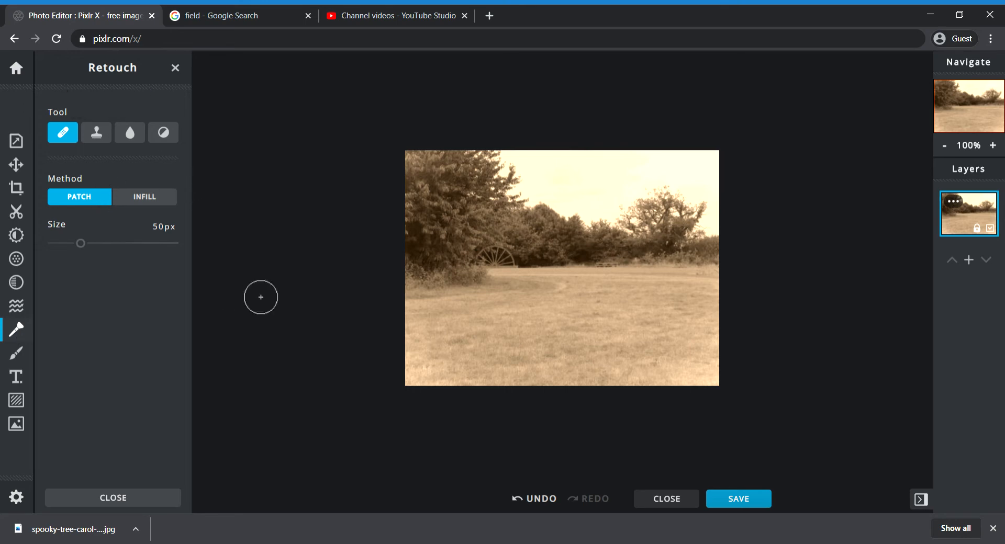
mouse_move(95, 133)
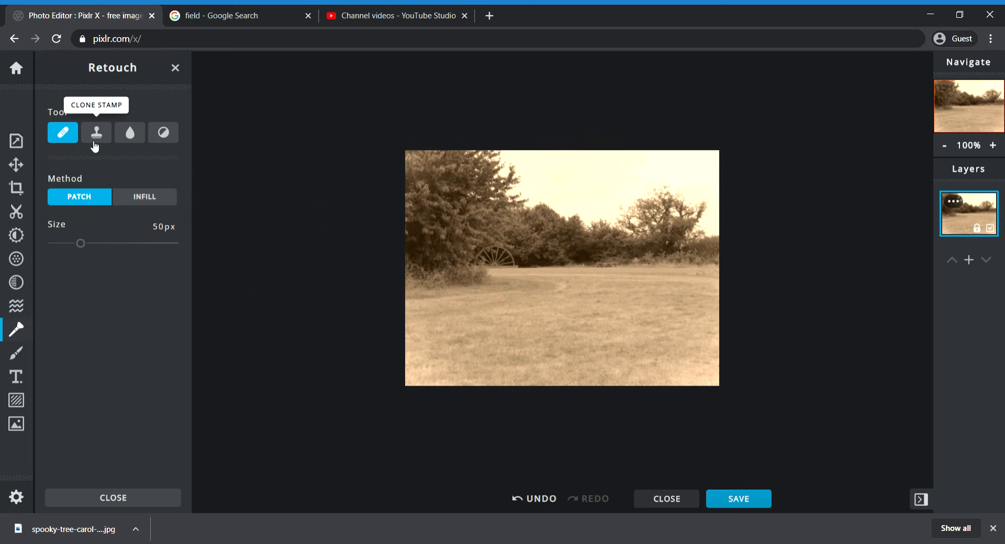
mouse_move(572, 186)
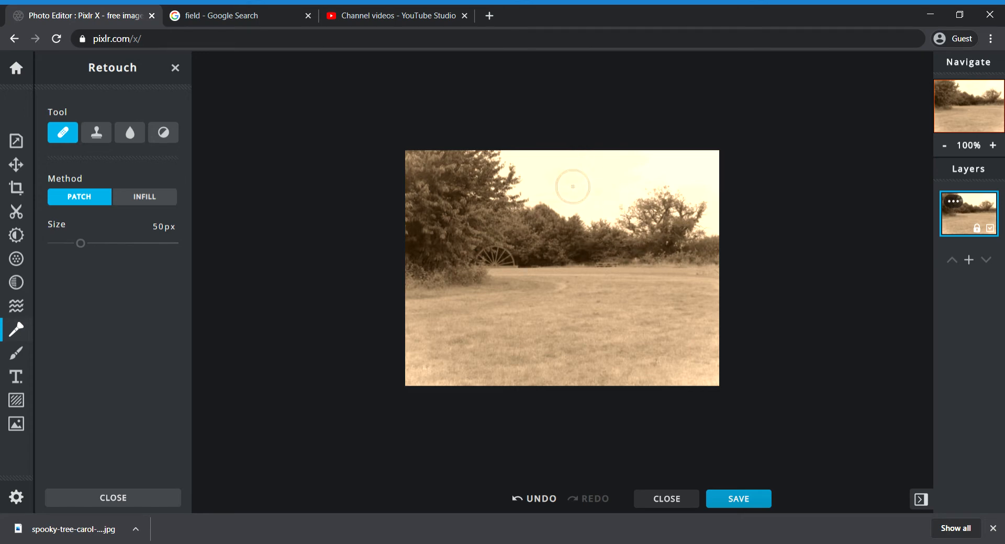
mouse_move(653, 170)
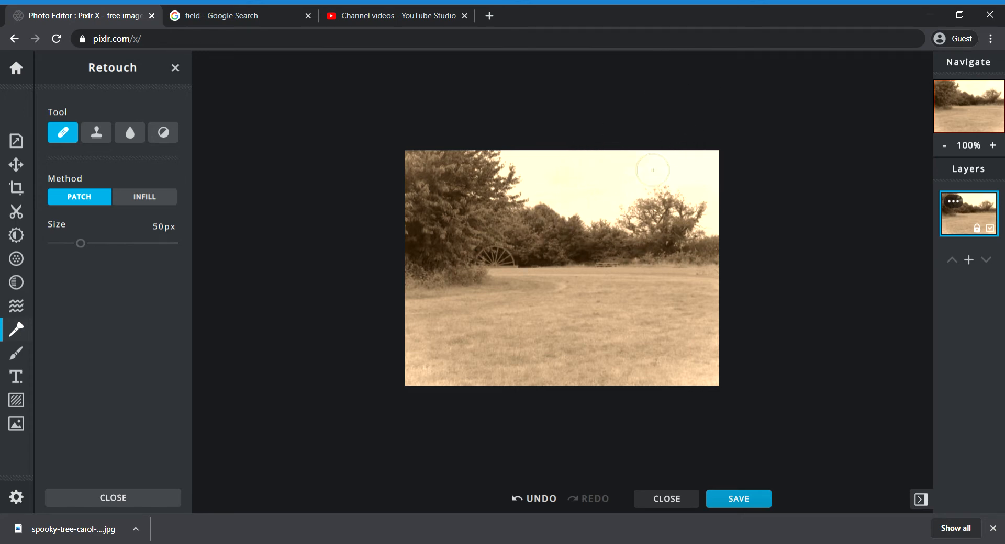
mouse_move(616, 203)
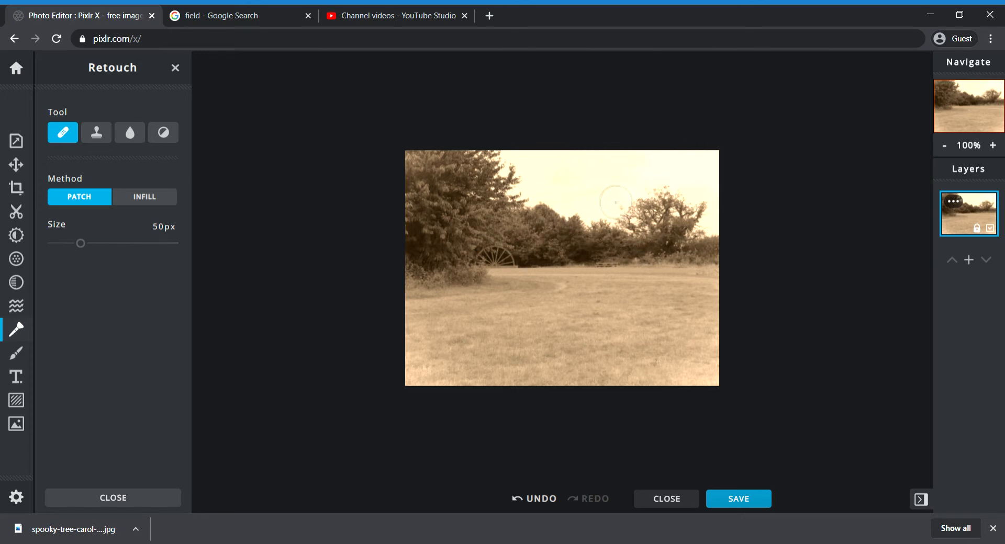
mouse_move(459, 227)
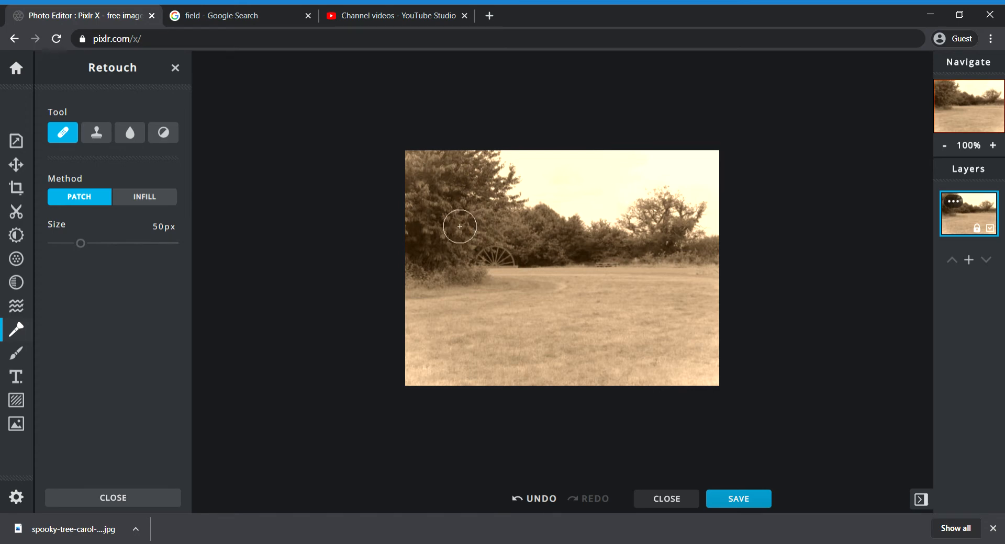
mouse_move(611, 180)
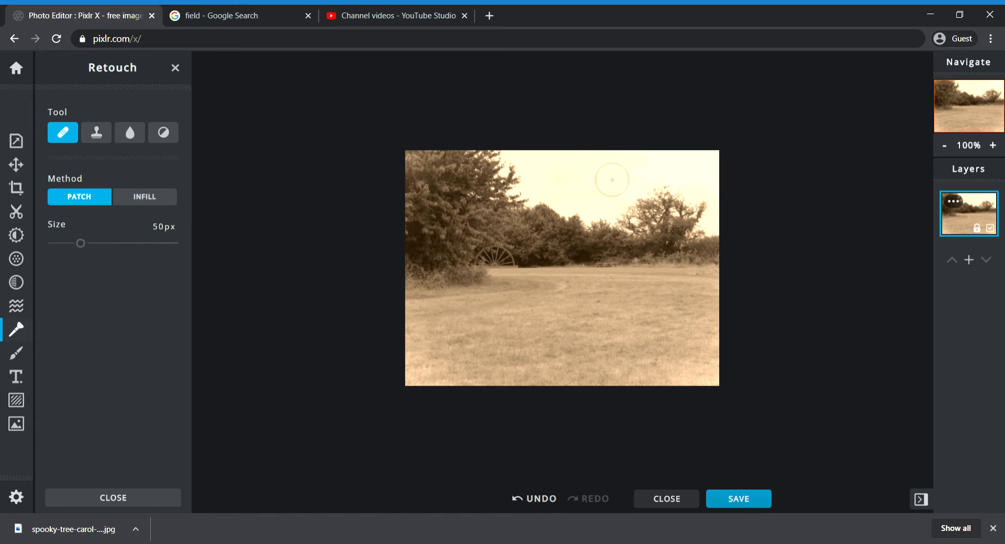
mouse_move(602, 197)
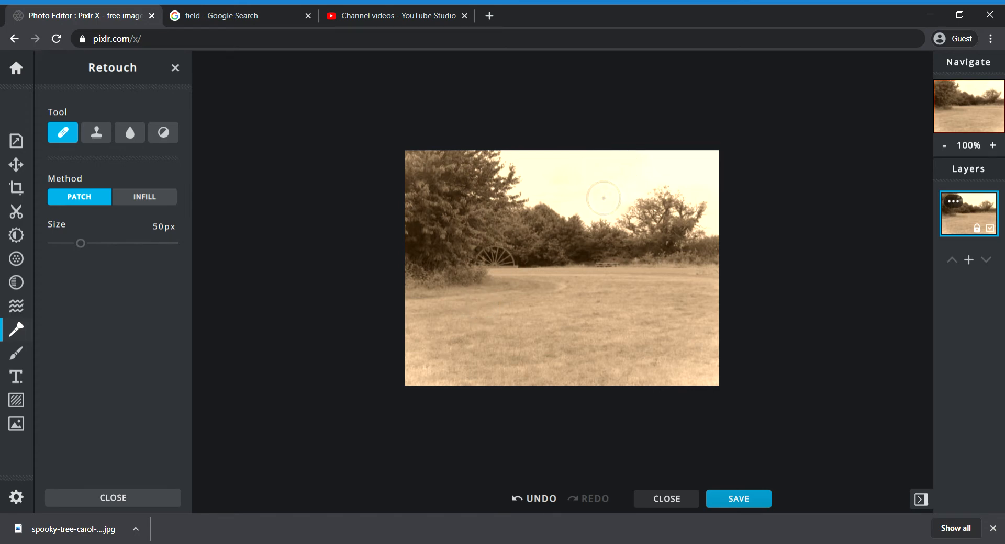
mouse_move(712, 197)
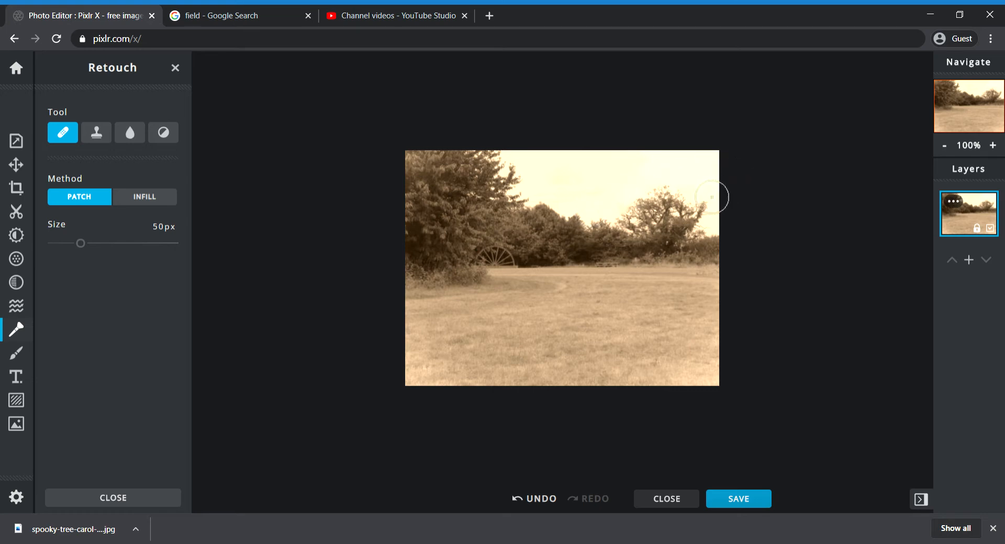
mouse_move(600, 186)
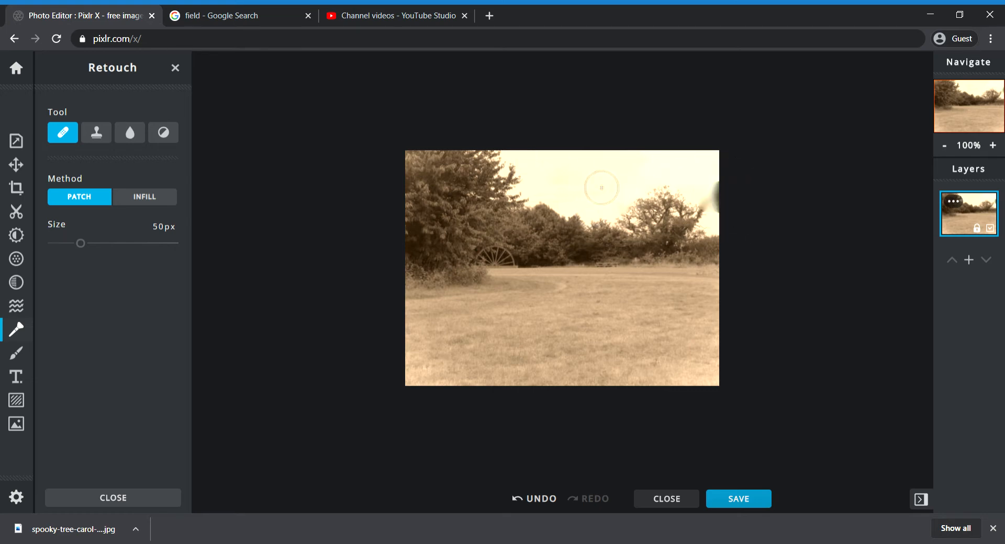
click(539, 499)
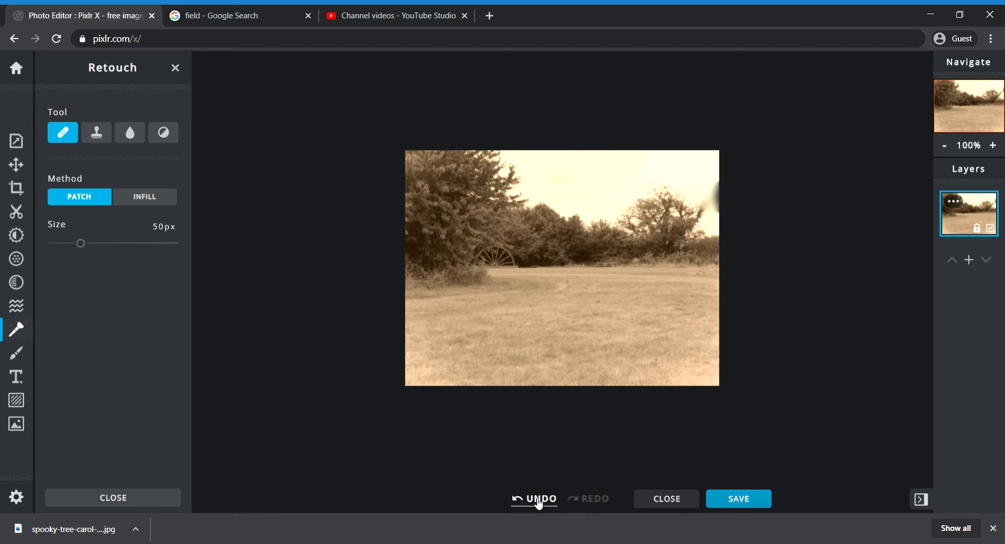
click(539, 499)
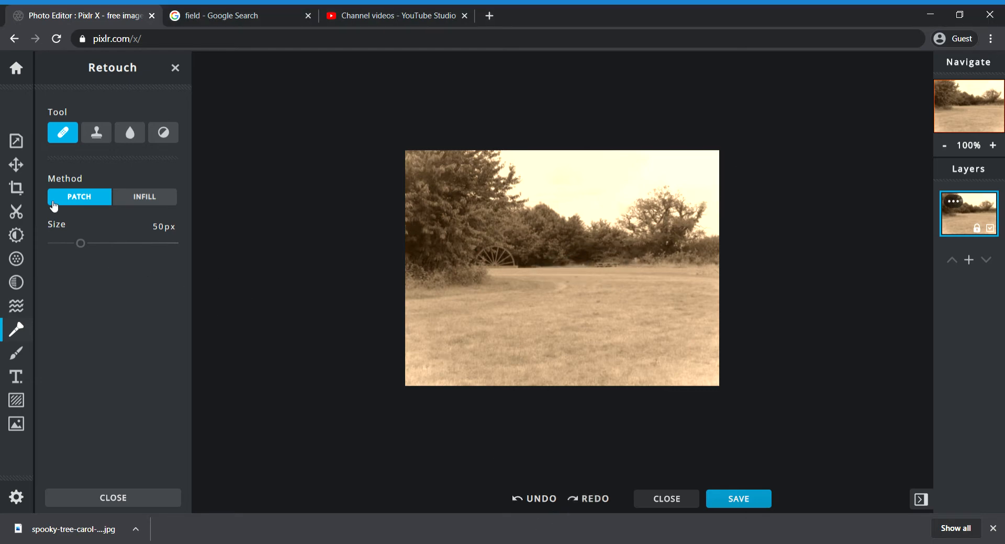
drag(79, 243, 59, 242)
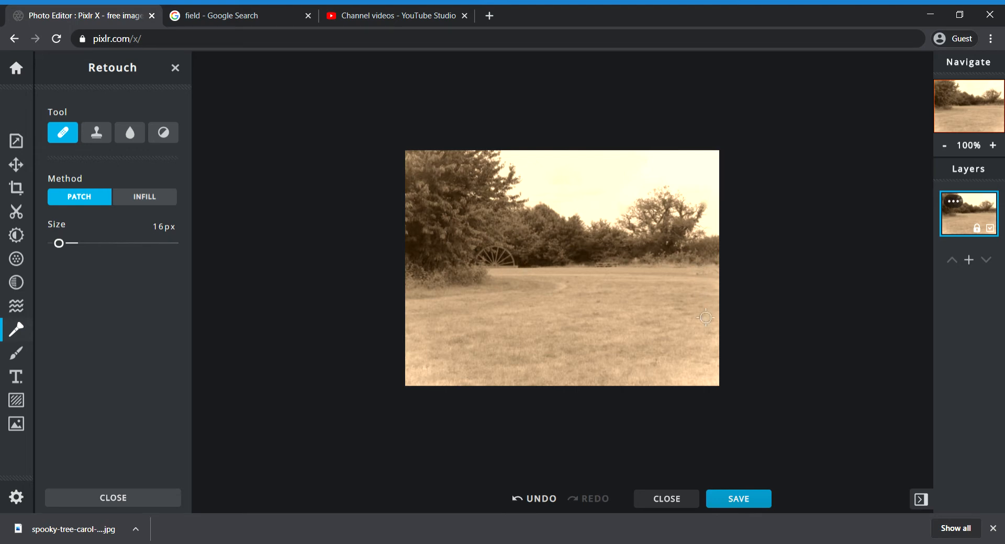
mouse_move(588, 251)
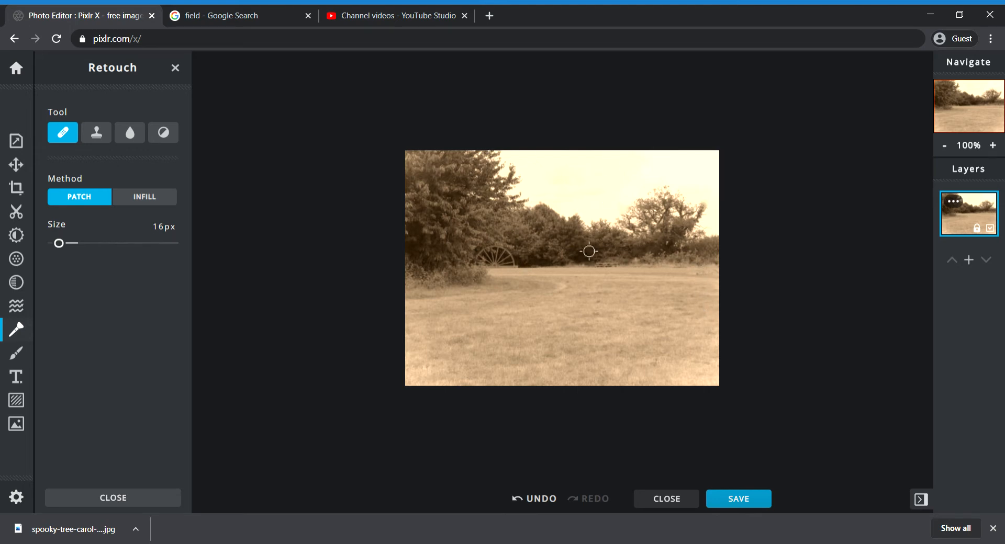
mouse_move(15, 353)
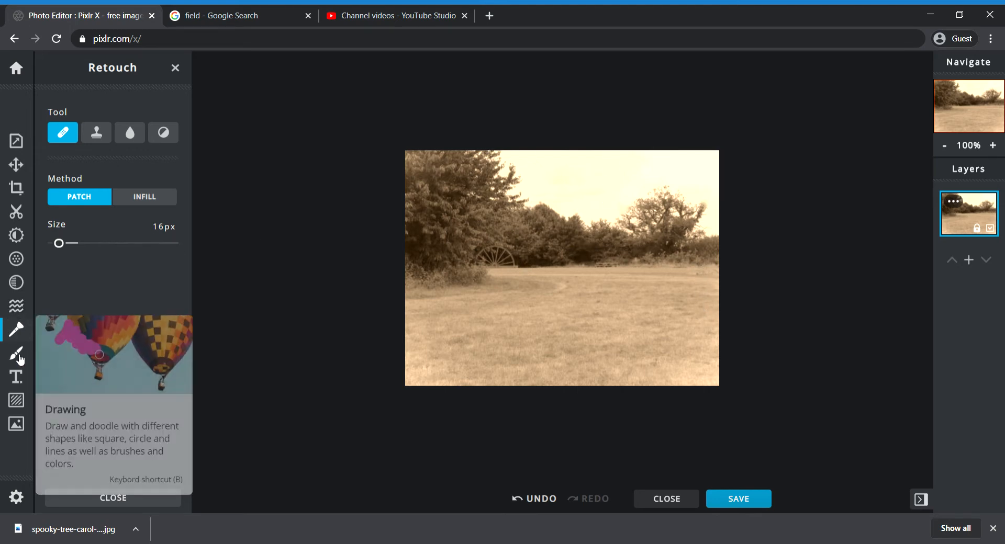
- Pass through Drawing and Text to Add Element and open the overlay categories
click(16, 353)
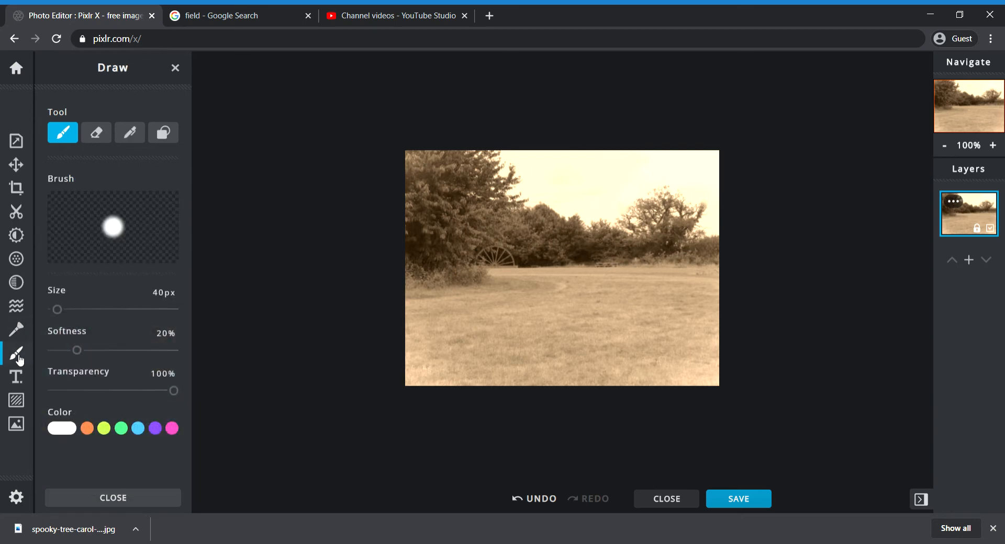
mouse_move(15, 400)
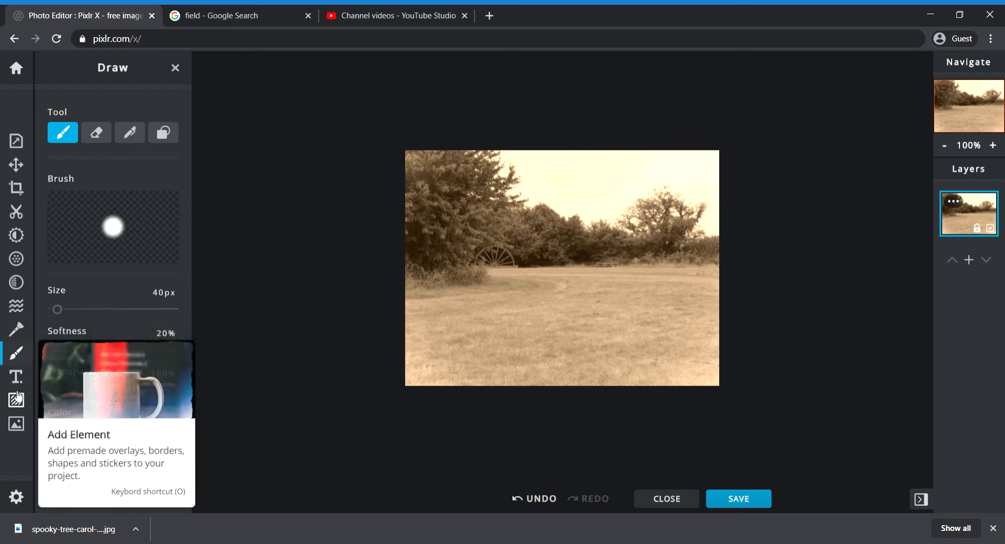
click(16, 376)
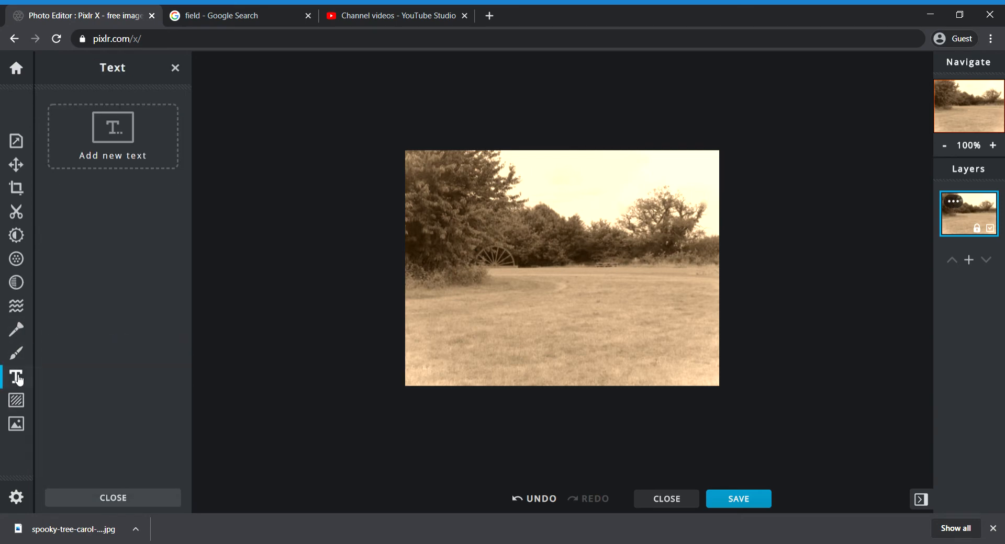
click(17, 401)
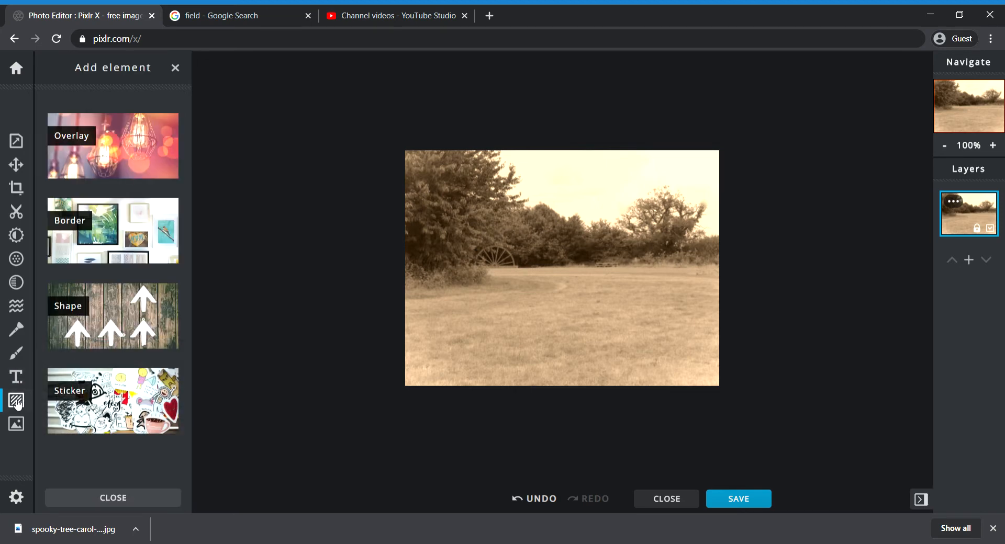
mouse_move(101, 344)
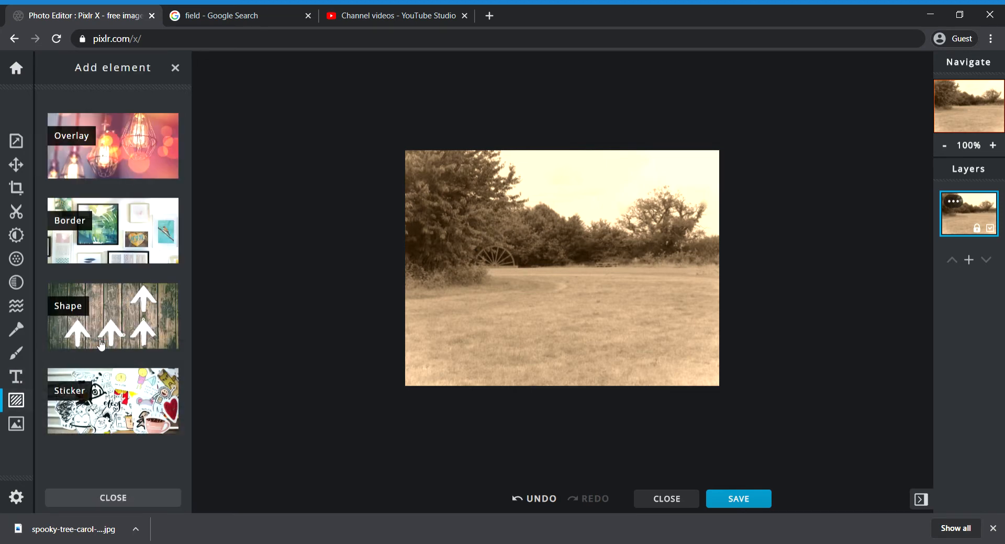
click(112, 146)
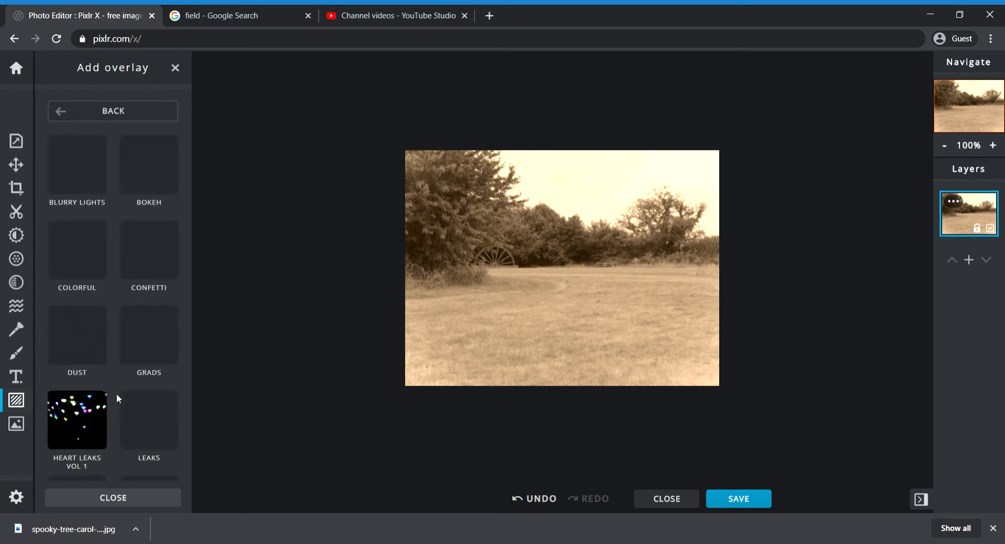
mouse_move(87, 345)
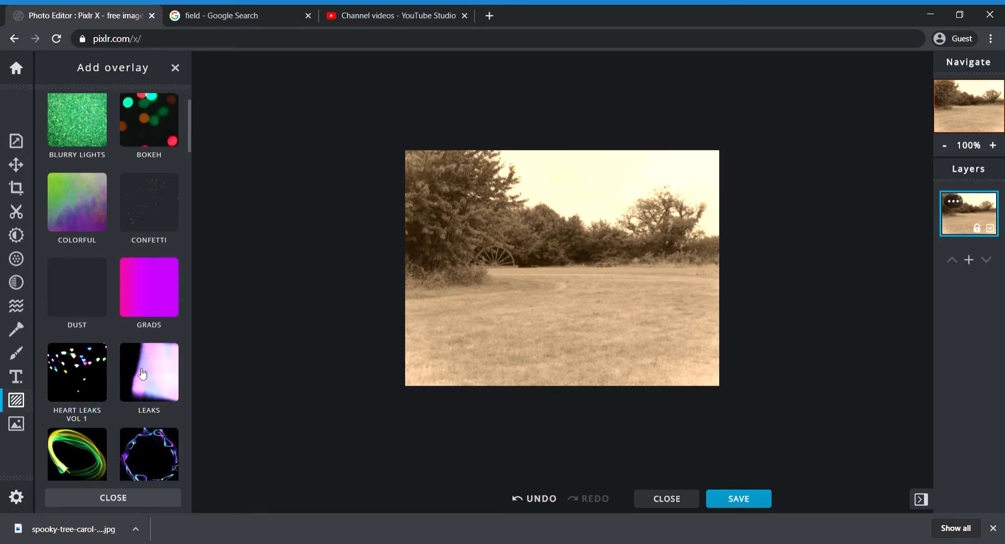
- Scroll to a dusty grunge overlay pack and browse its speckled textures
scroll(down, 3)
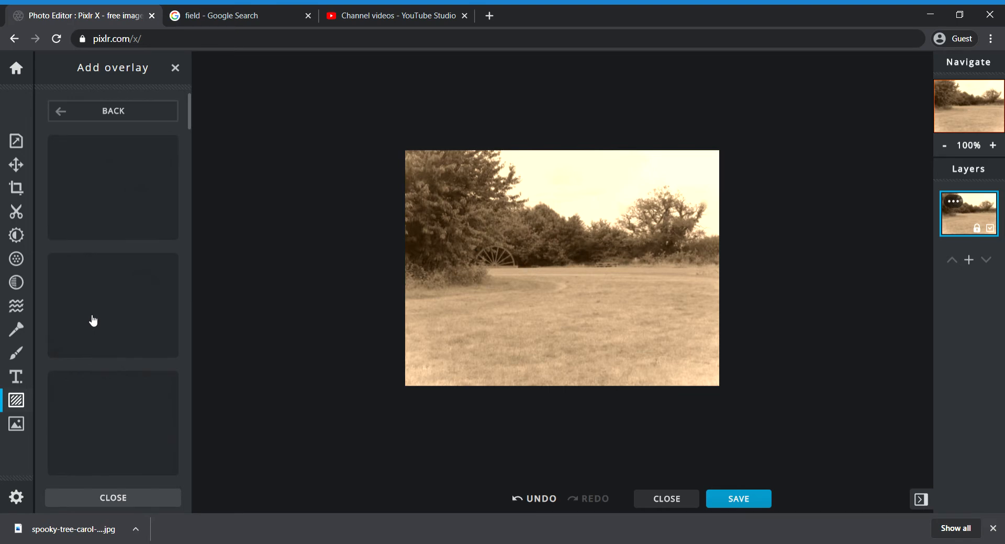
mouse_move(151, 275)
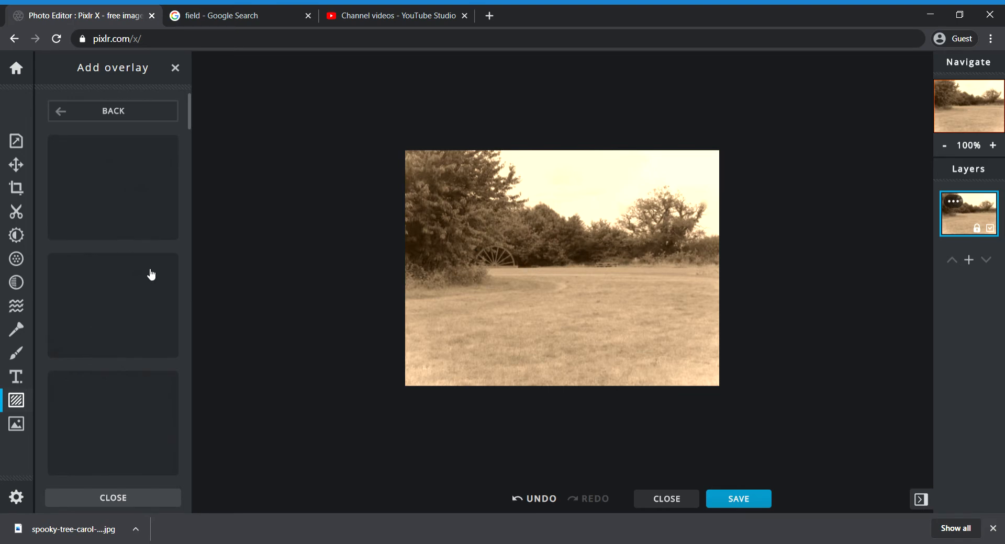
scroll(down, 3)
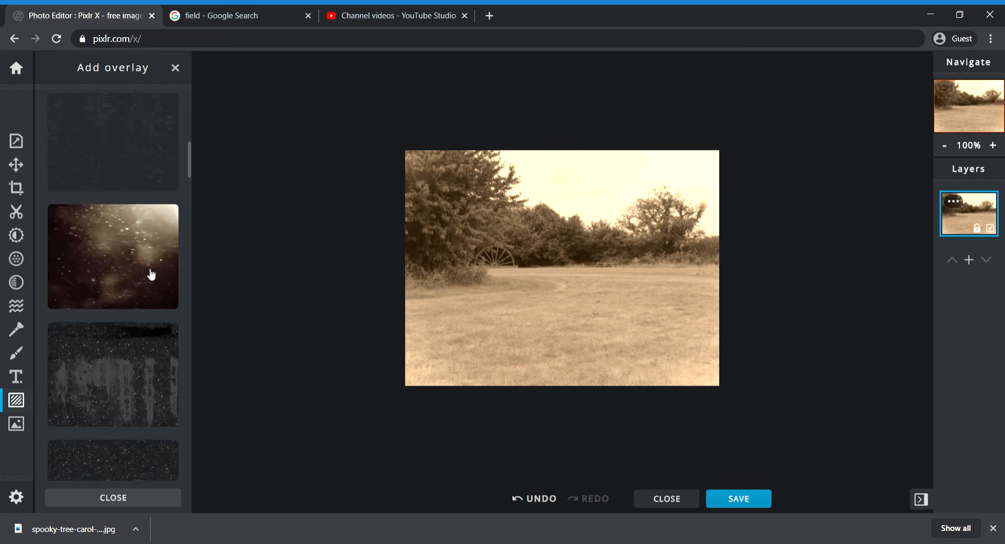
scroll(down, 3)
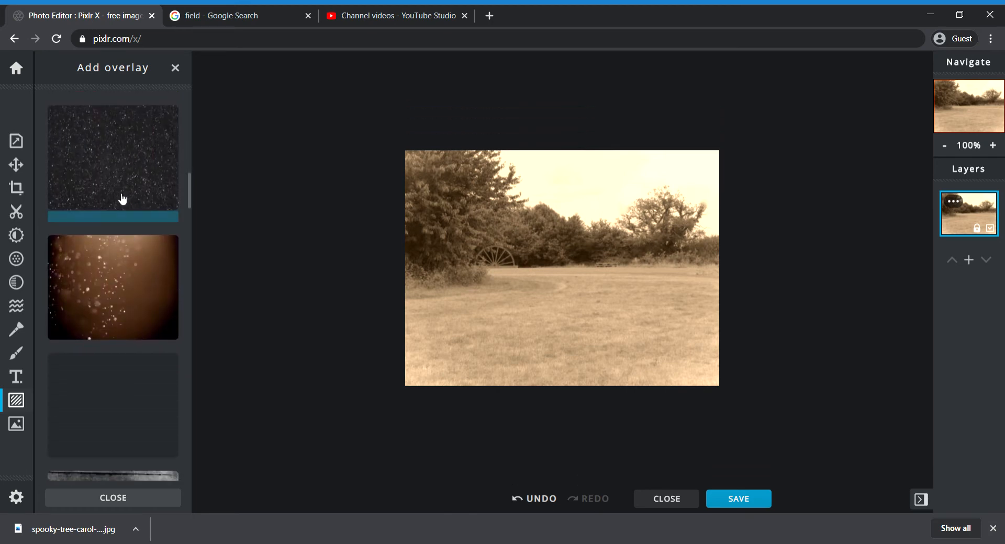
- Add the dark speckled dust overlay and return its transparency slider to 100
click(113, 157)
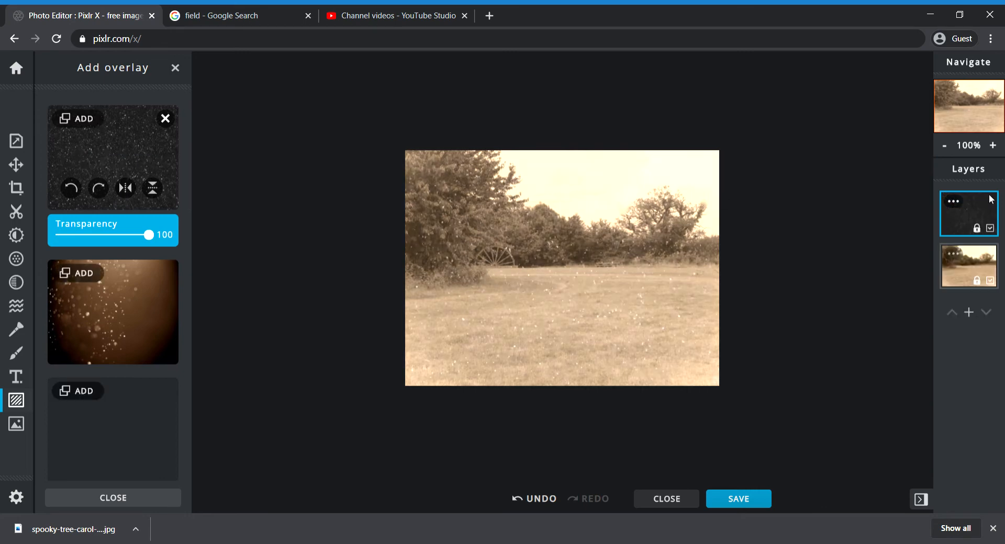
mouse_move(452, 276)
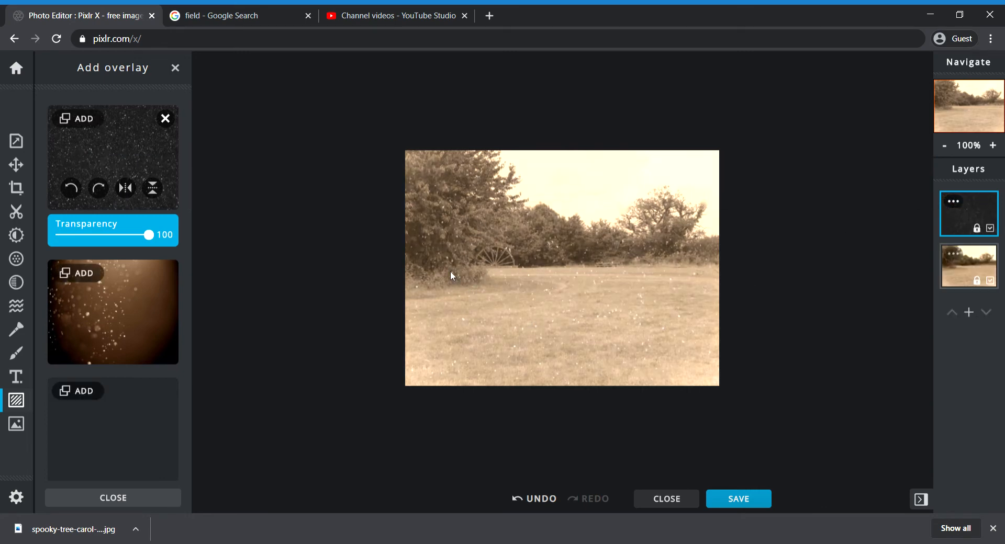
mouse_move(76, 293)
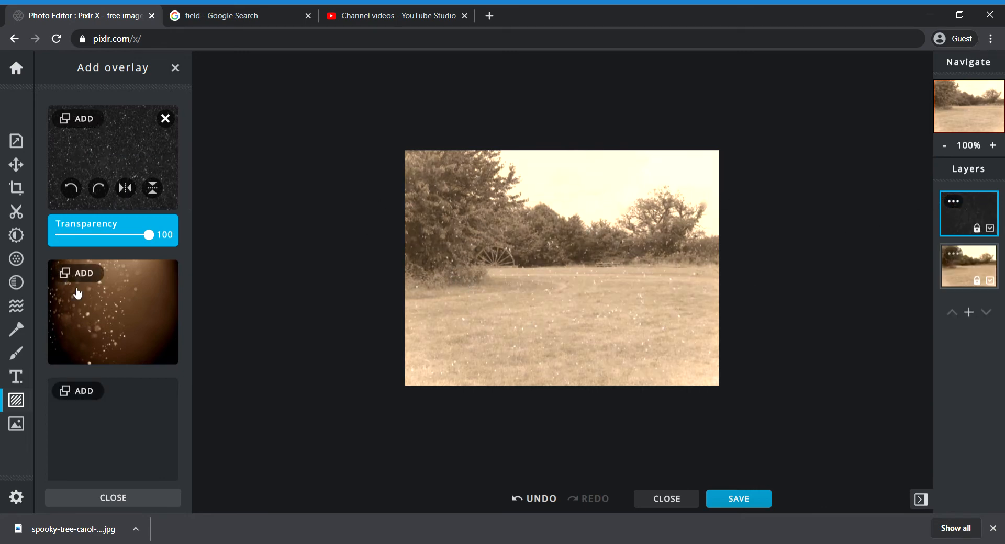
drag(149, 236, 77, 235)
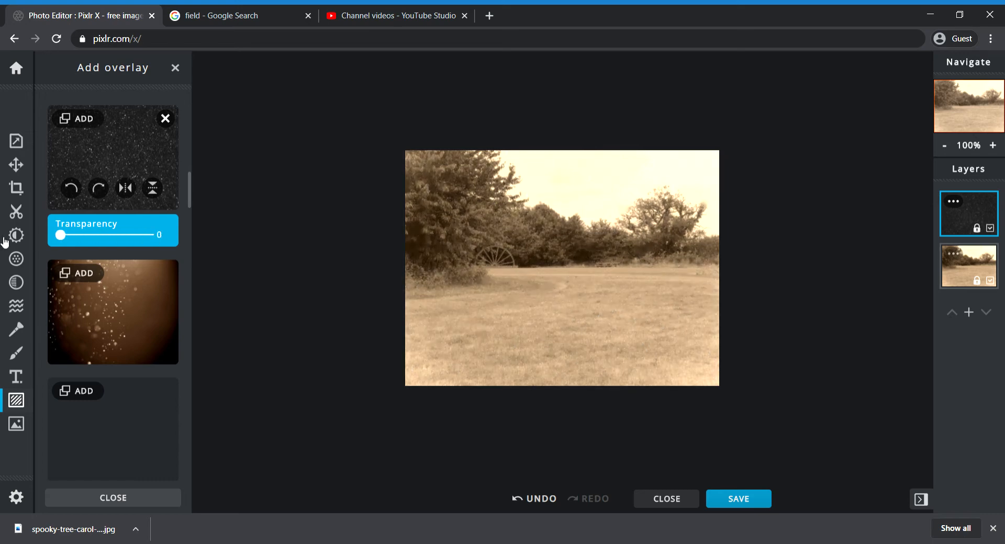
drag(62, 235, 77, 235)
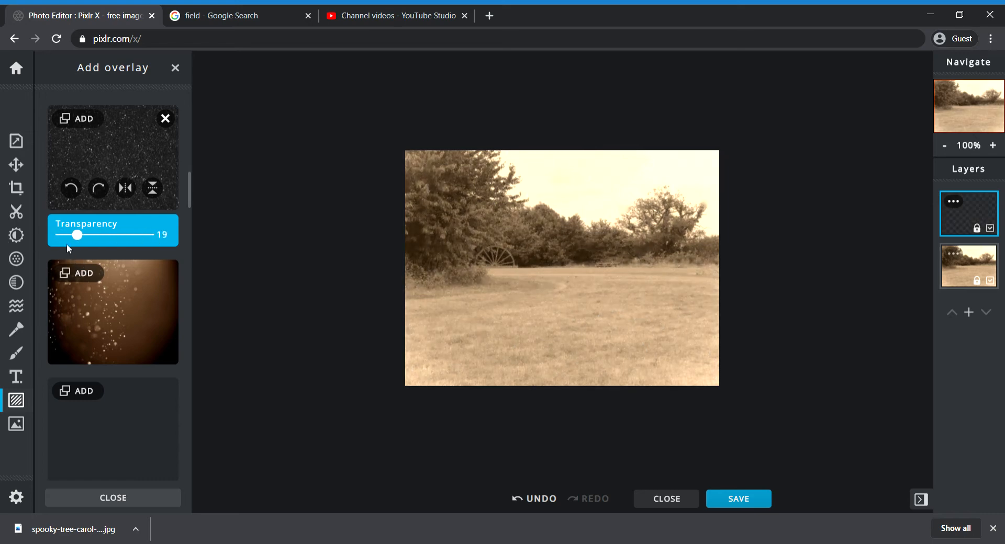
drag(76, 235, 144, 236)
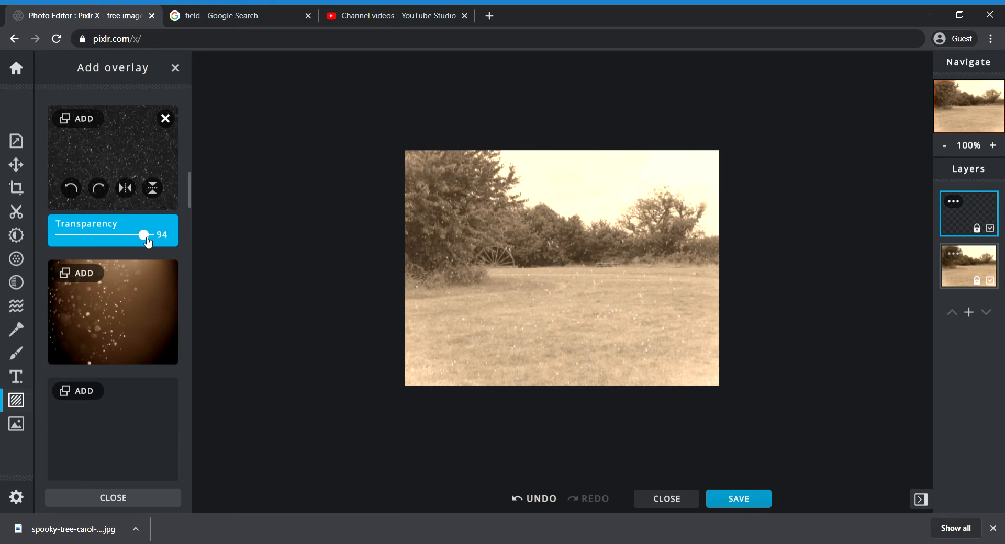
drag(145, 235, 168, 235)
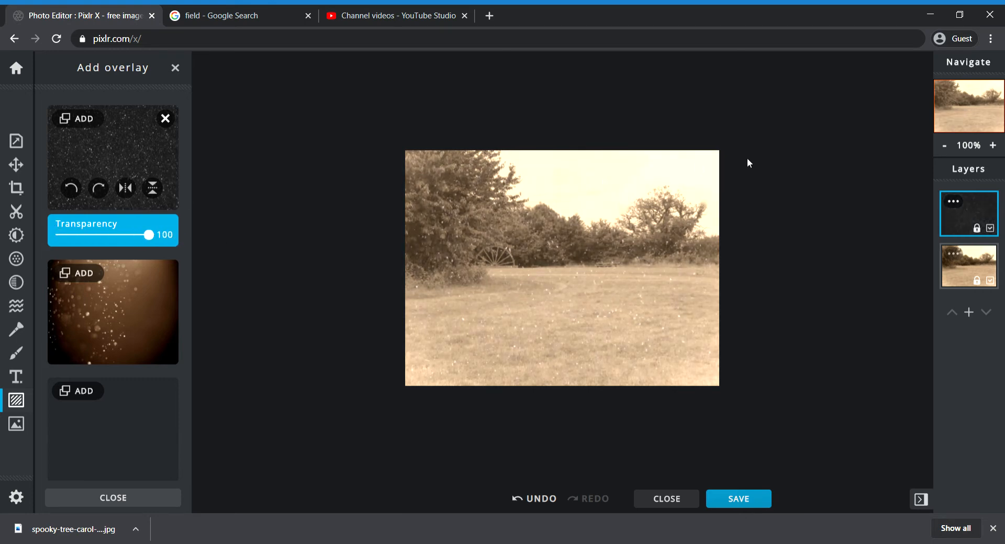
click(953, 201)
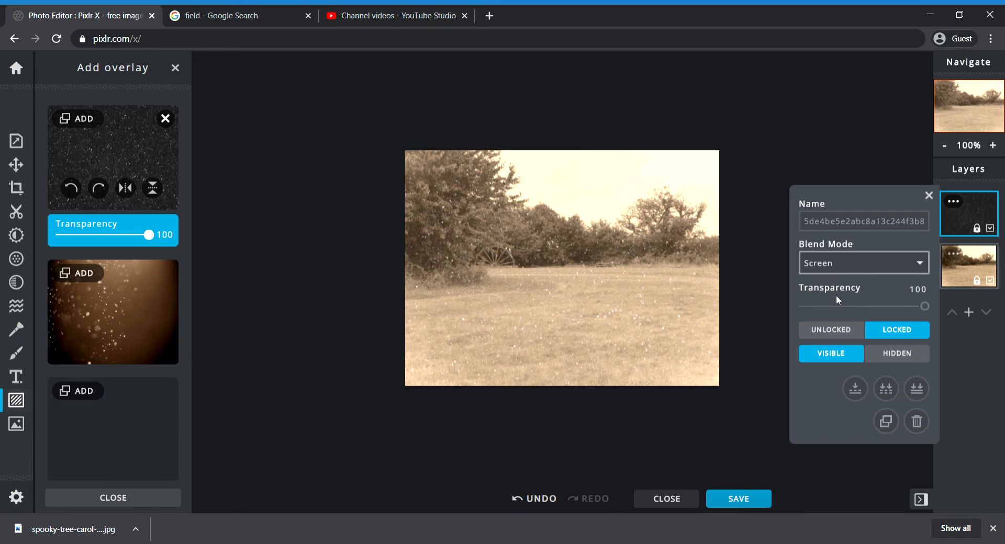
- Compare Multiply, Overlay, Darken, Lighten, Color-burn and Soft-light on the dust layer before returning to Screen
click(863, 263)
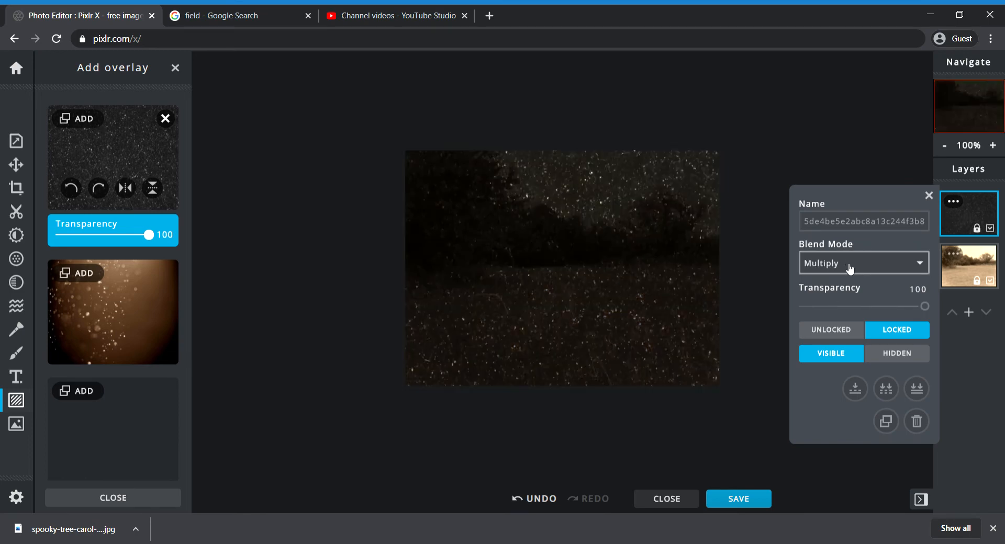
click(862, 263)
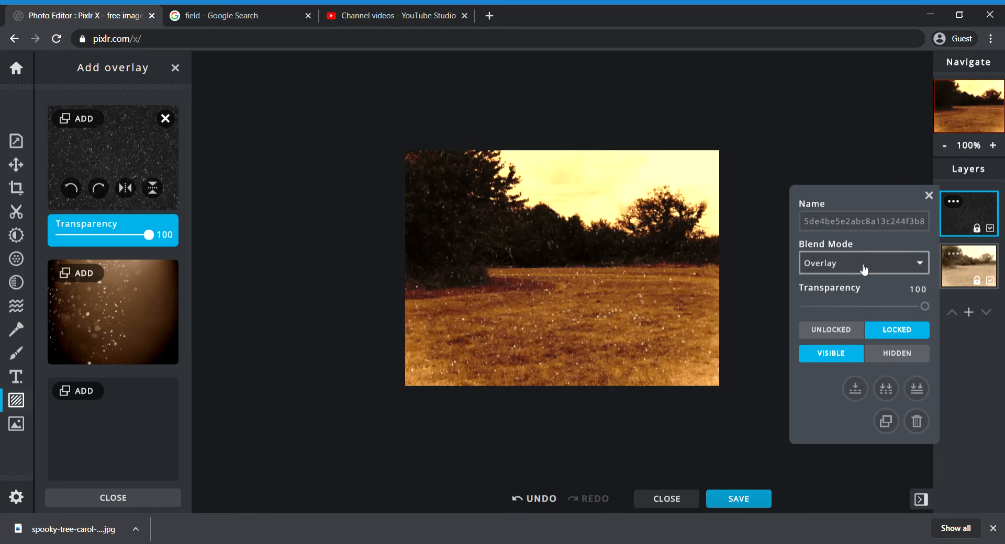
click(863, 263)
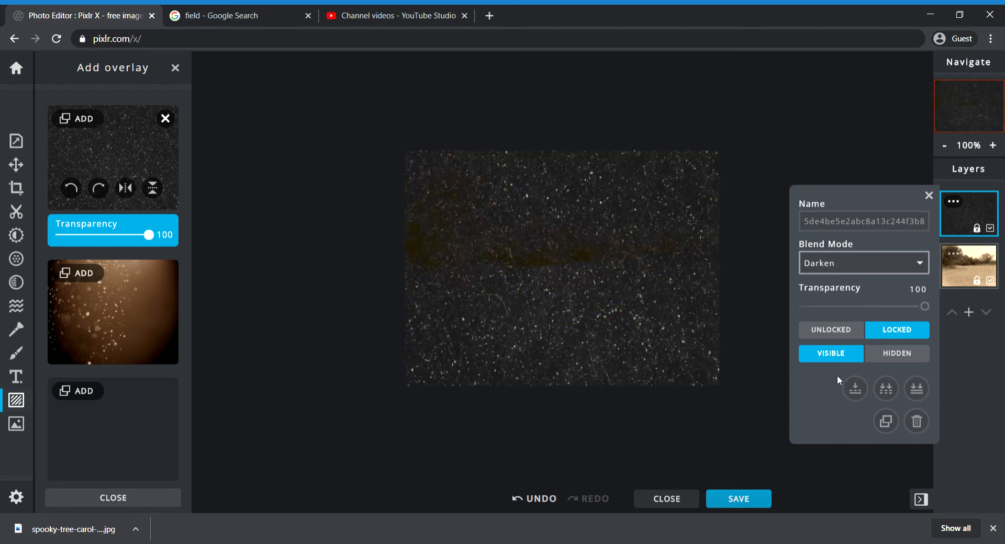
mouse_move(828, 390)
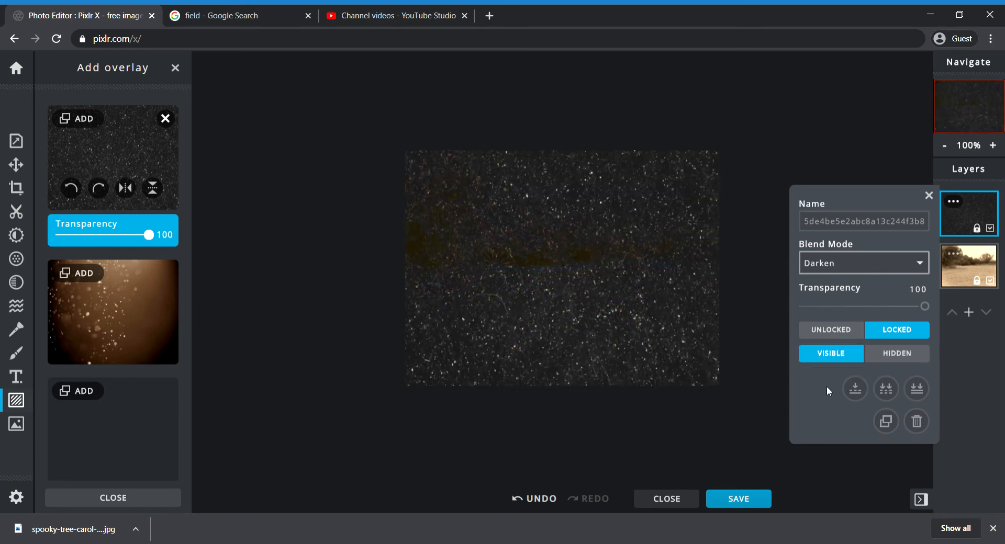
click(863, 263)
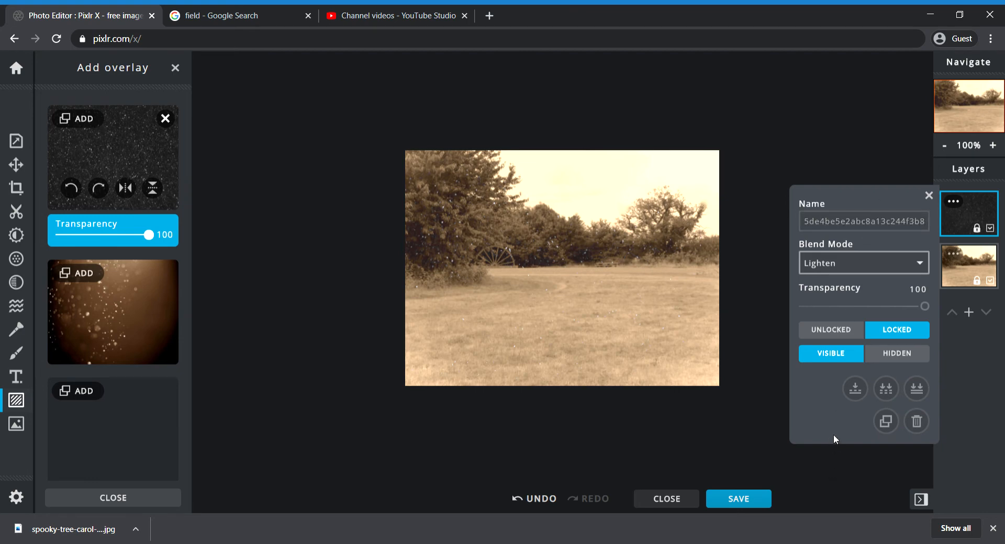
click(862, 262)
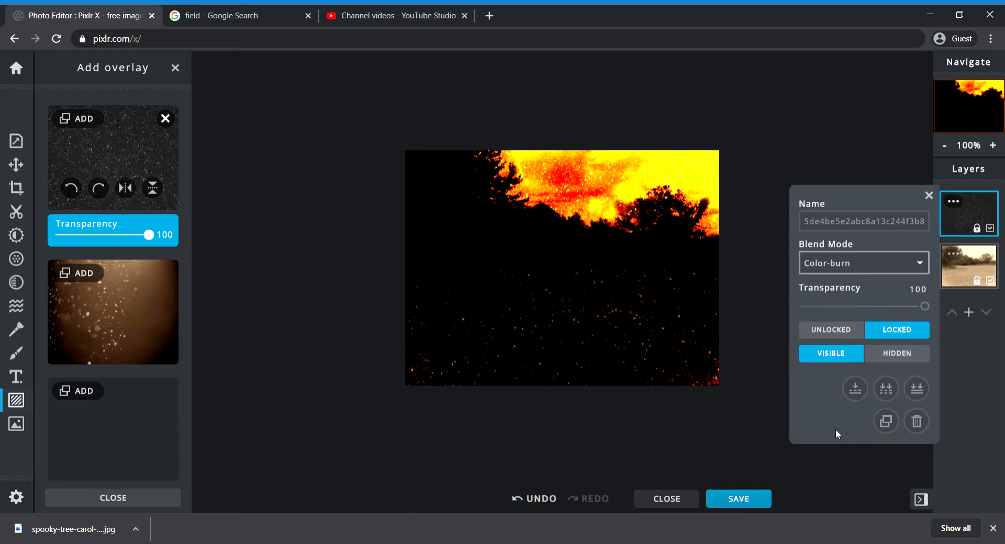
click(862, 263)
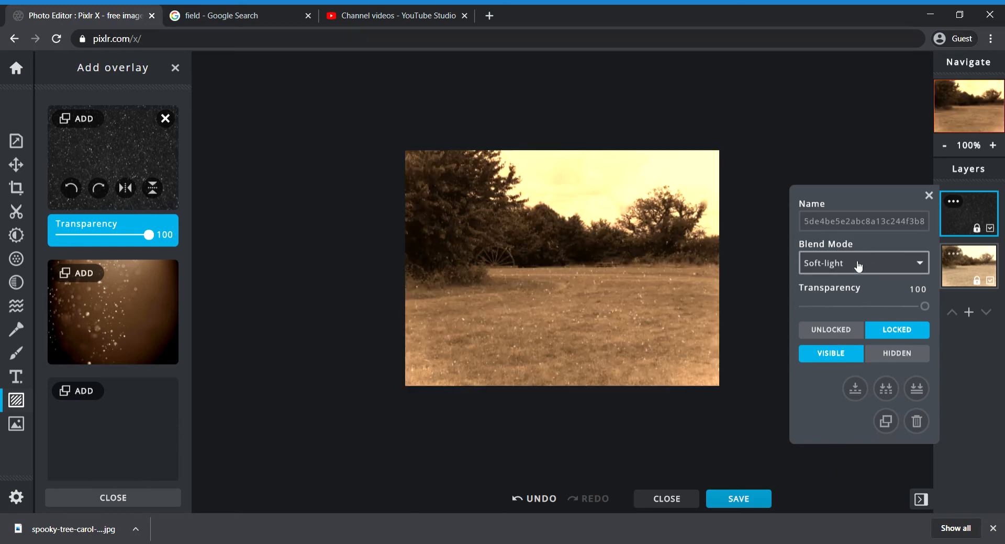
mouse_move(833, 336)
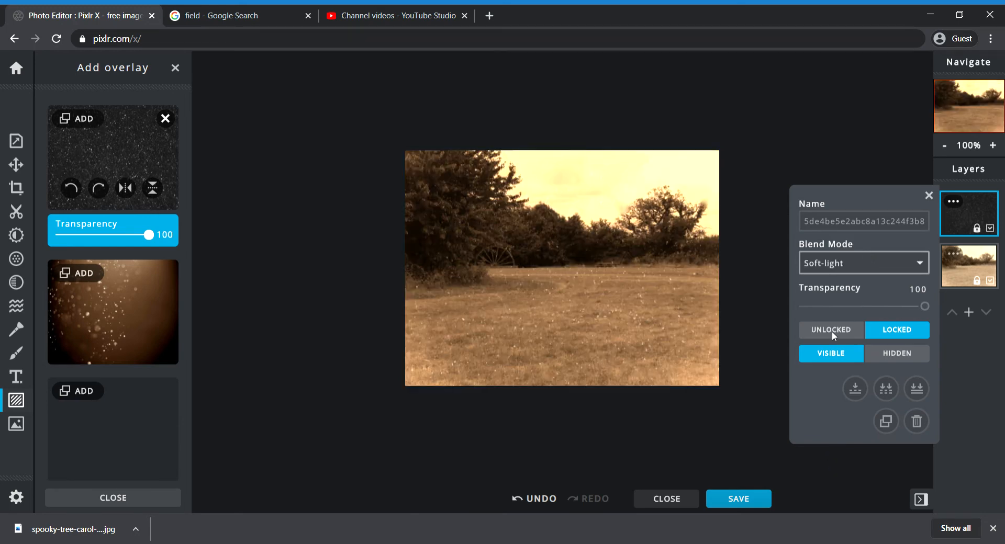
click(862, 263)
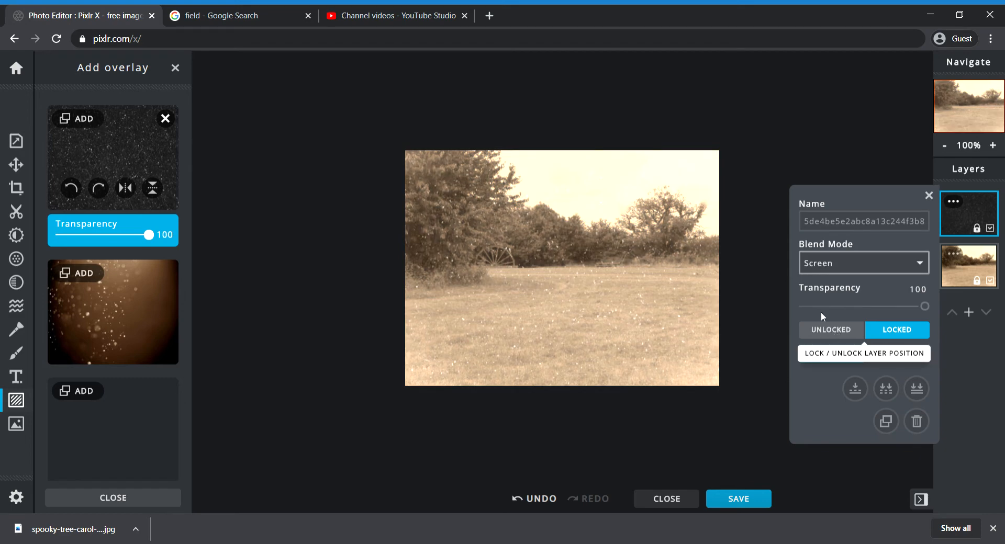
- Add the grey grunge texture overlay and set its transparency to 78
scroll(down, 3)
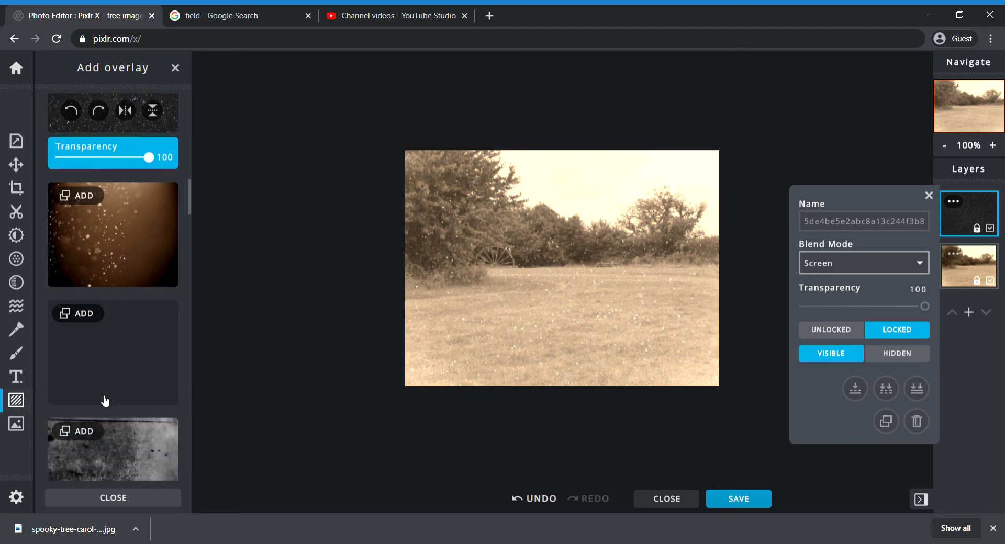
scroll(down, 3)
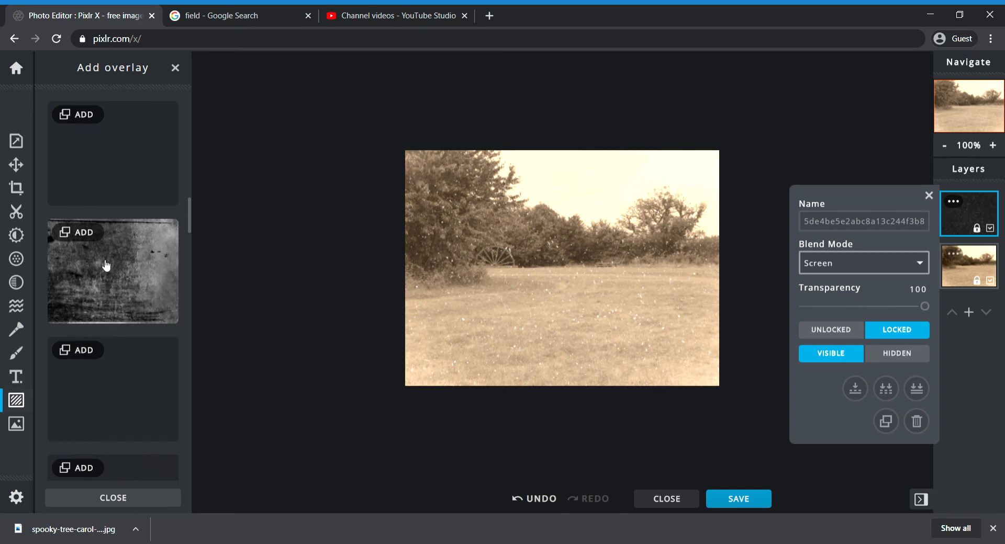
mouse_move(83, 250)
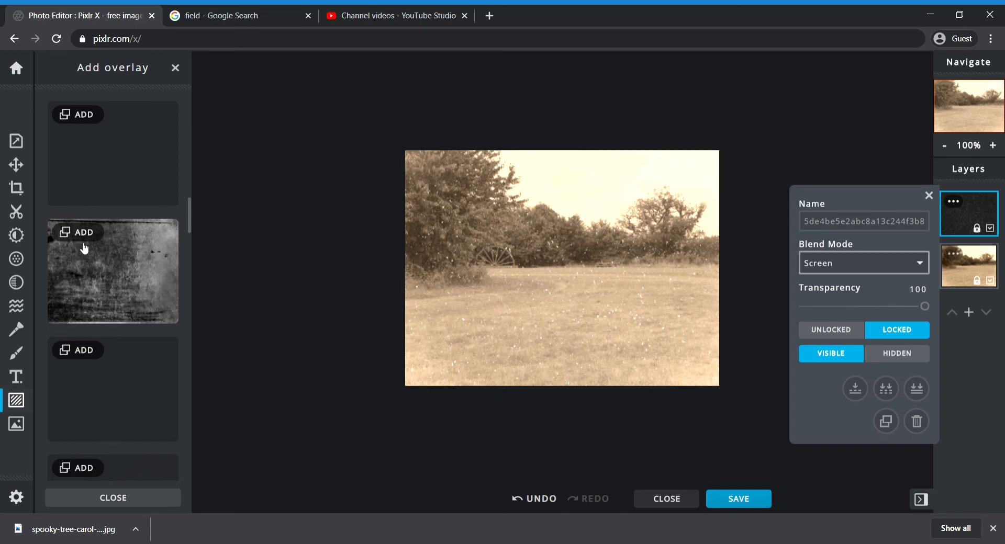
click(84, 232)
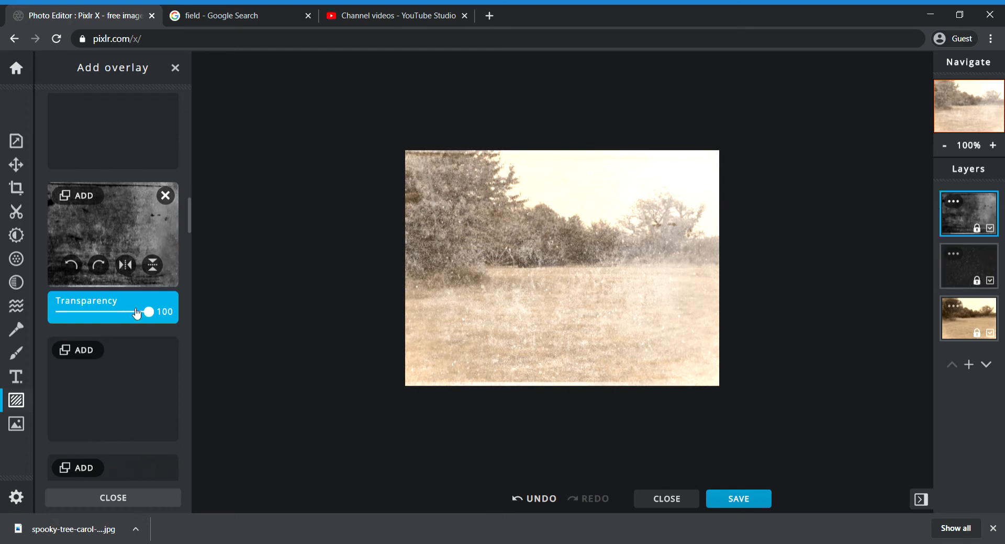
drag(149, 312, 67, 312)
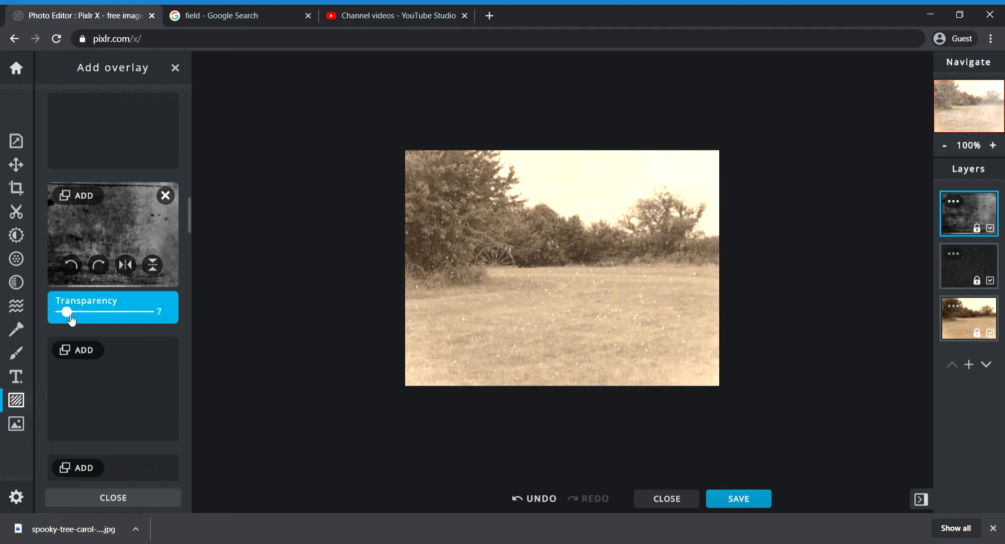
drag(67, 312, 118, 312)
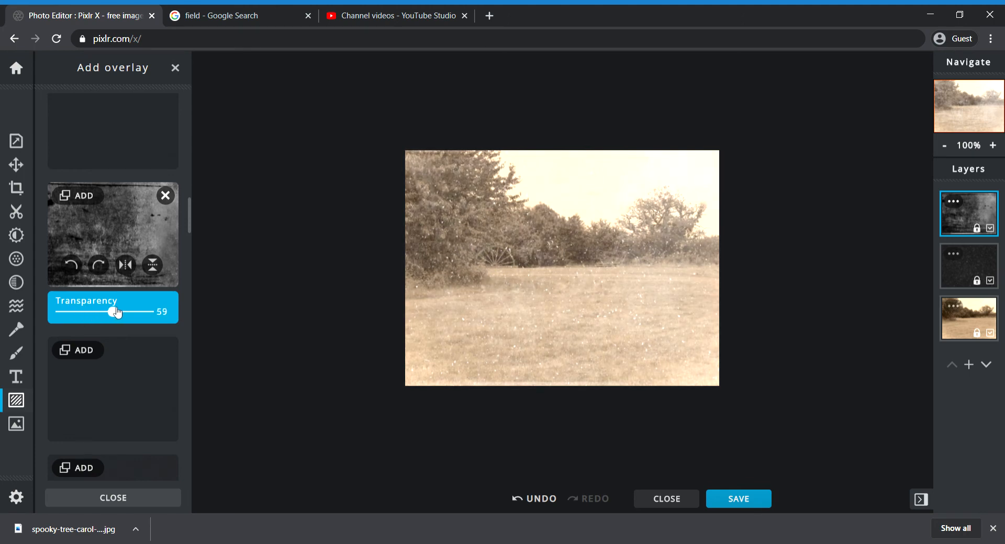
drag(117, 312, 69, 313)
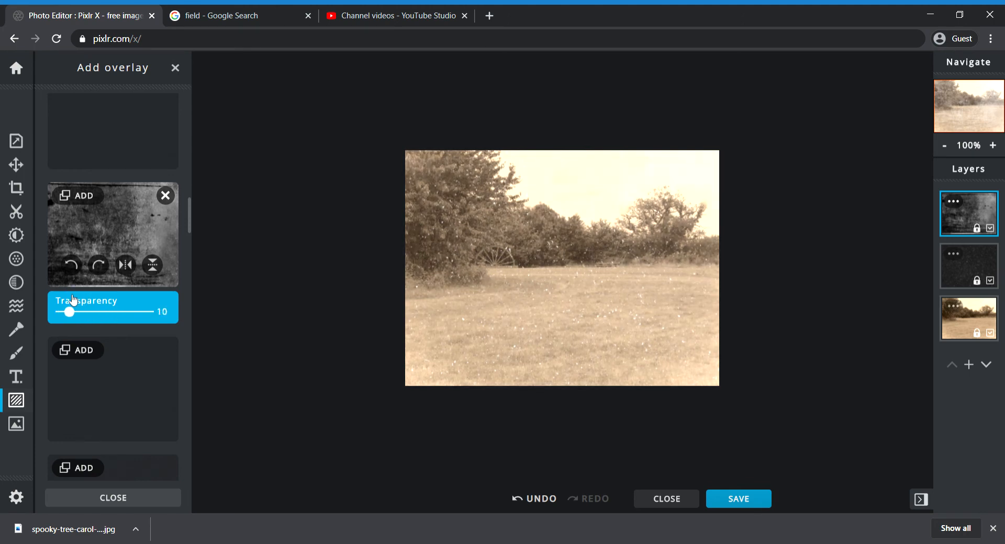
drag(68, 312, 92, 312)
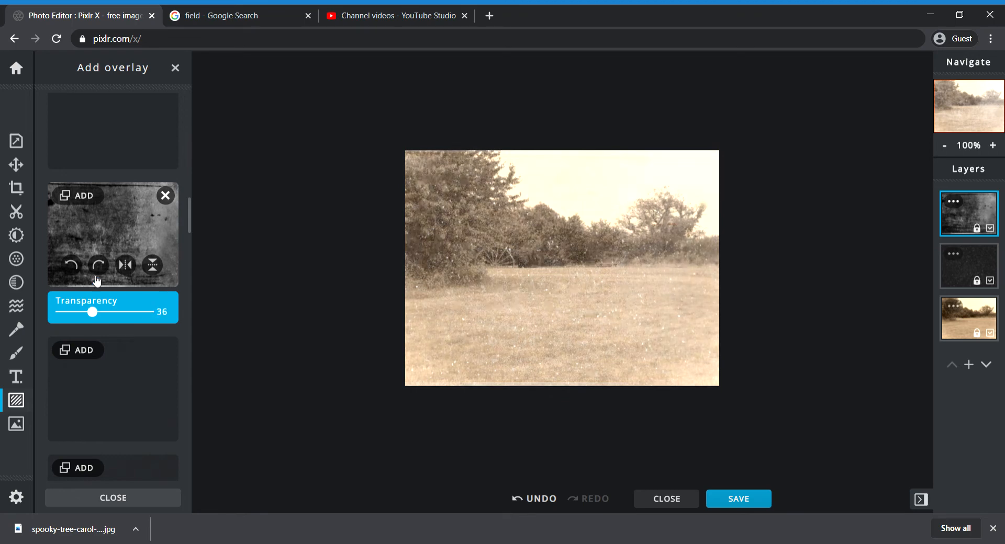
drag(93, 312, 147, 312)
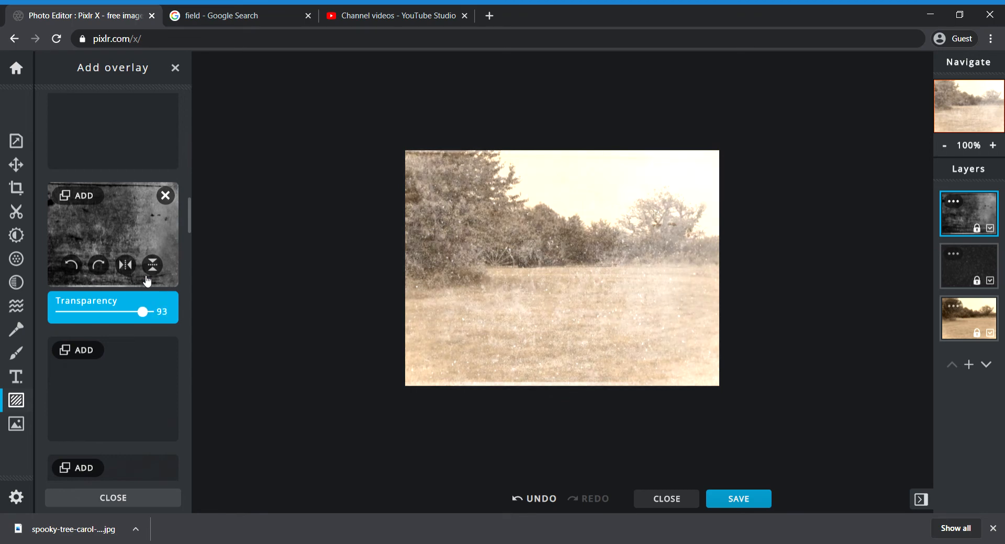
drag(125, 313, 93, 313)
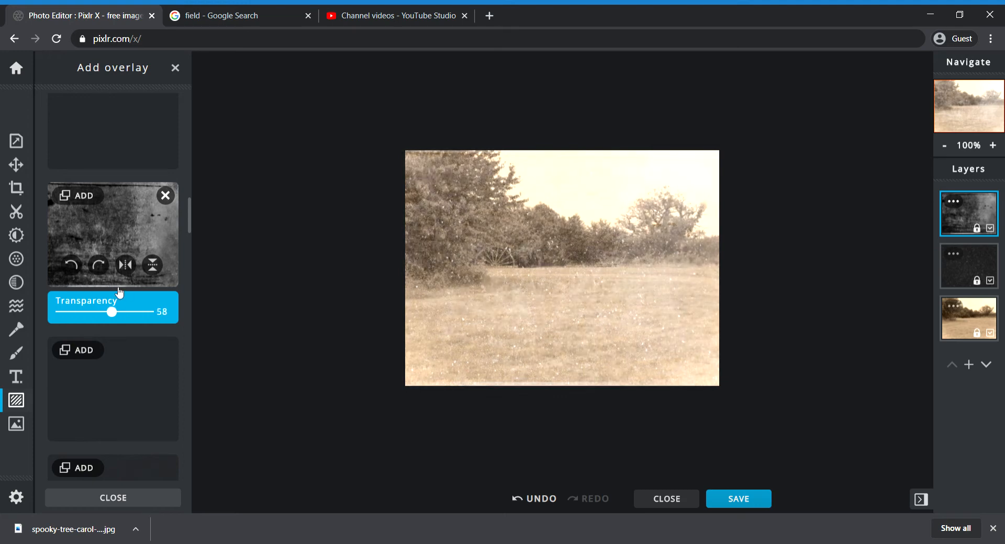
drag(113, 312, 94, 313)
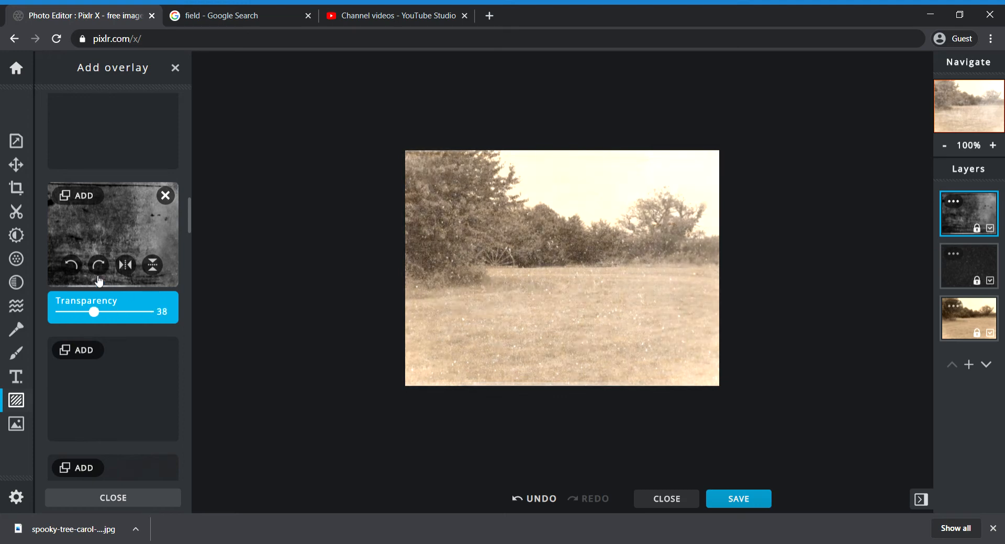
drag(94, 312, 92, 312)
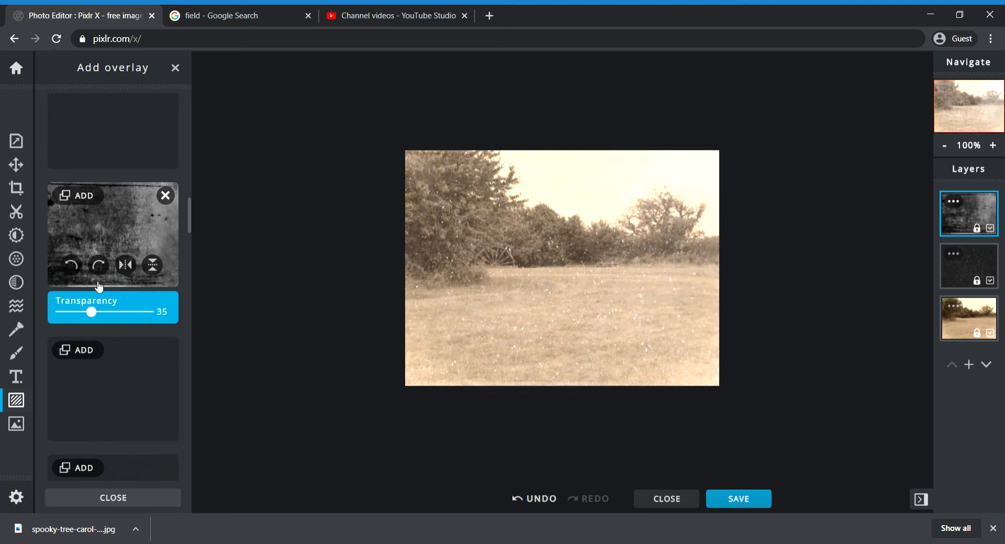
drag(92, 312, 130, 313)
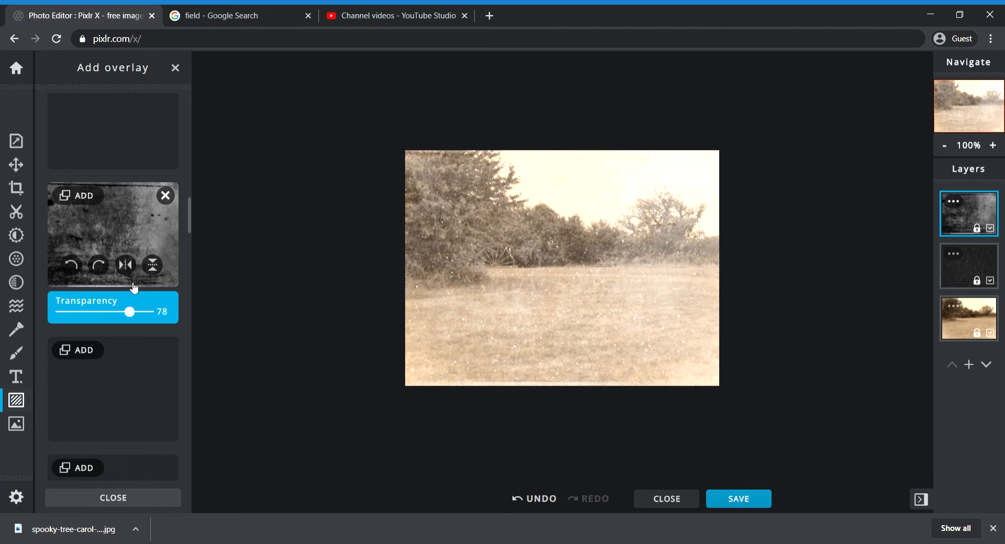
mouse_move(15, 309)
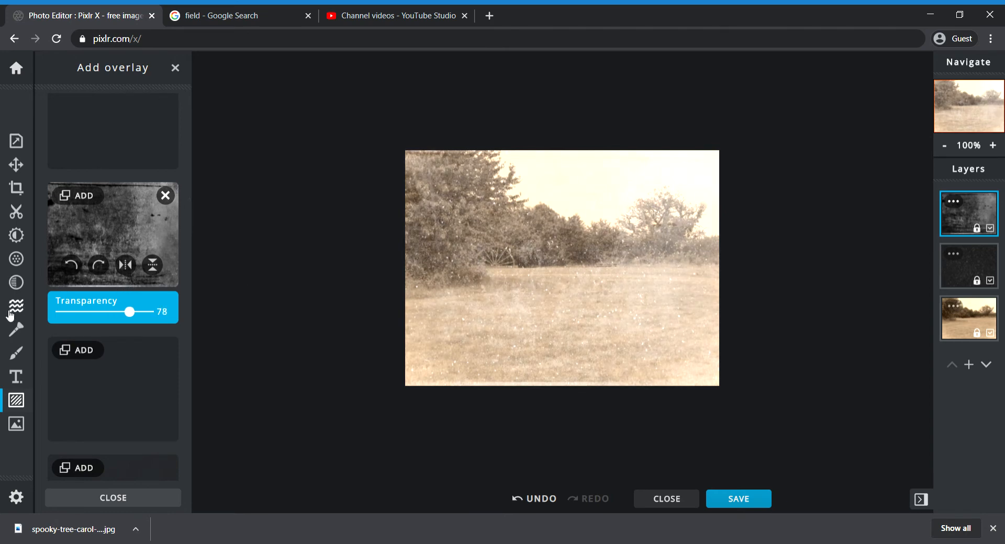
- Open the Draw tools with the base field photo layer selected
click(15, 352)
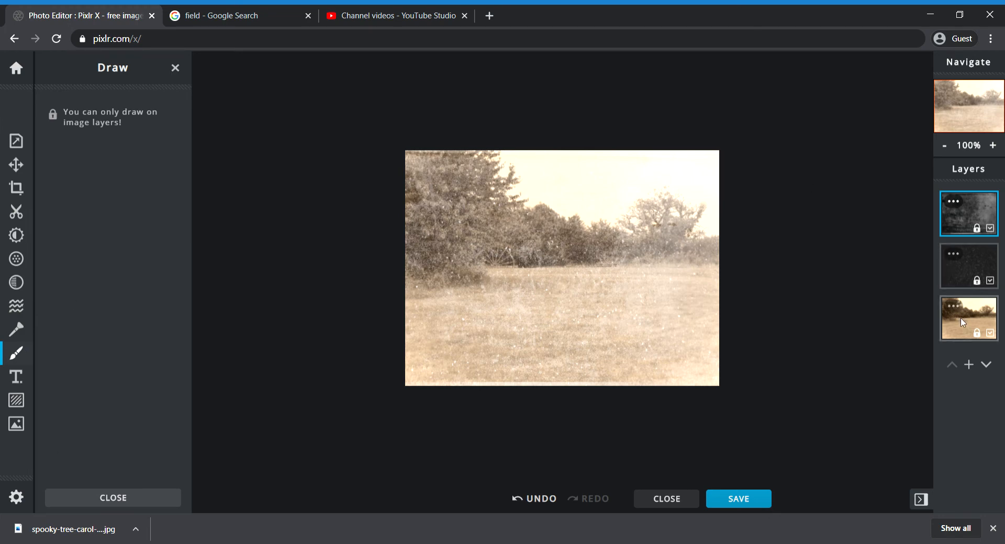
click(969, 318)
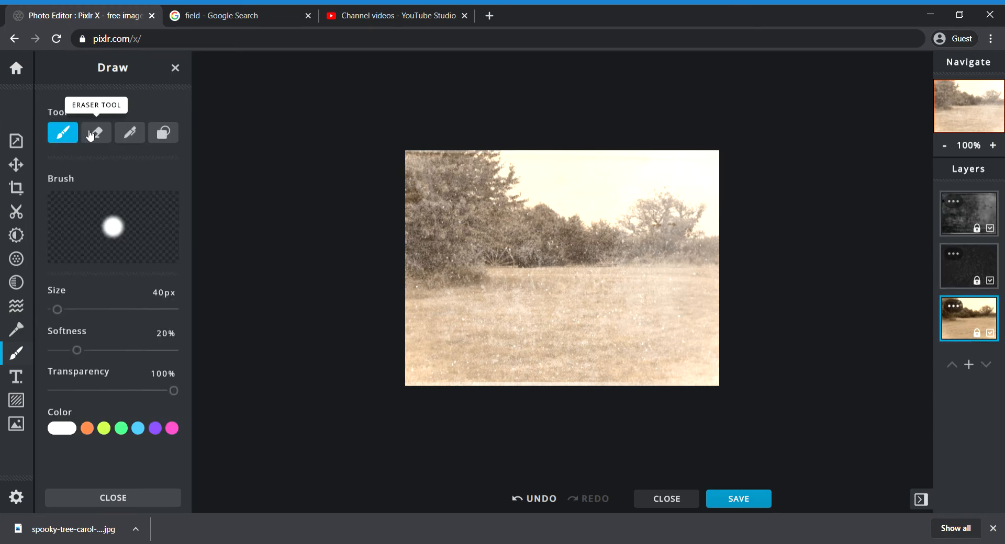
mouse_move(25, 215)
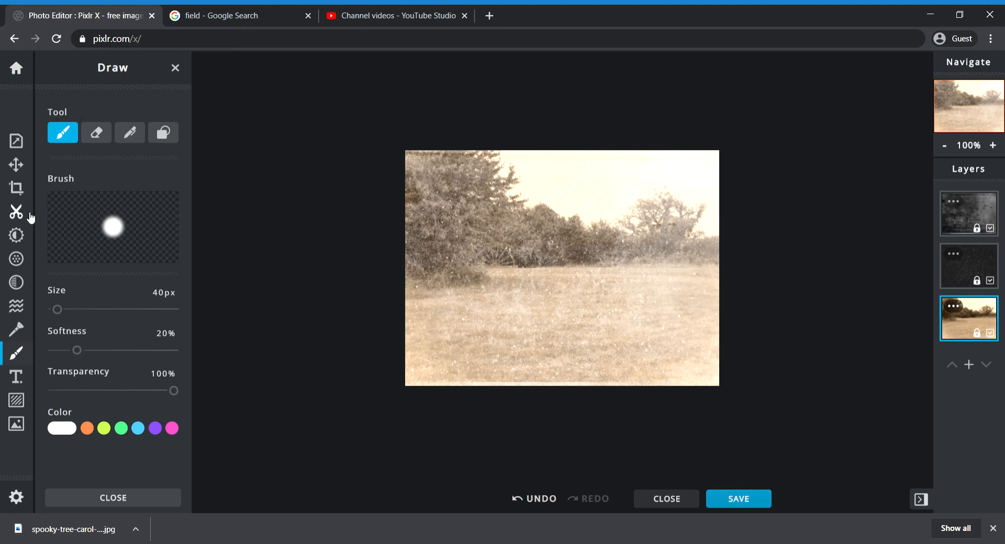
- Paint a Keep-mode hand-drawn cutout over the photo's centre, then select the grunge overlay layer
click(16, 212)
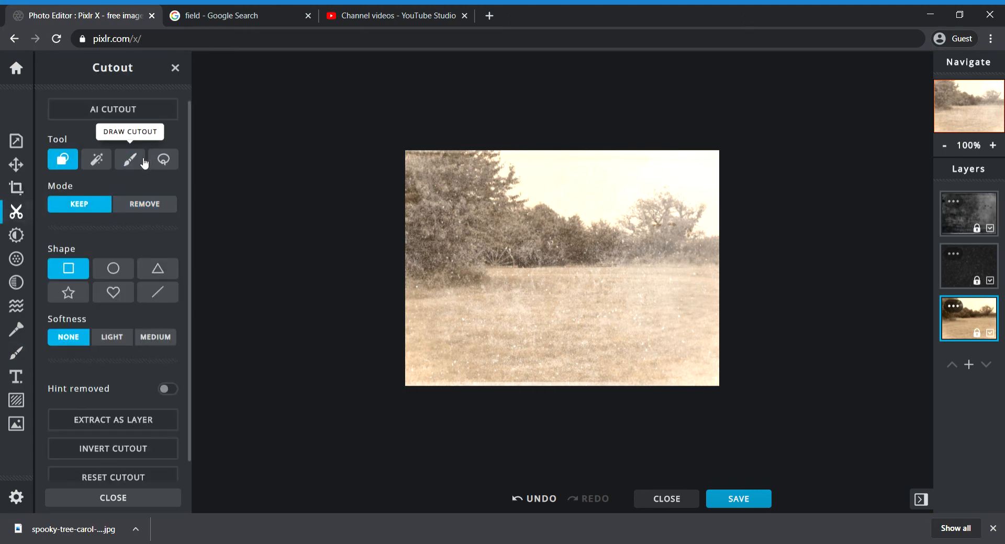
click(129, 159)
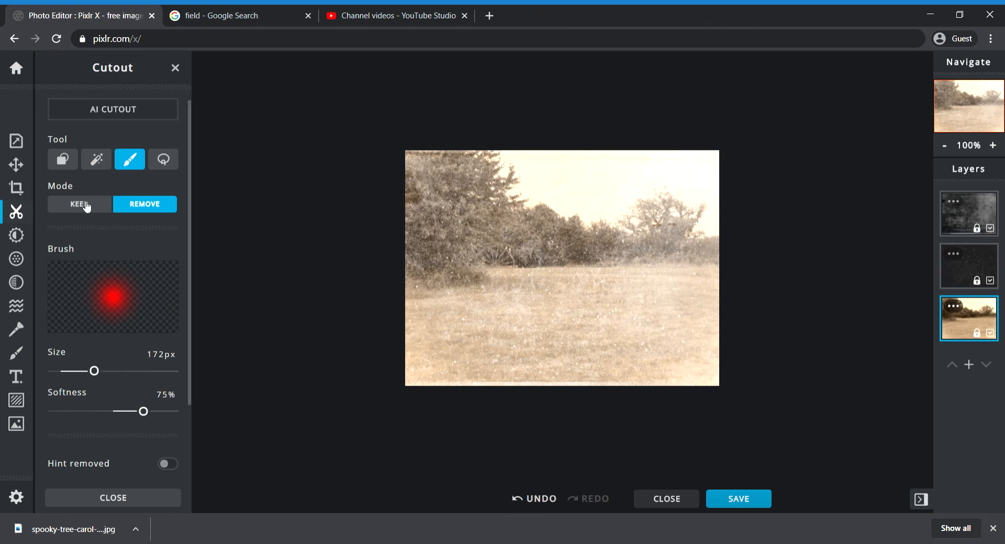
click(79, 204)
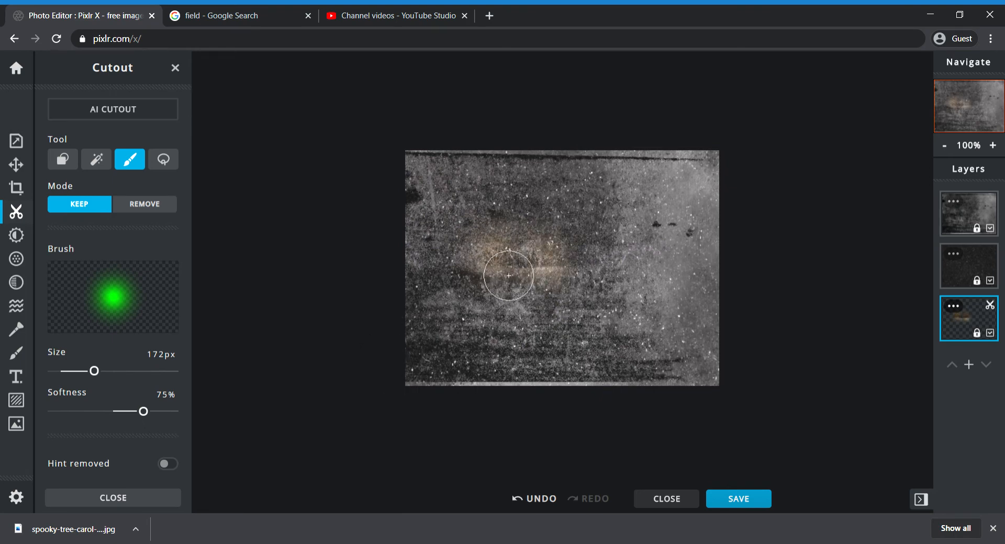
drag(508, 276, 559, 250)
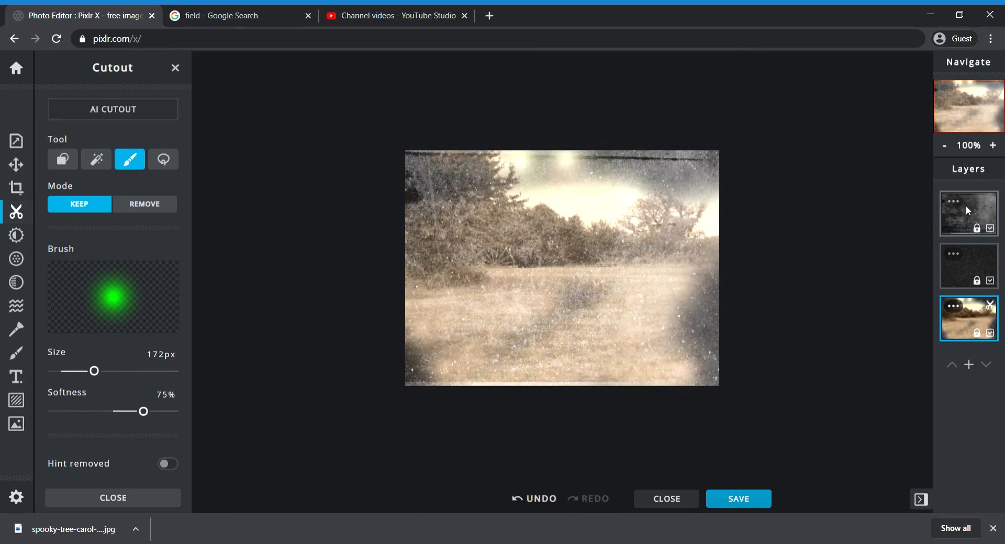
click(967, 213)
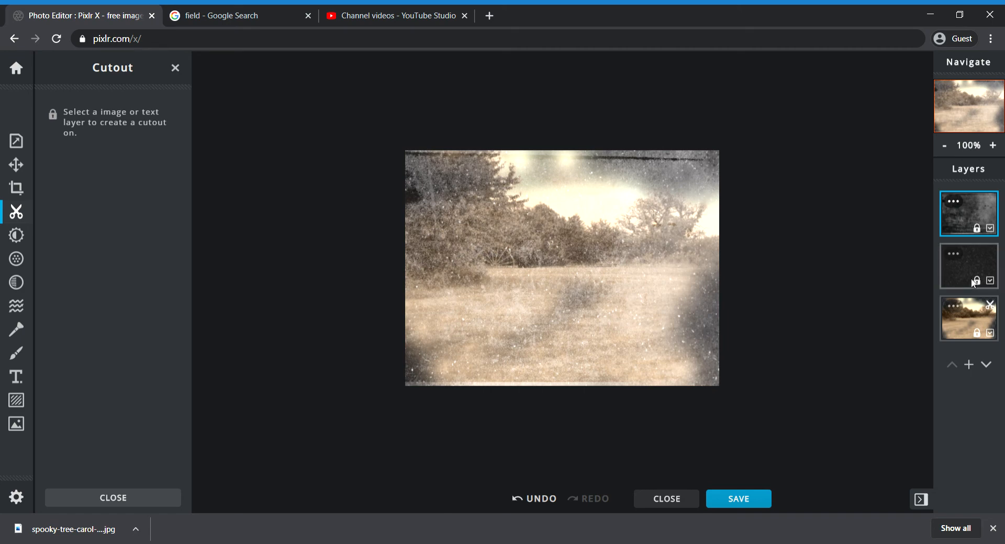
- Undo all six cutout strokes and reselect the field photo layer
click(953, 201)
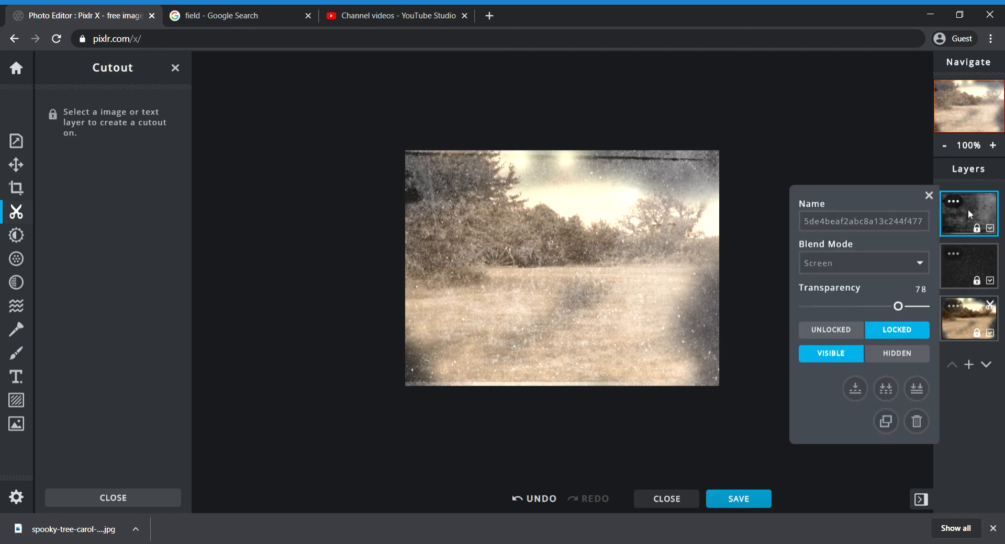
click(540, 499)
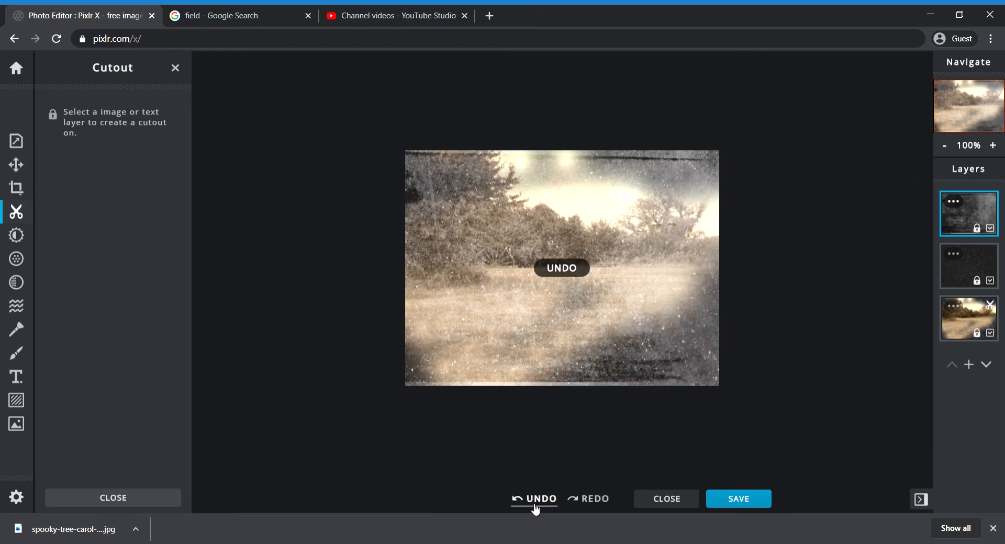
click(539, 499)
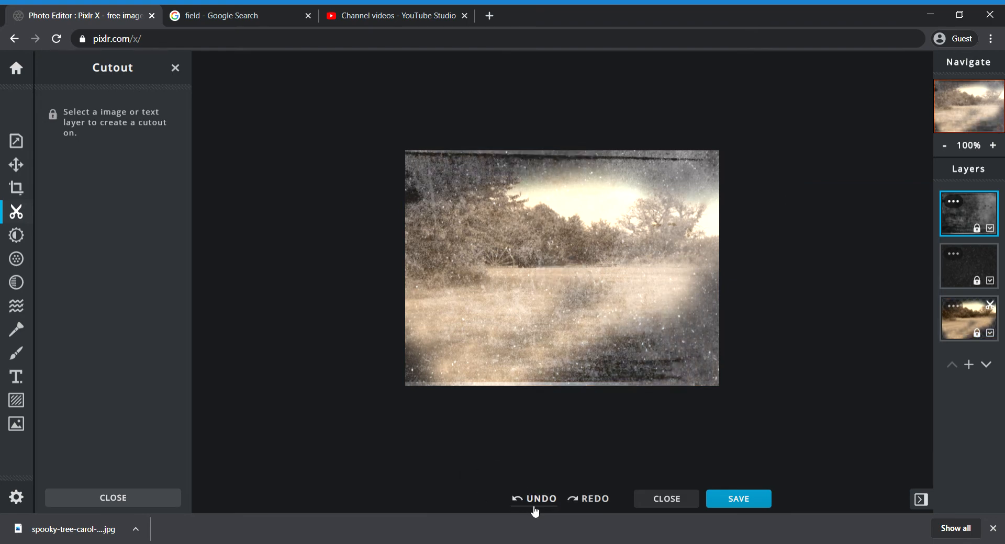
click(540, 499)
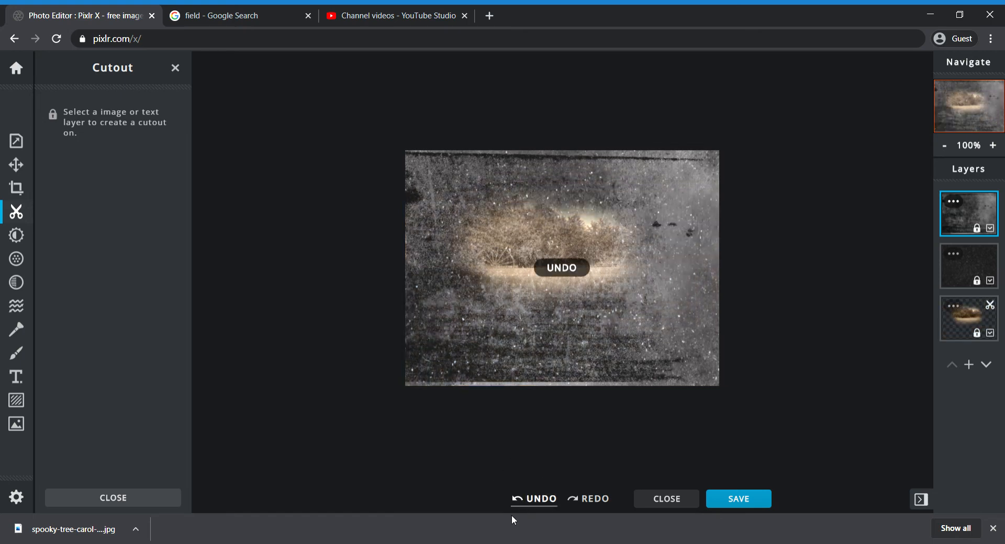
click(540, 498)
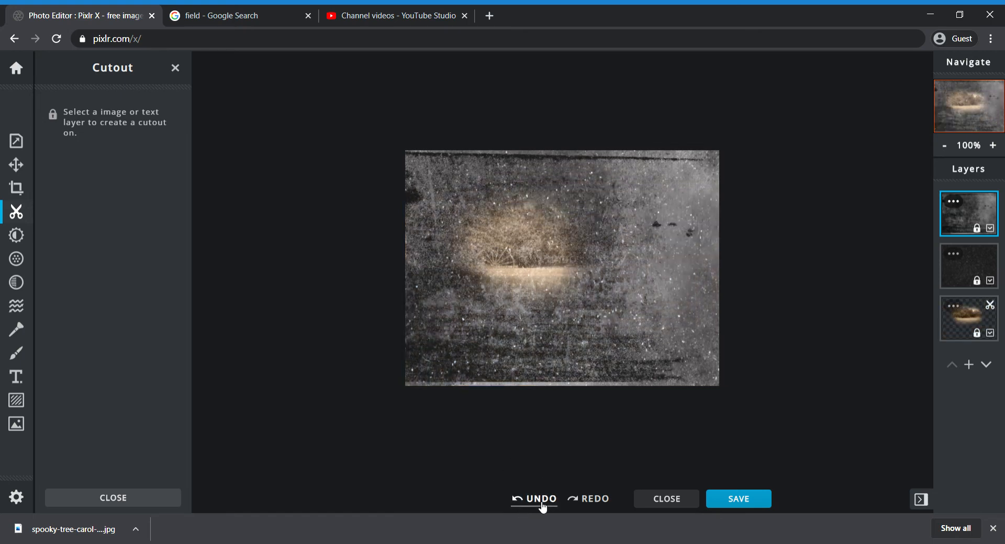
click(540, 499)
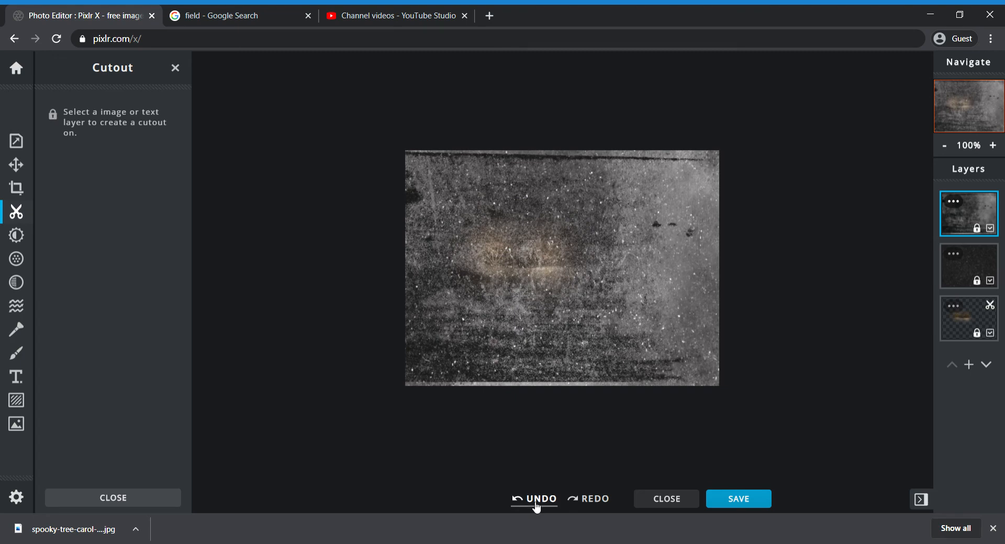
click(541, 499)
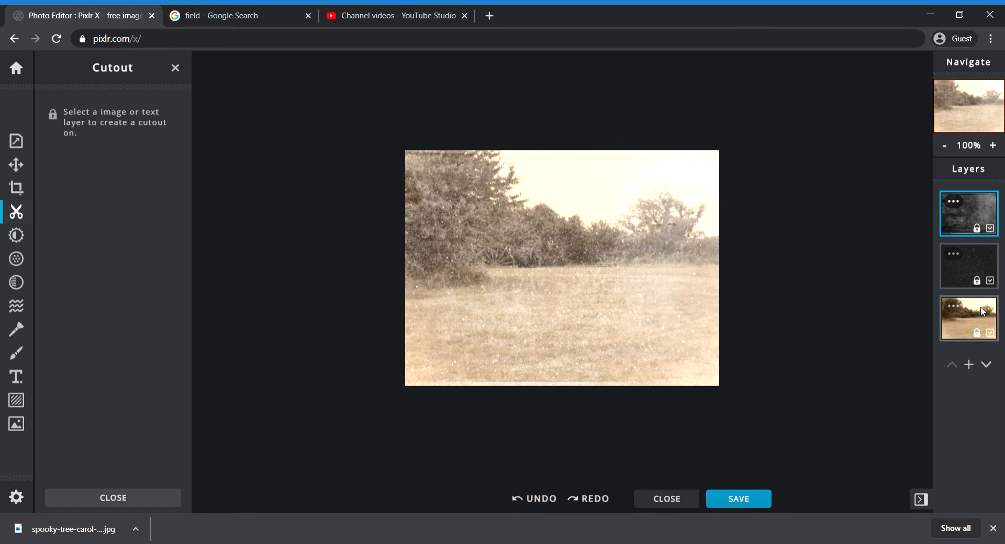
click(968, 319)
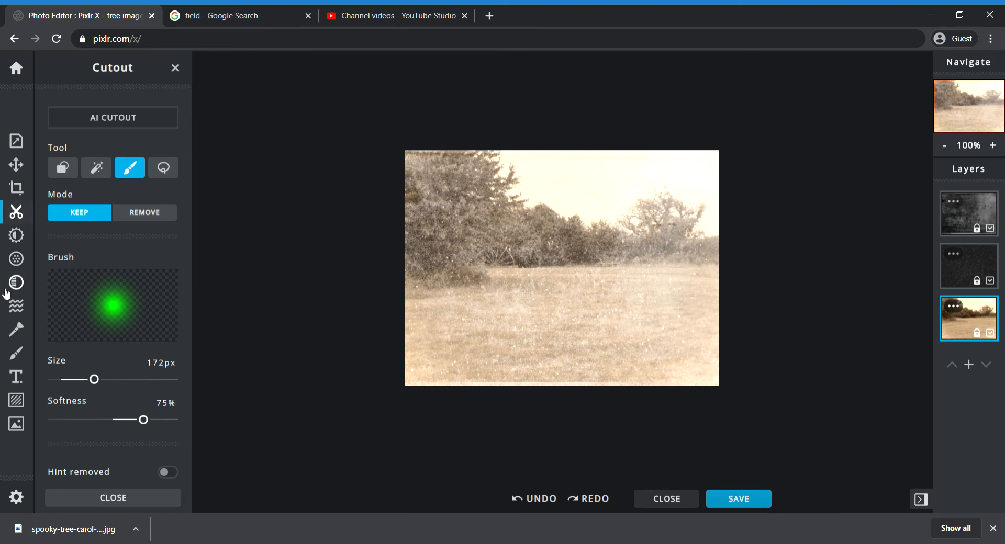
- Browse the Draw, Text and Add element panels, then pick the thin freehand Pen
click(16, 353)
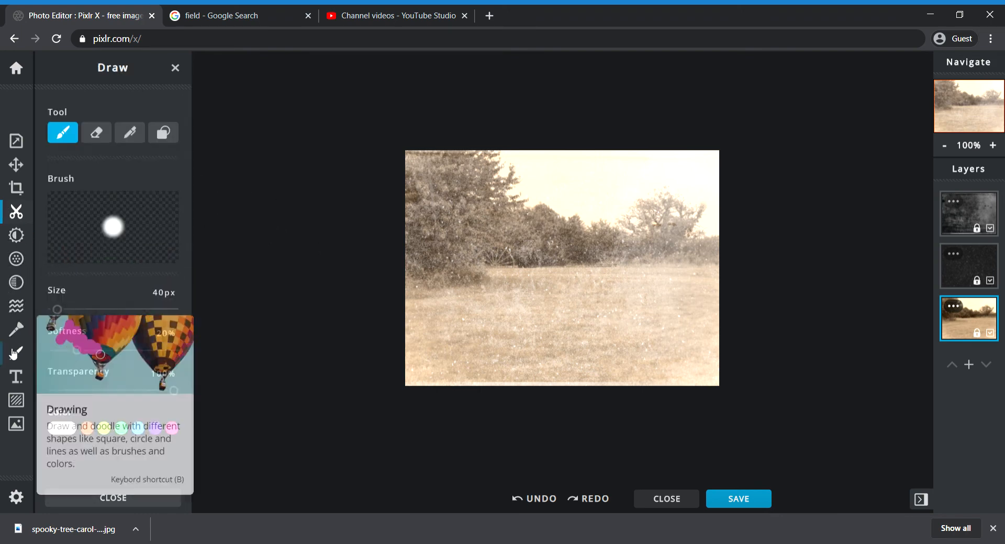
click(16, 377)
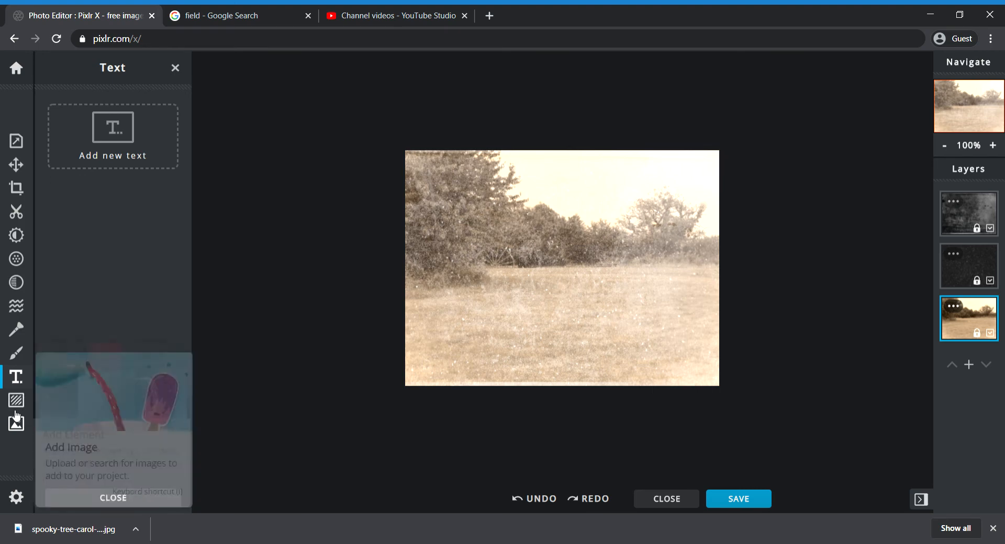
click(16, 400)
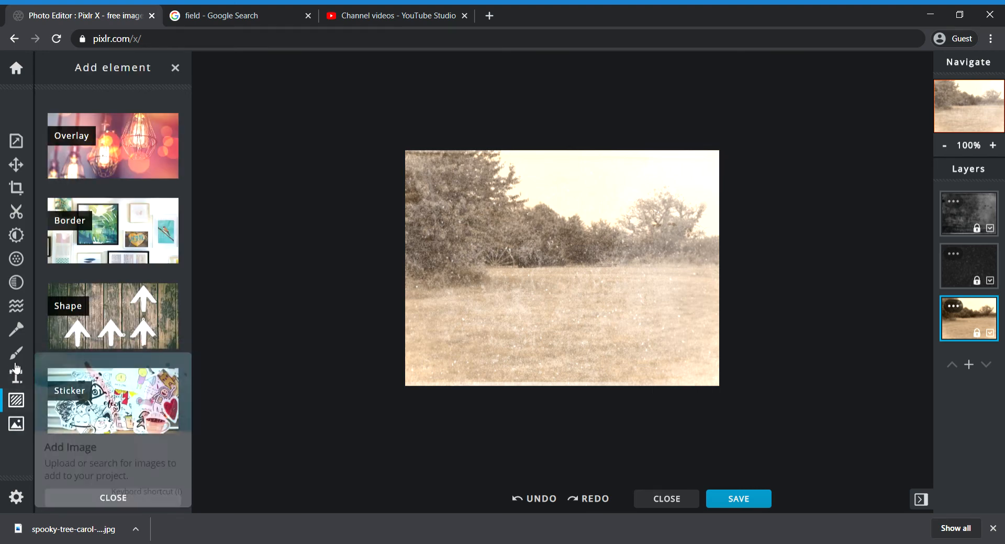
mouse_move(17, 377)
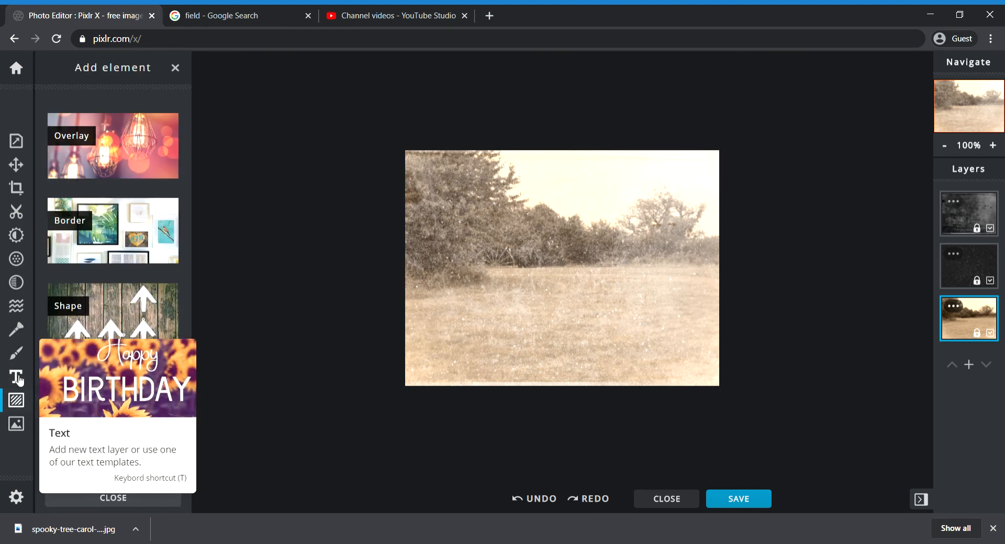
click(16, 377)
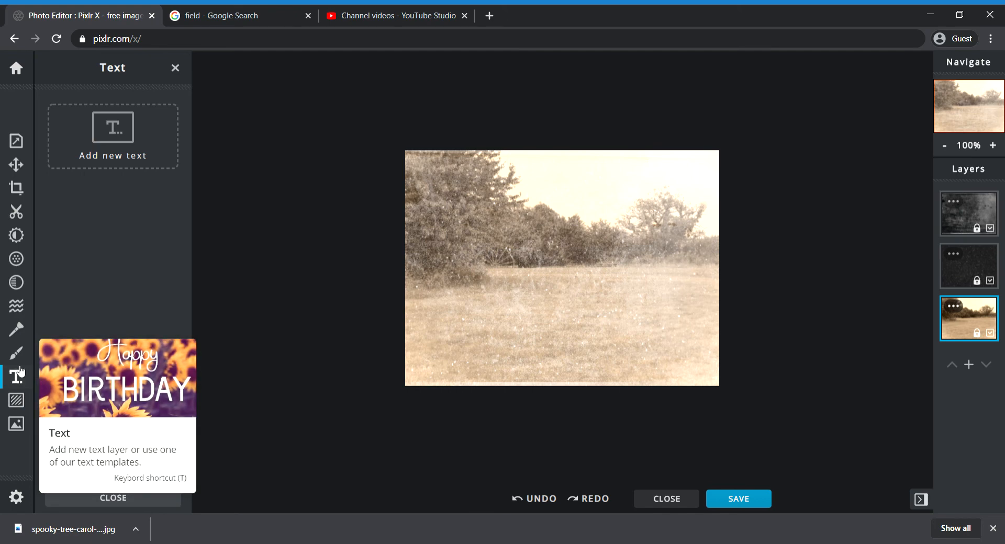
click(17, 351)
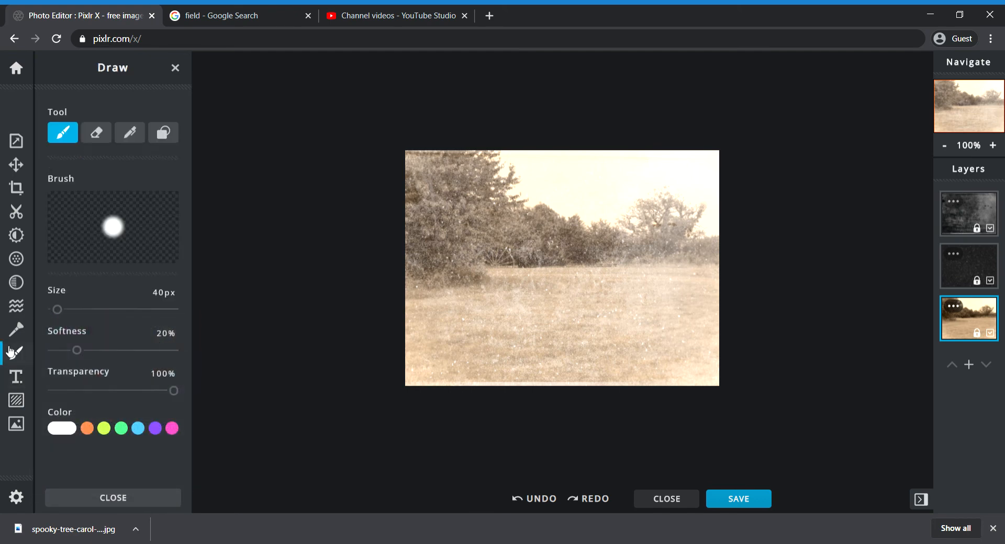
mouse_move(115, 124)
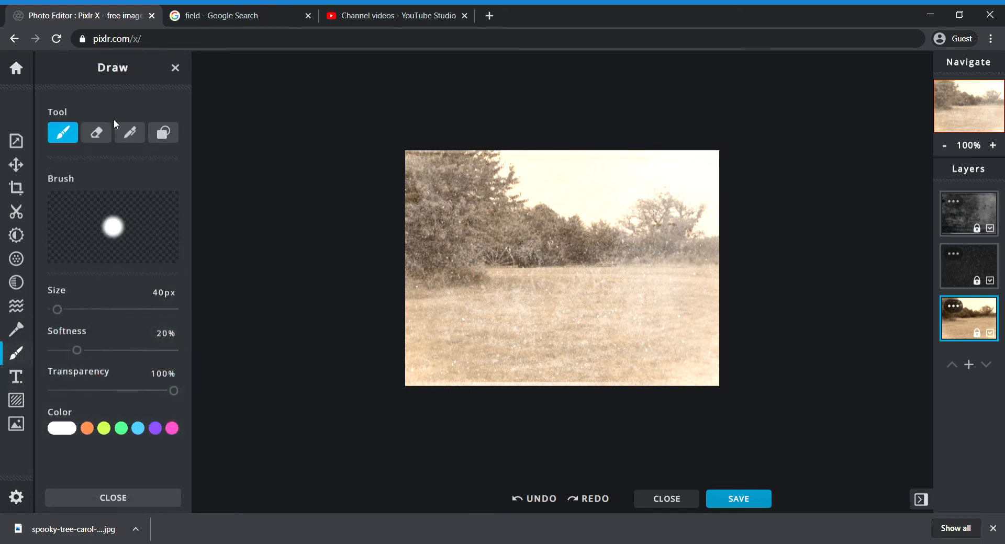
mouse_move(129, 133)
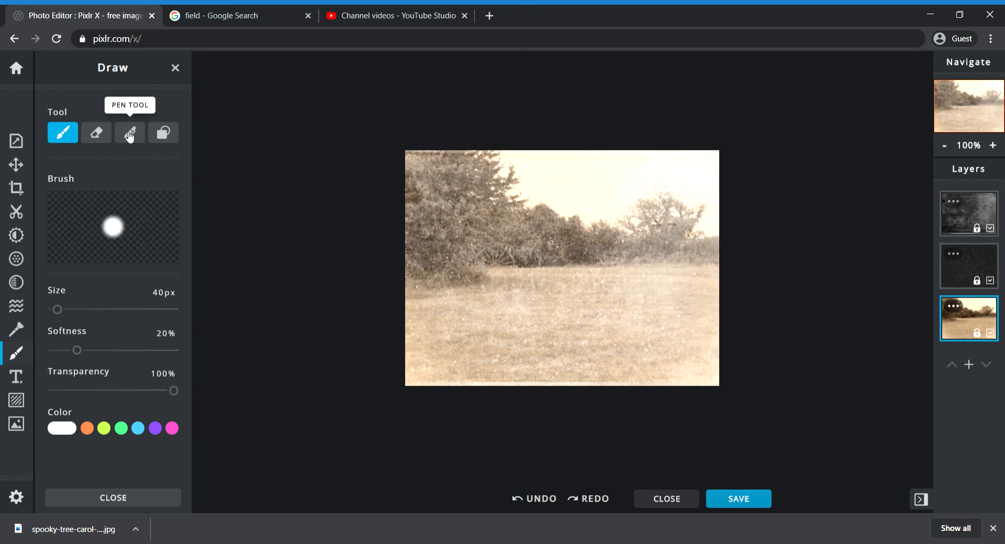
mouse_move(132, 135)
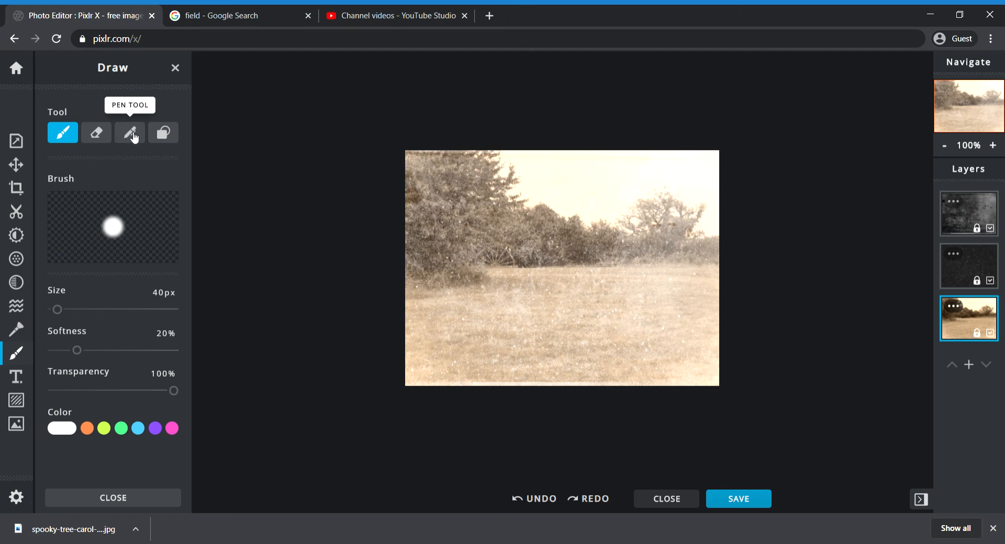
click(128, 133)
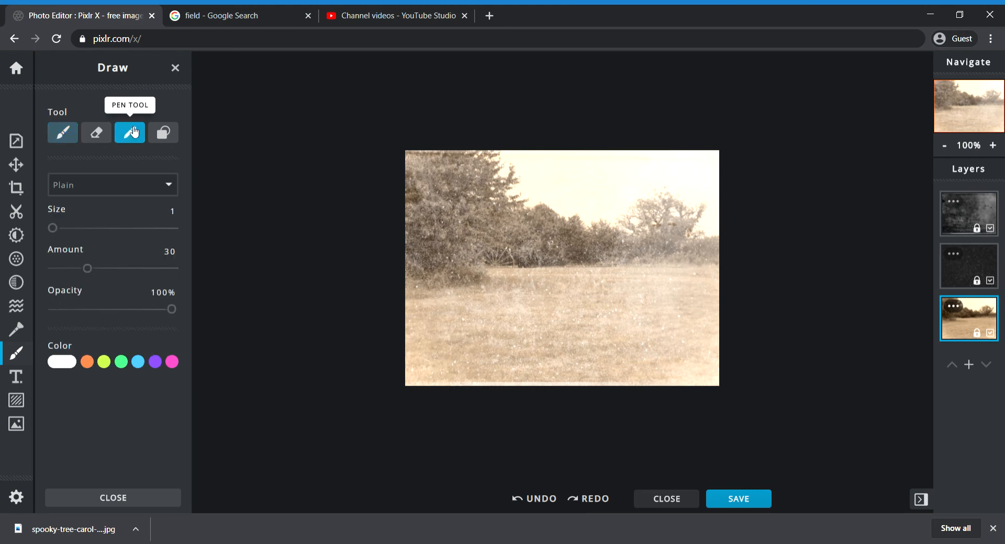
mouse_move(131, 187)
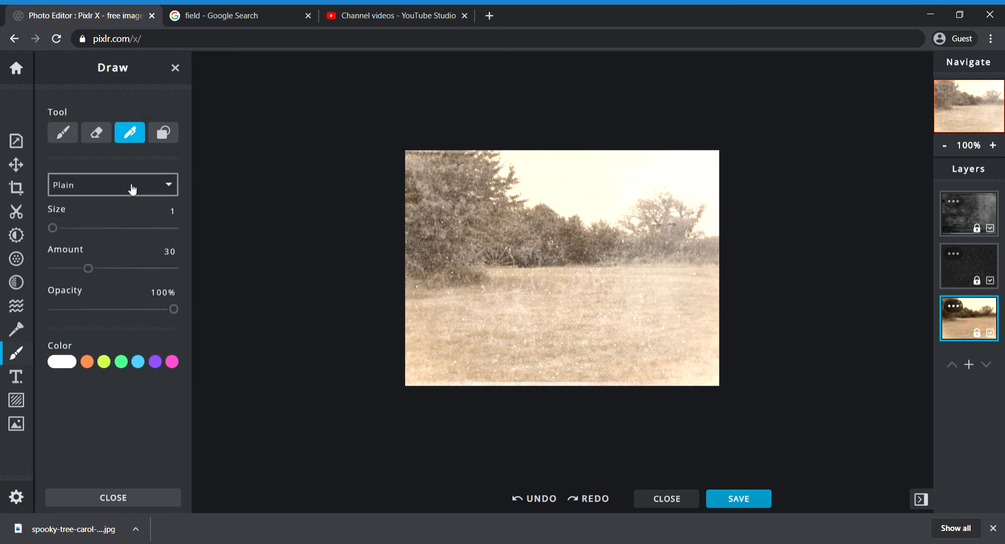
mouse_move(93, 327)
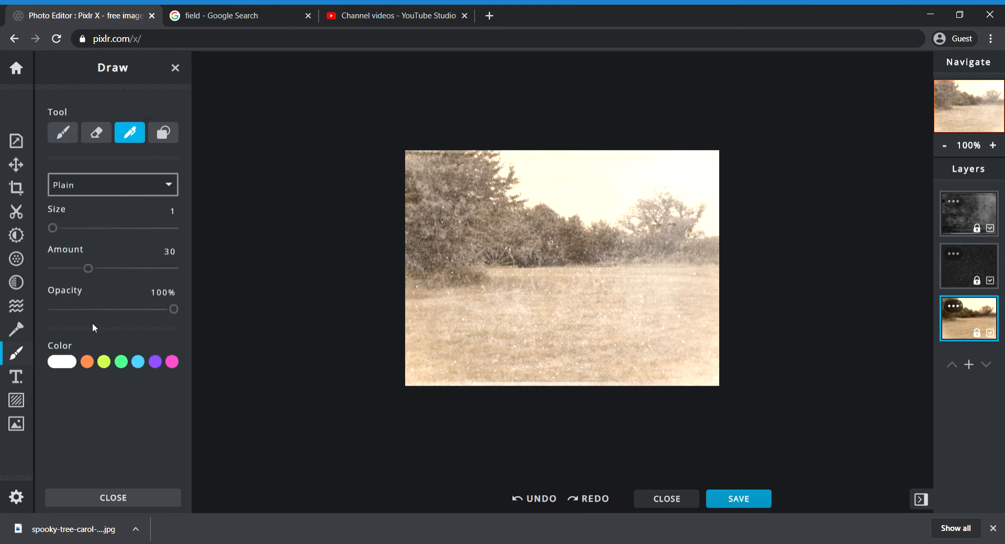
- Scrawl a large white sketchy 'HELP' across the field, zooming in partway
click(112, 185)
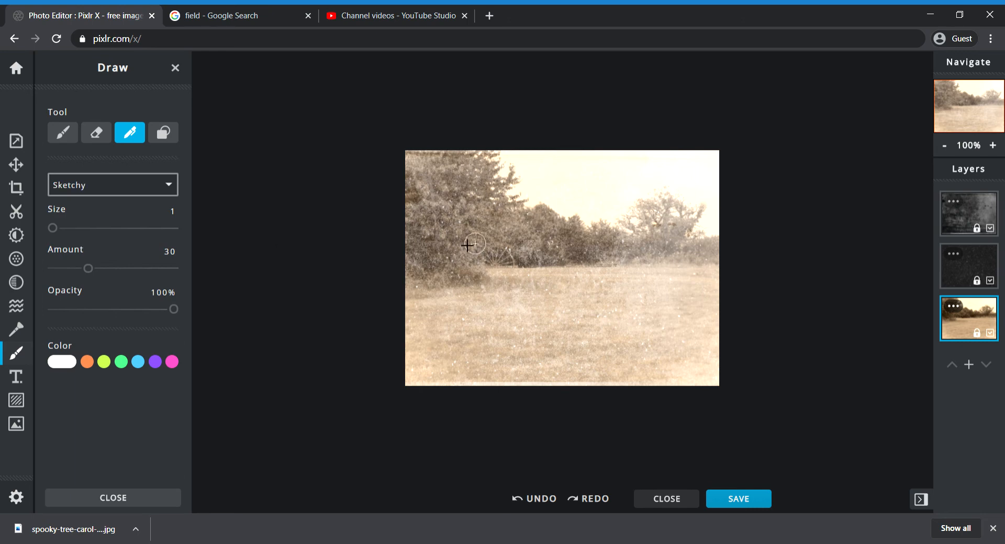
mouse_move(462, 263)
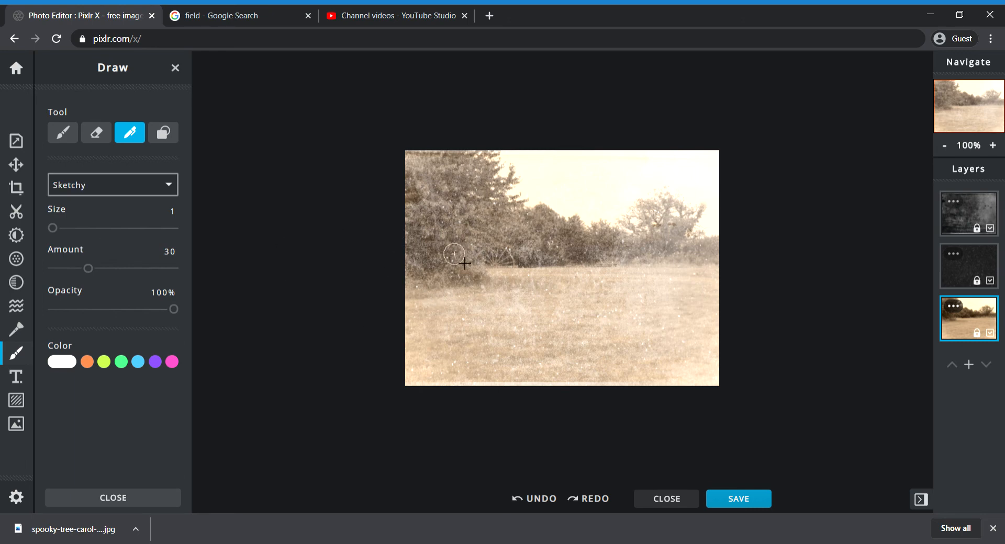
mouse_move(509, 239)
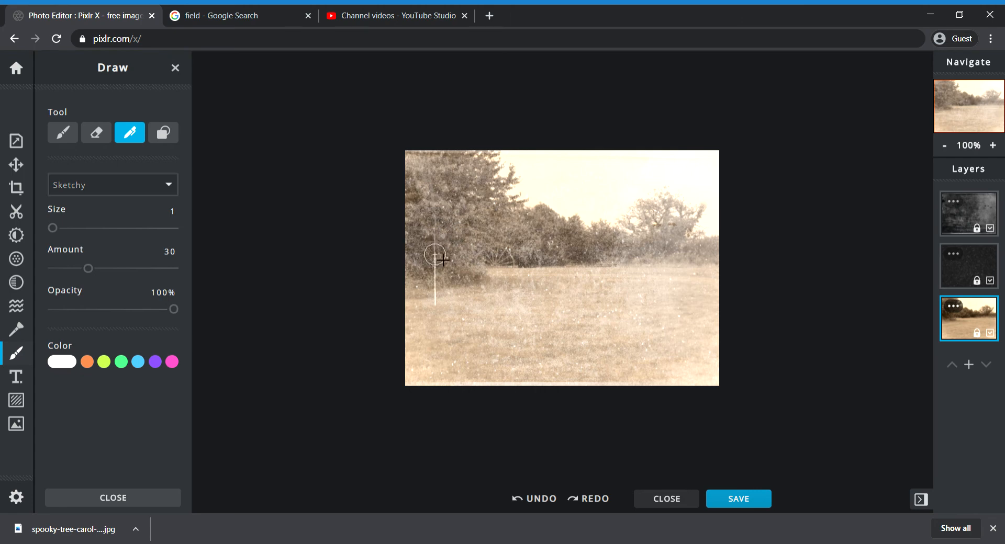
drag(439, 260, 458, 274)
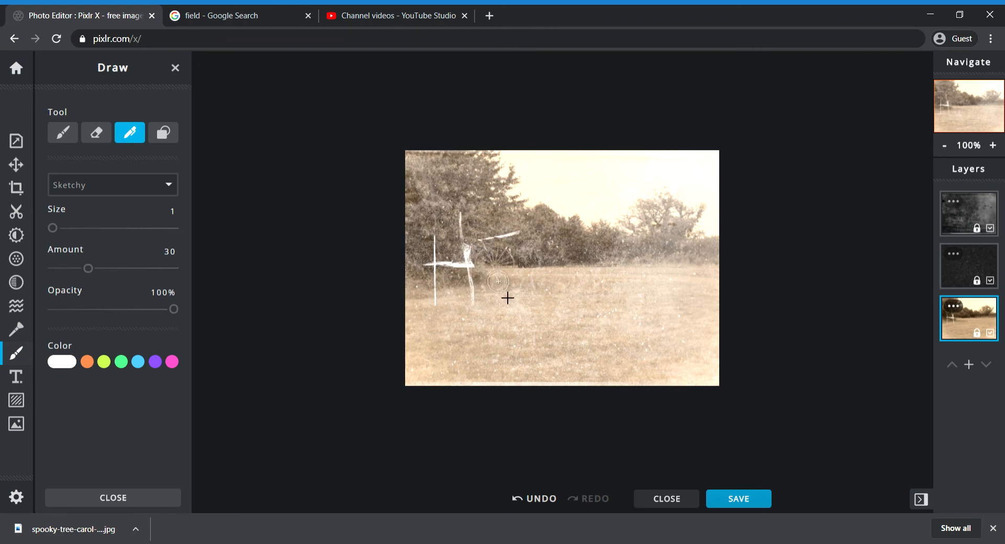
click(944, 146)
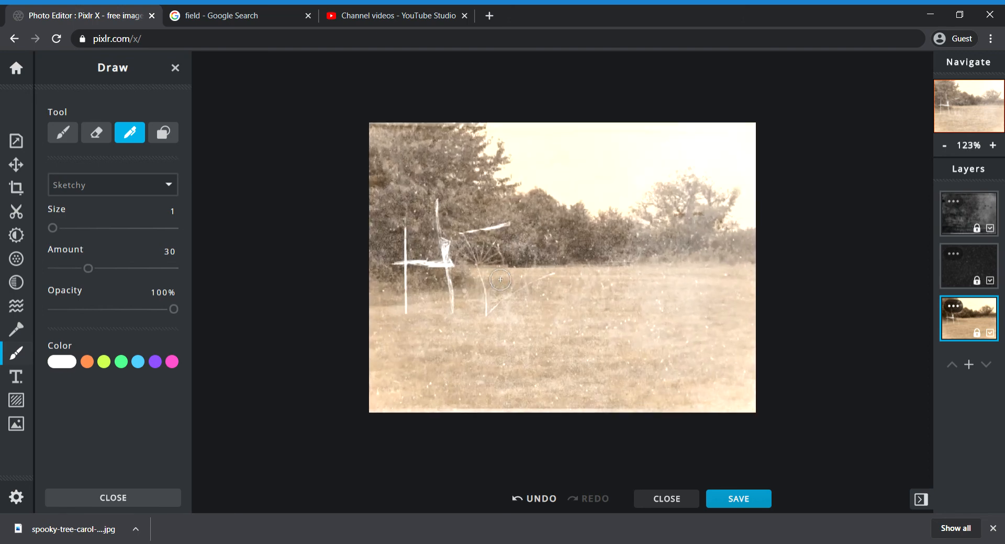
click(993, 146)
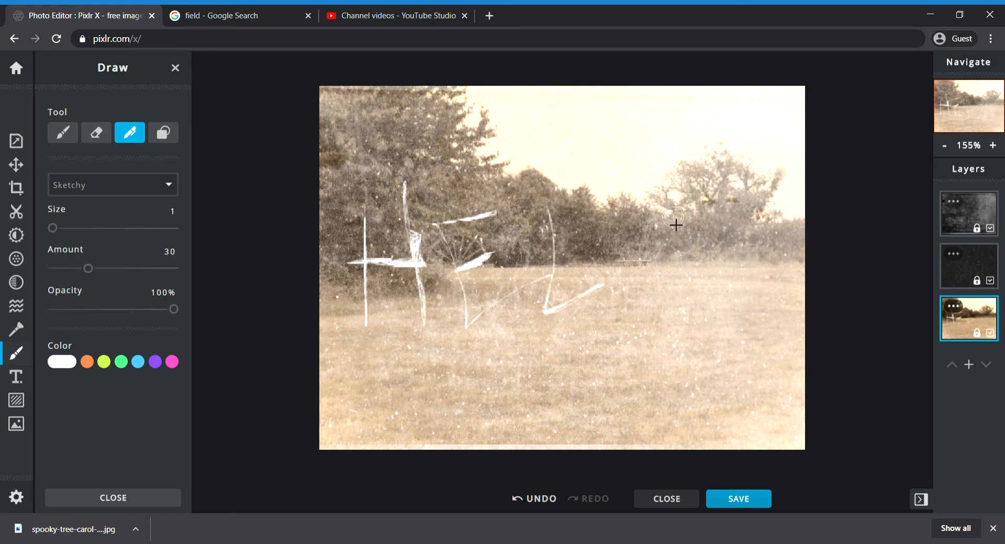
drag(625, 208, 619, 311)
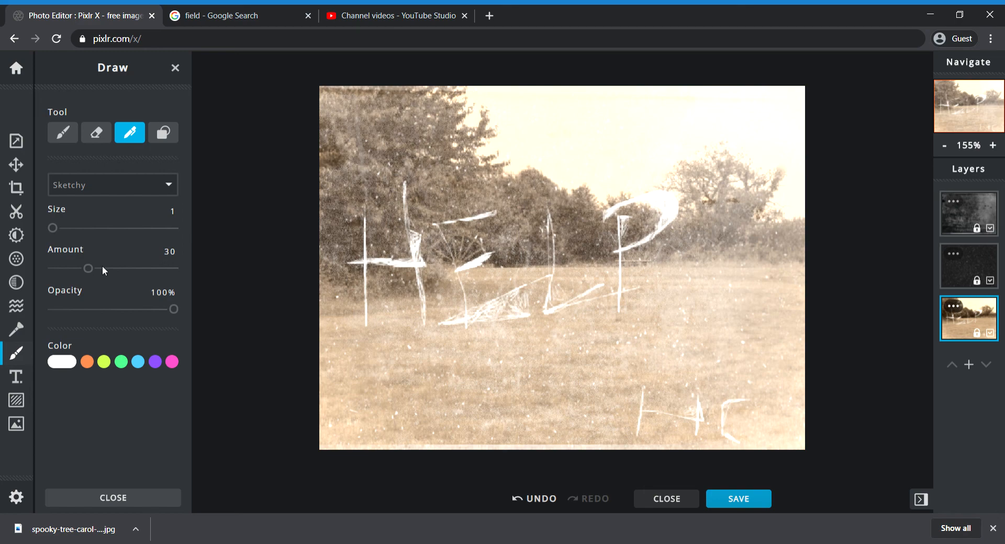
mouse_move(970, 324)
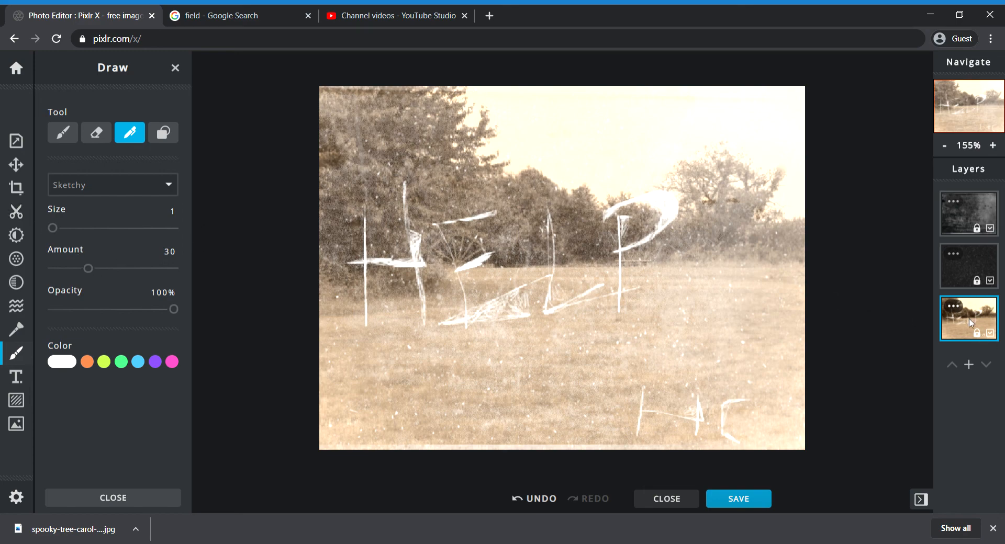
mouse_move(968, 328)
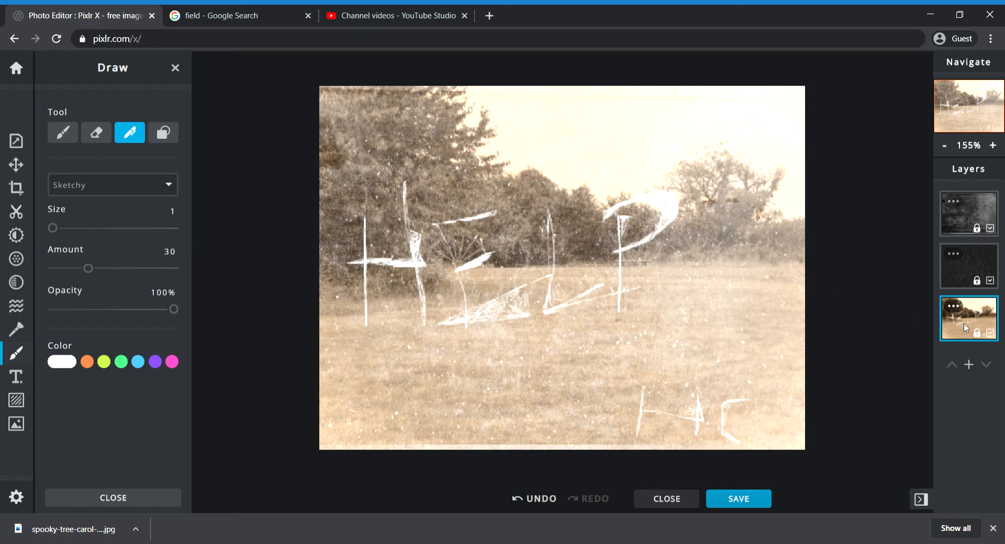
mouse_move(969, 364)
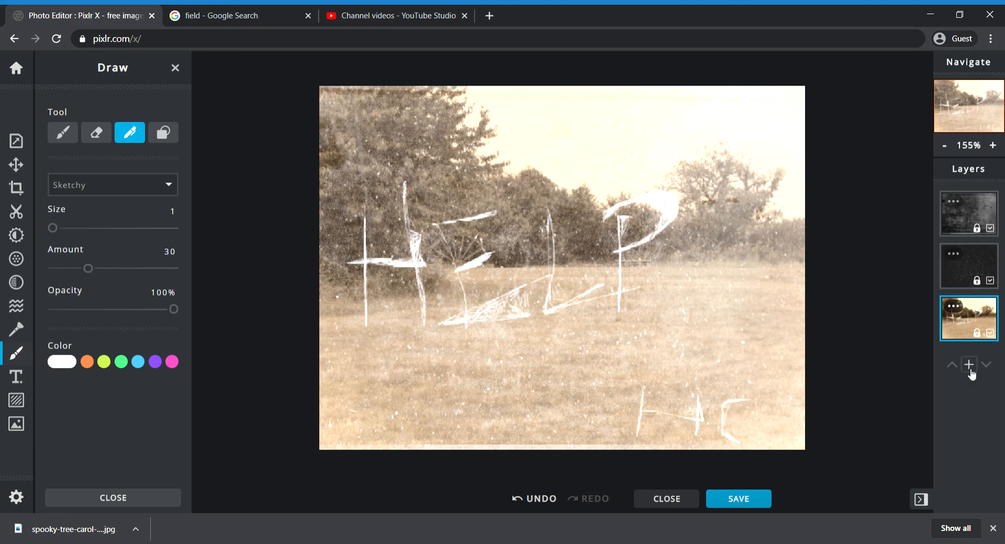
- Add an empty layer and sketch a small white 'HELP' near the bottom left
click(968, 365)
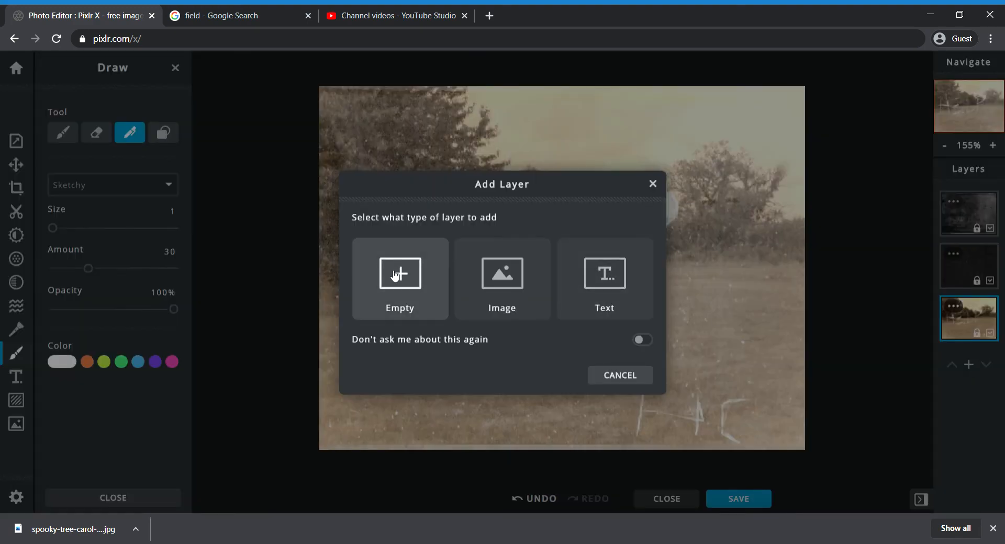
click(400, 279)
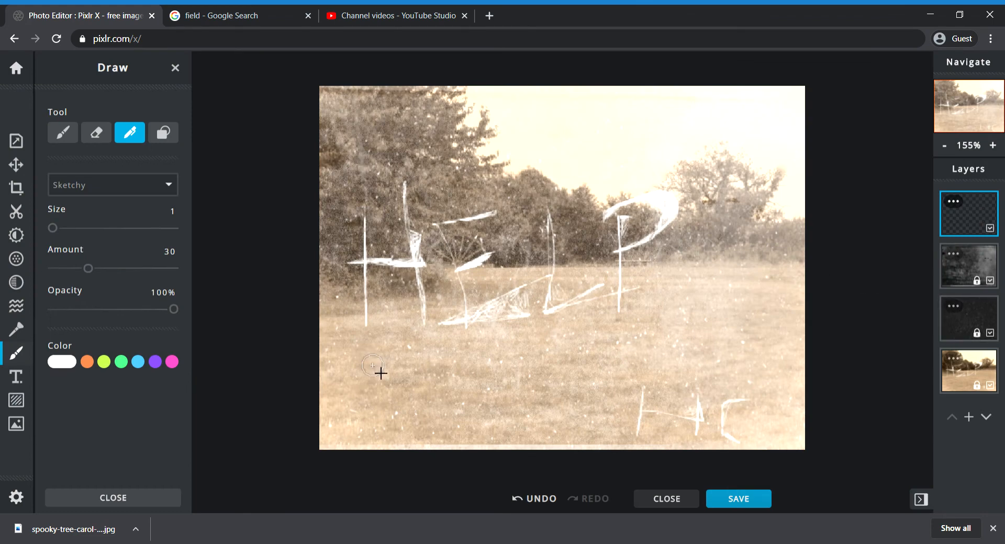
drag(372, 369, 410, 382)
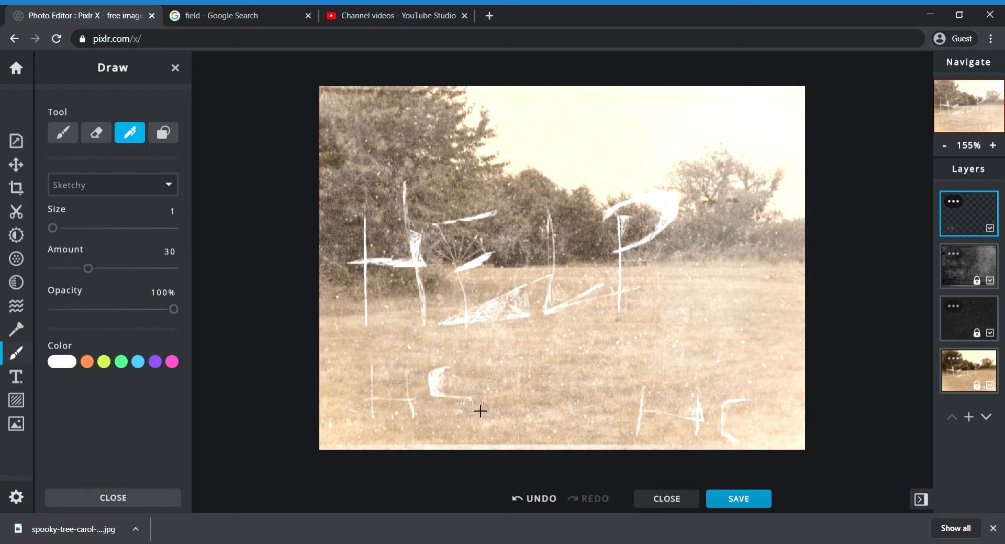
drag(471, 407, 539, 409)
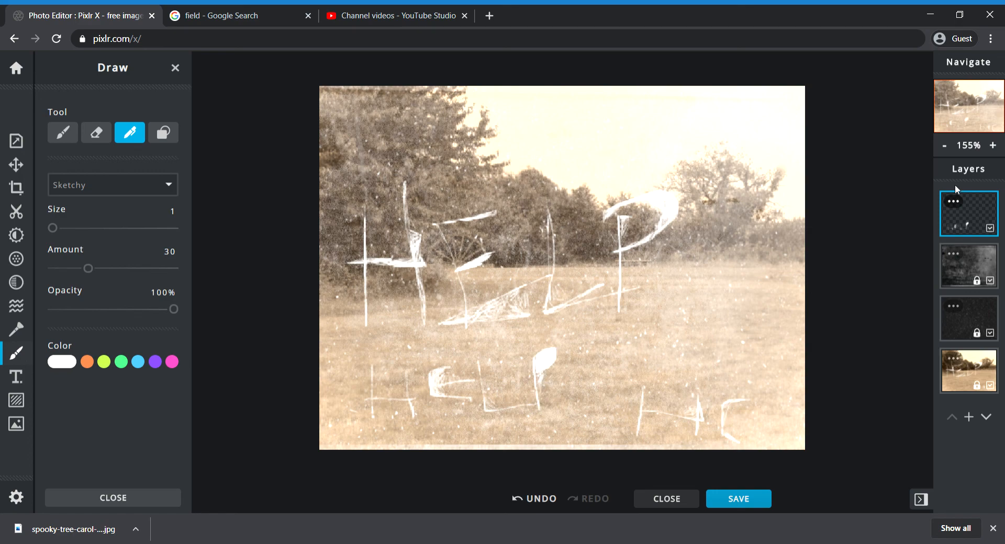
click(953, 200)
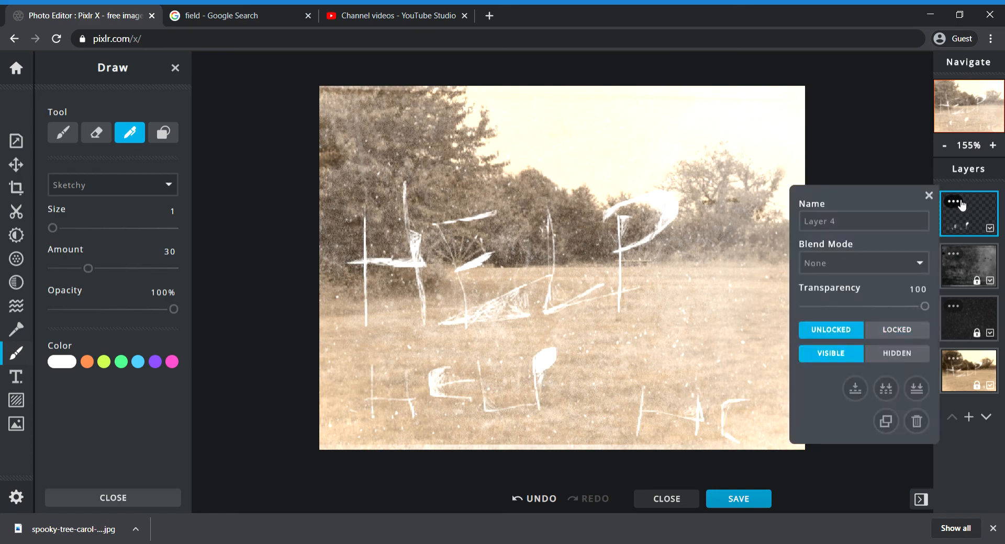
mouse_move(867, 432)
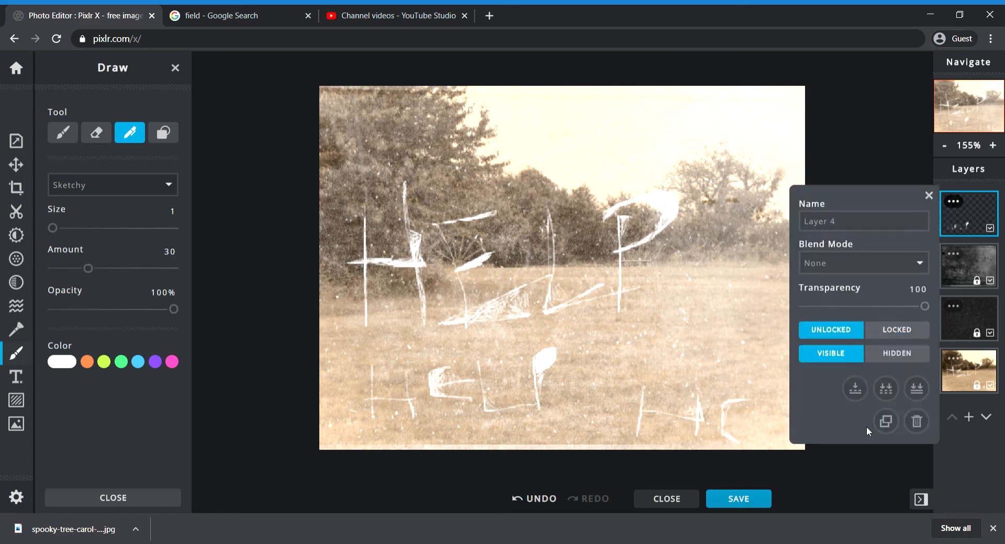
mouse_move(886, 421)
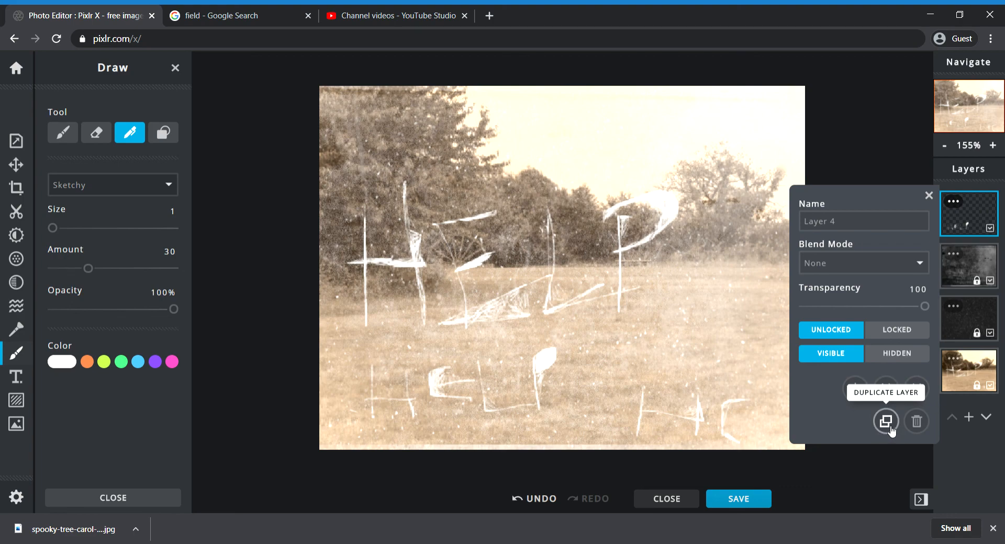
- Duplicate the small HELP layer, then enlarge, move and tilt the copy toward the upper right
click(886, 421)
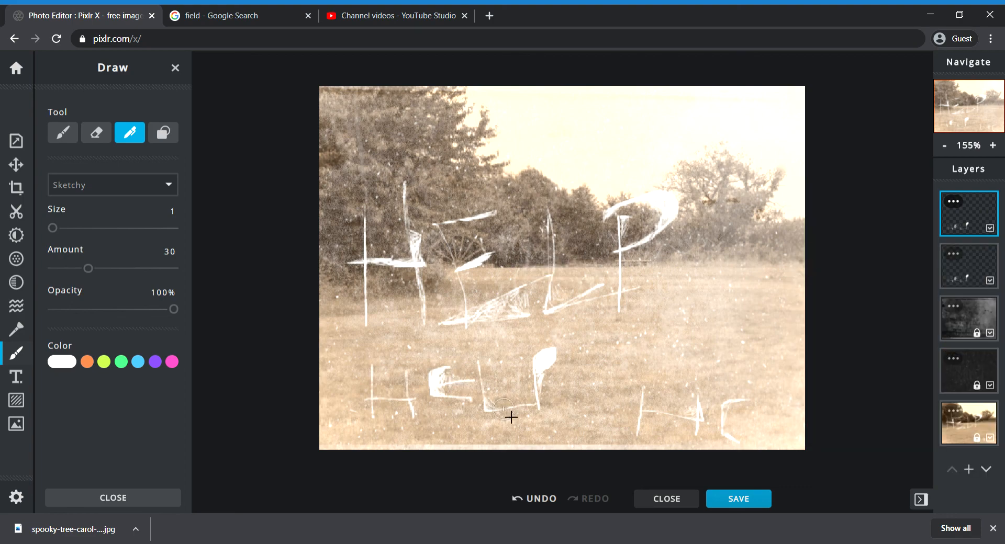
mouse_move(16, 166)
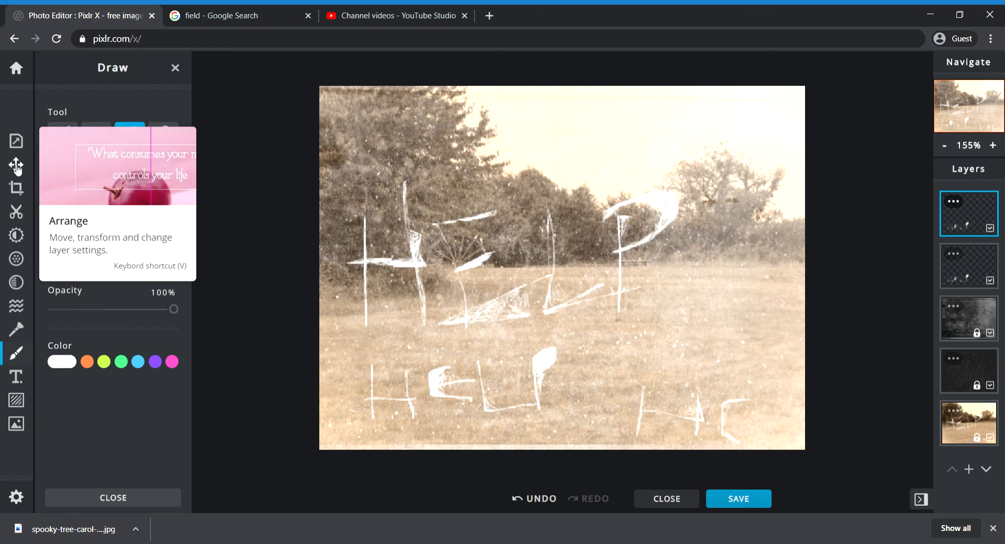
click(16, 165)
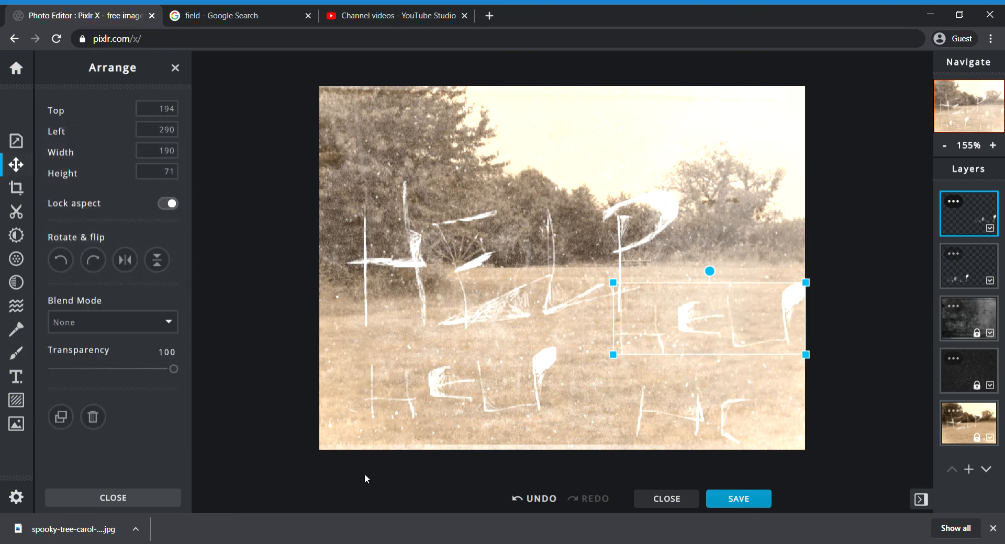
drag(708, 319, 464, 157)
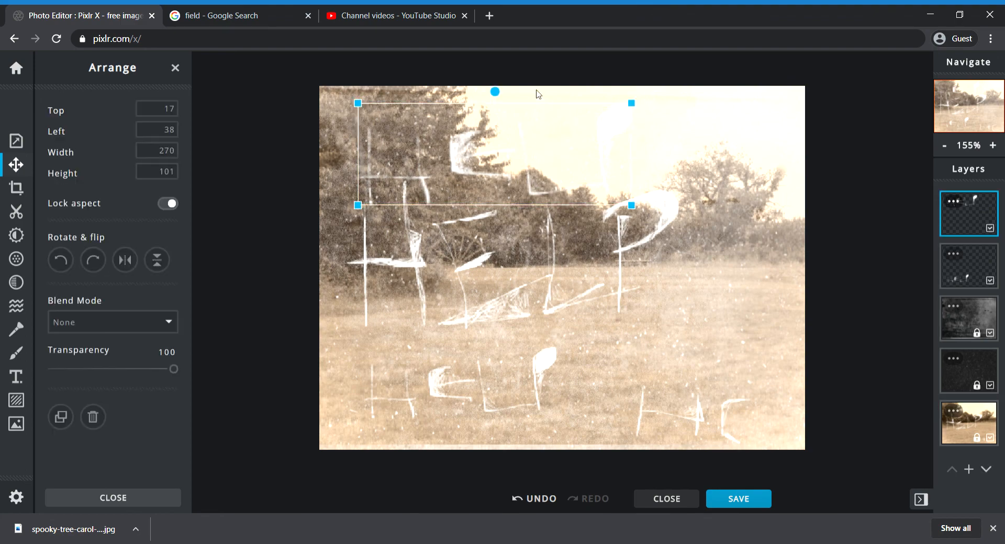
drag(494, 91, 524, 107)
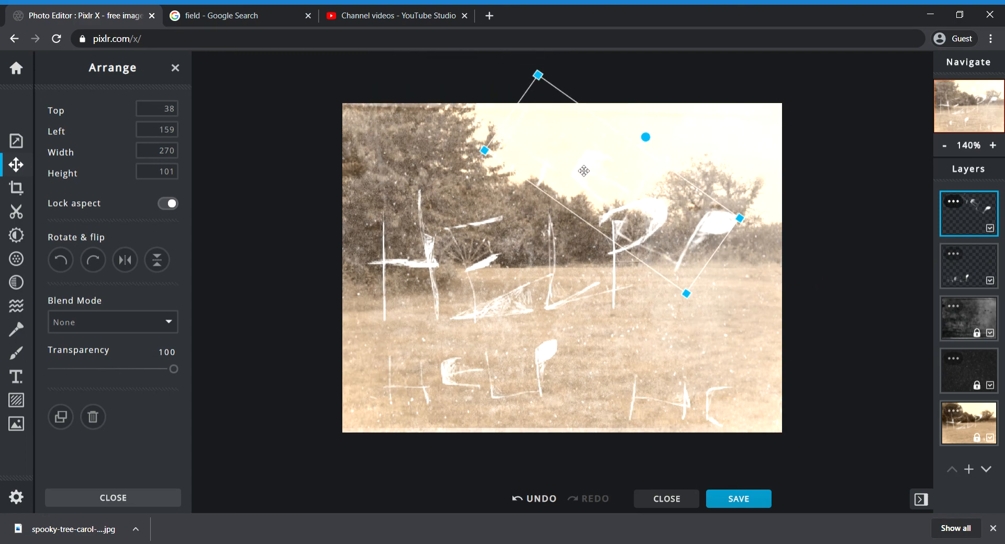
click(943, 145)
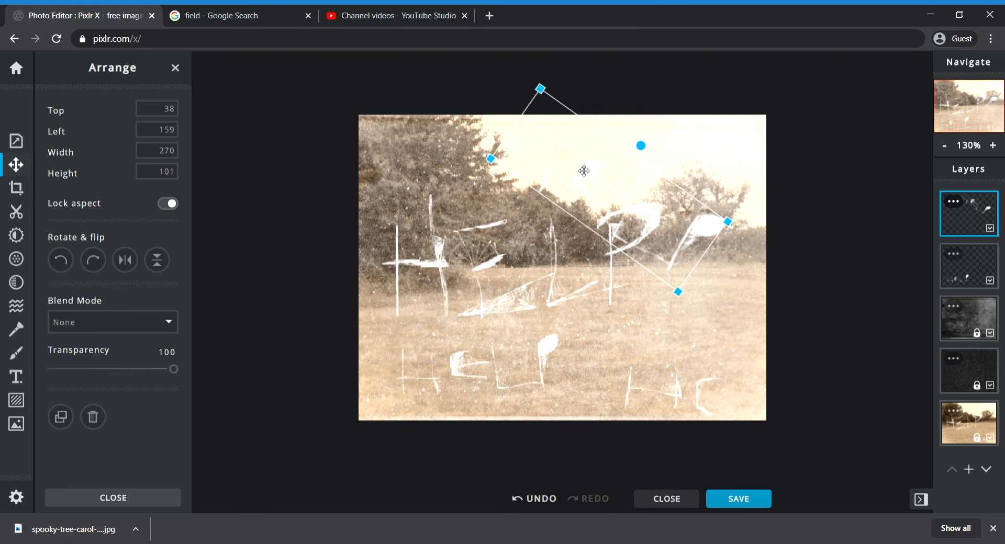
click(943, 146)
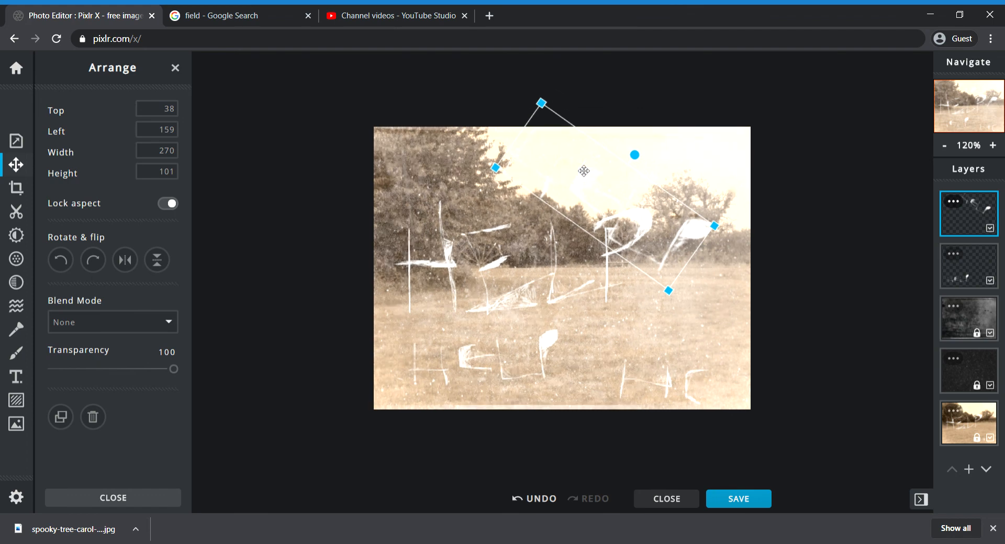
click(968, 423)
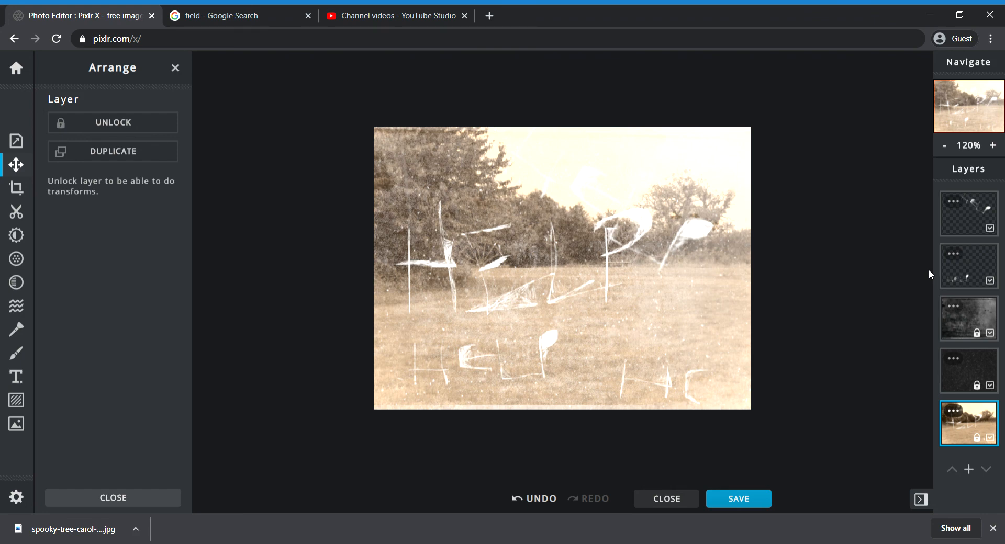
mouse_move(630, 330)
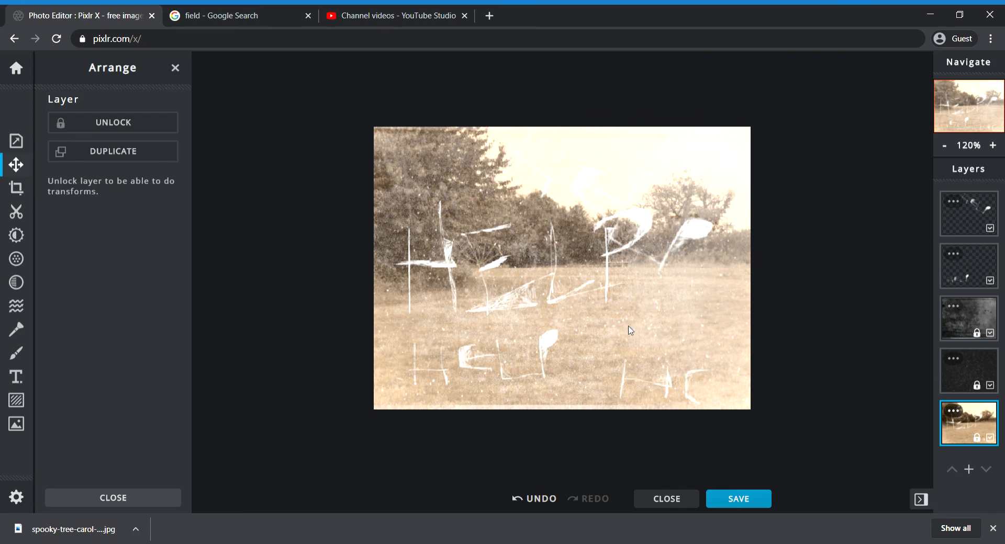
mouse_move(15, 401)
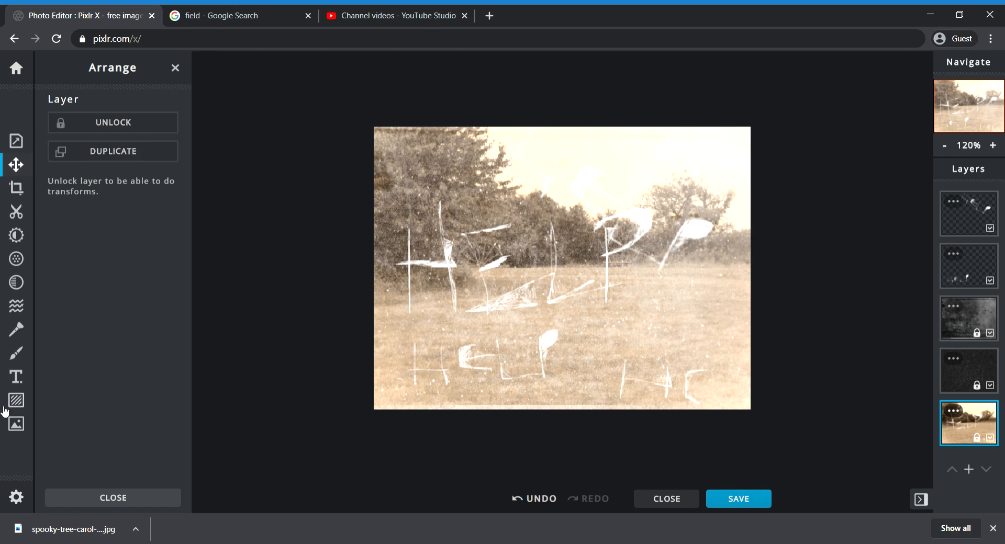
- Show the Add image choices: Browse, URL and Stock
click(15, 424)
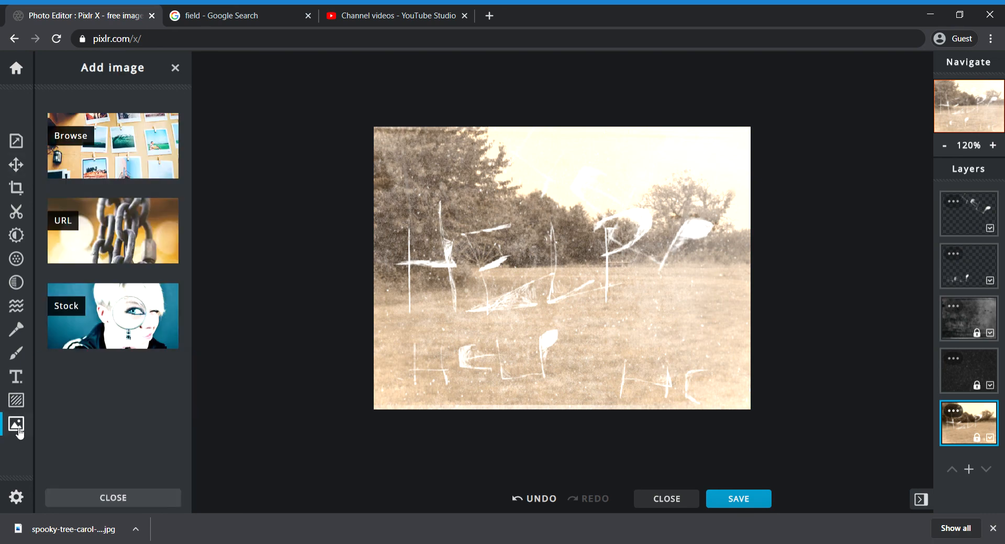
mouse_move(297, 280)
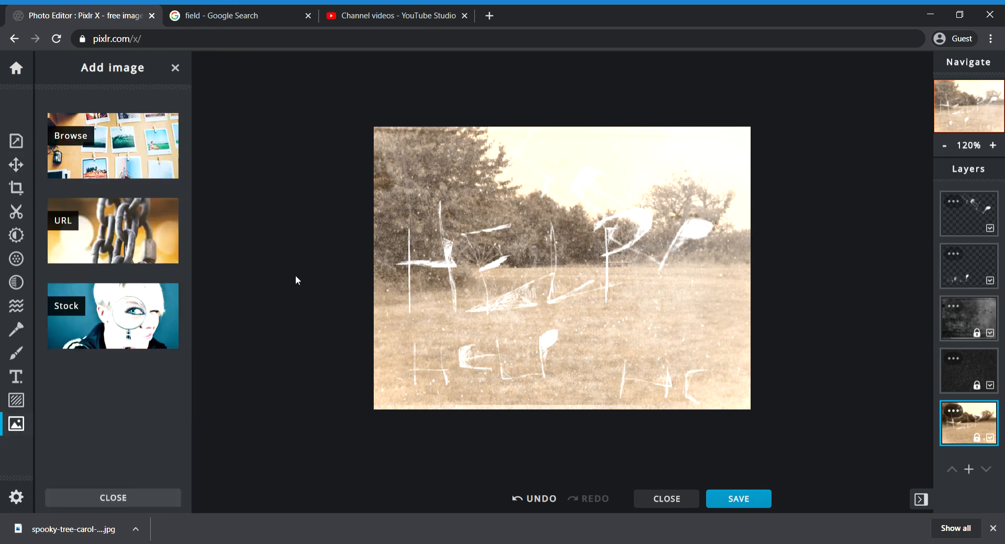
mouse_move(338, 241)
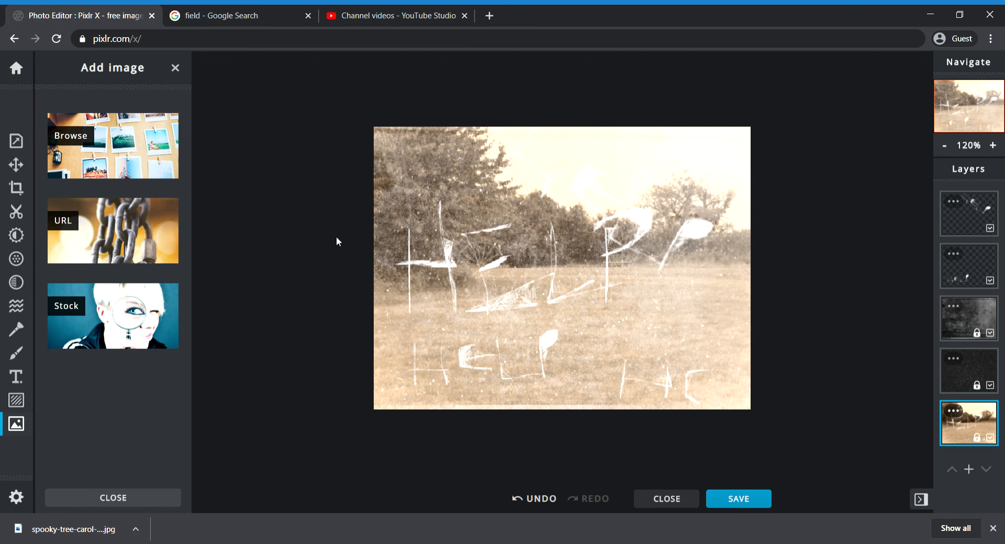